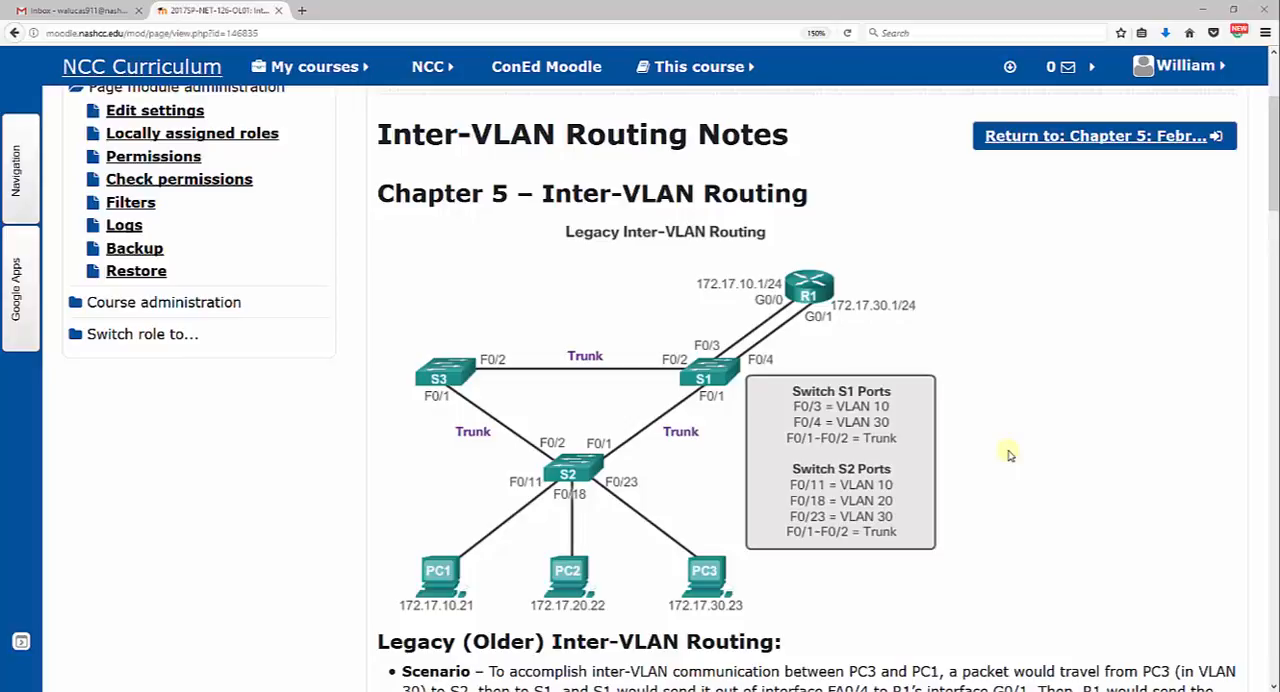
{"action": "mouse_move", "coordinate": [768, 366]}
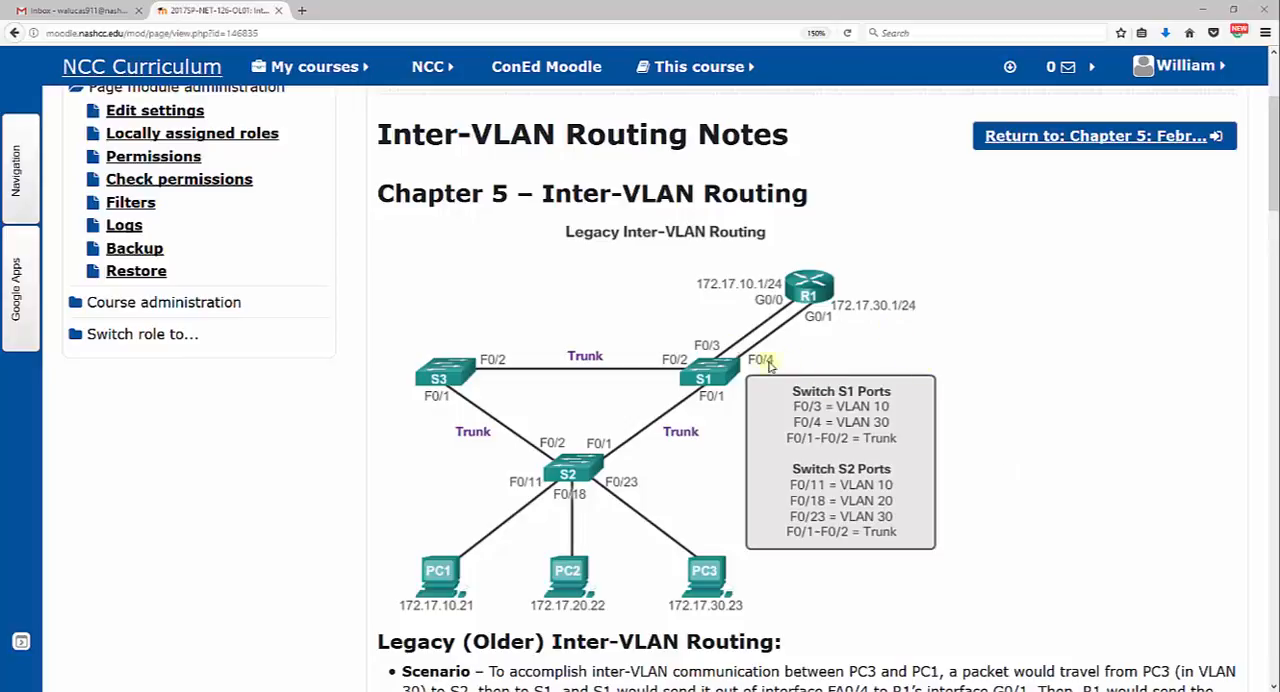
Scroll down to reveal the Legacy Inter-VLAN Routing scenario, pros and cons under the diagram
{"action": "scroll", "scroll_direction": "down", "scroll_amount": 3}
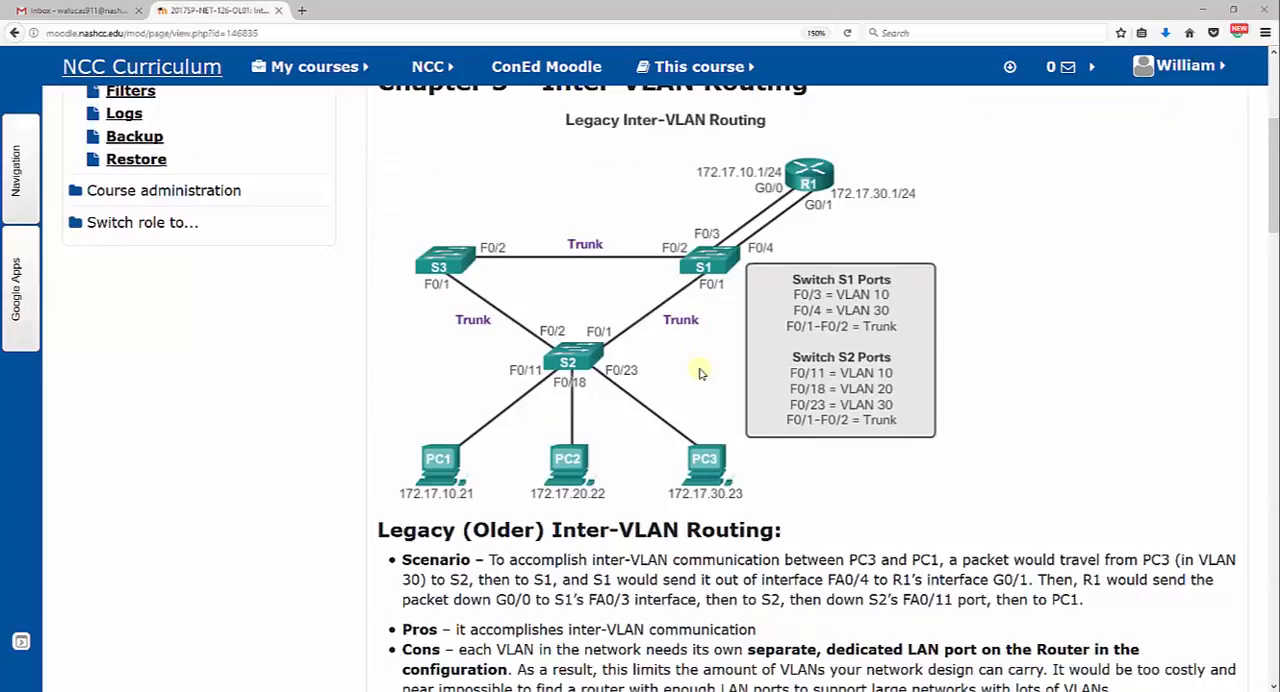
{"action": "mouse_move", "coordinate": [694, 400]}
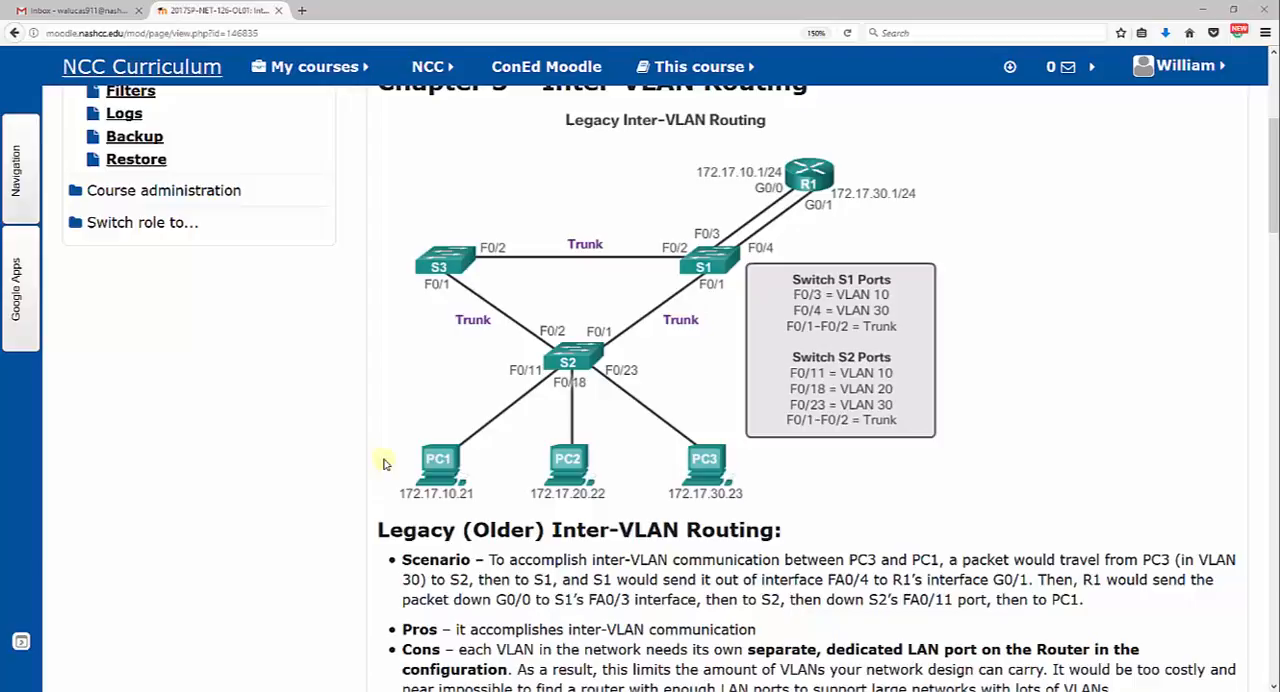
{"action": "mouse_move", "coordinate": [459, 441]}
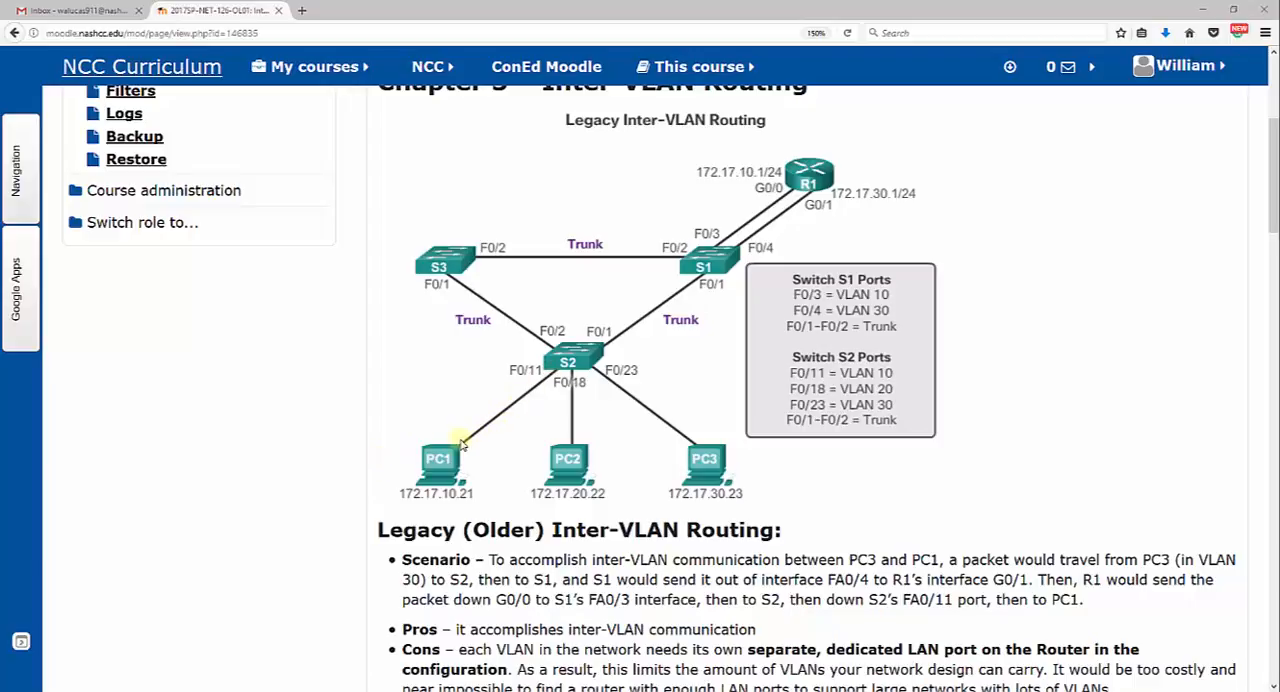
{"action": "mouse_move", "coordinate": [560, 373]}
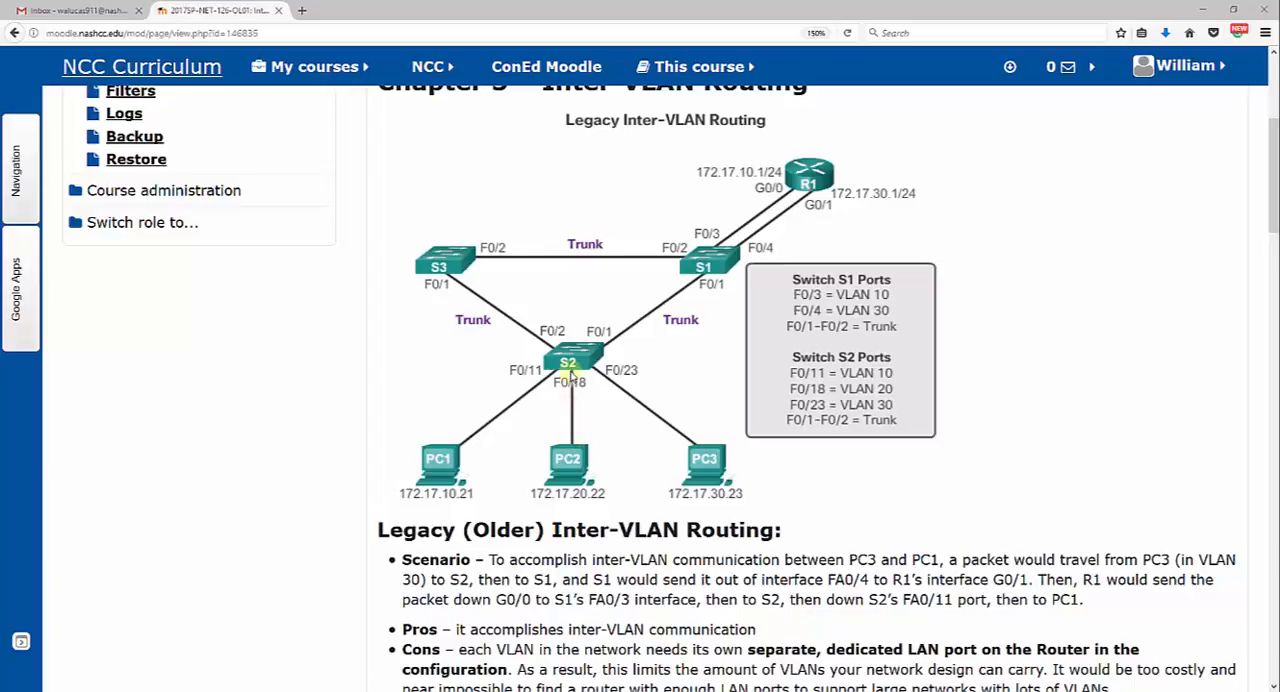
{"action": "mouse_move", "coordinate": [575, 364]}
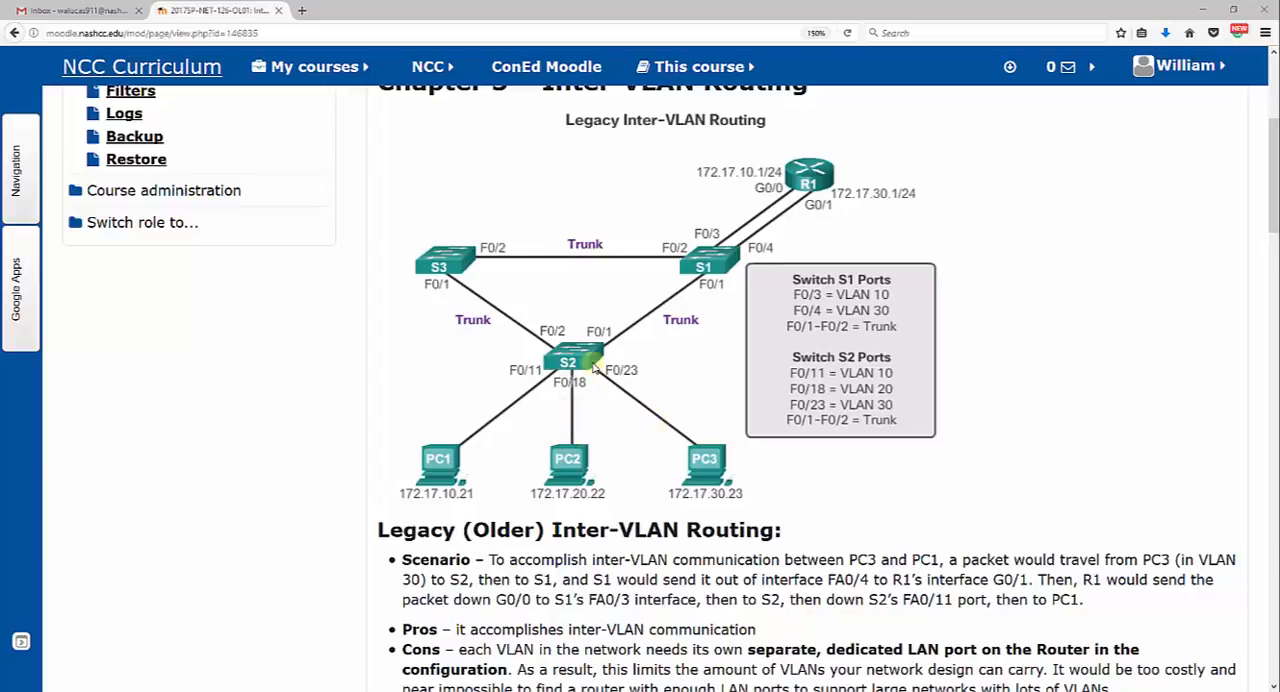
{"action": "mouse_move", "coordinate": [685, 444]}
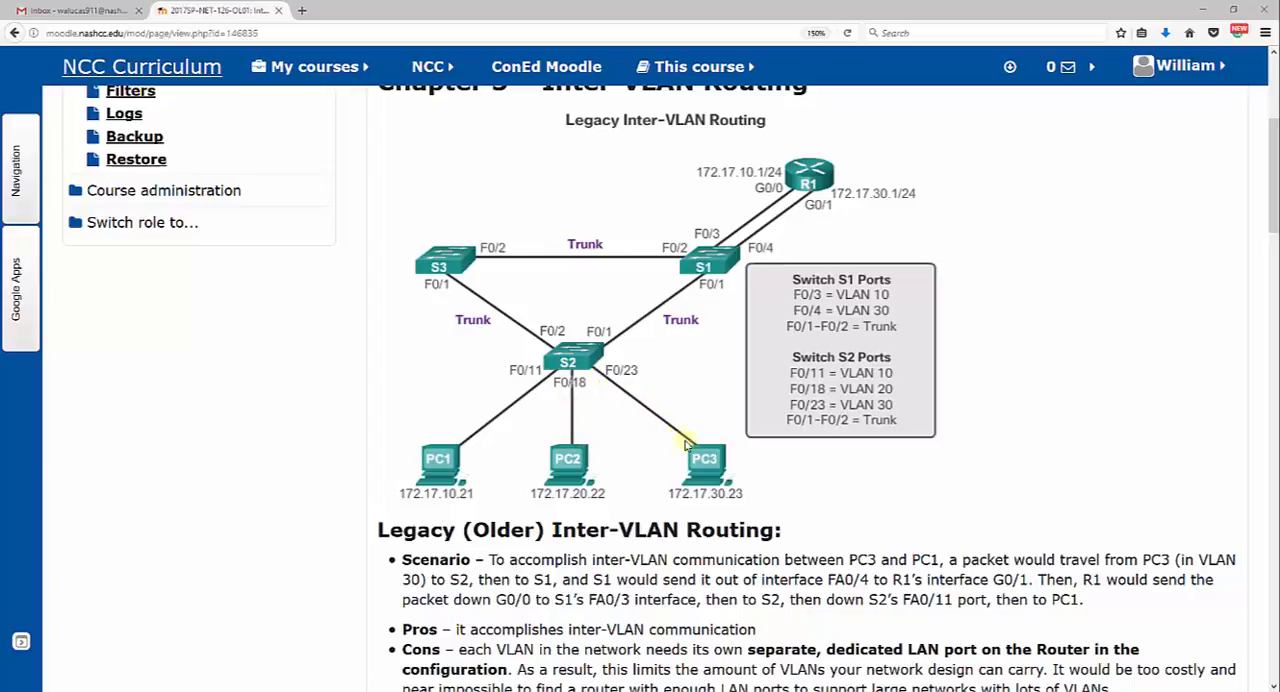
{"action": "mouse_move", "coordinate": [569, 360]}
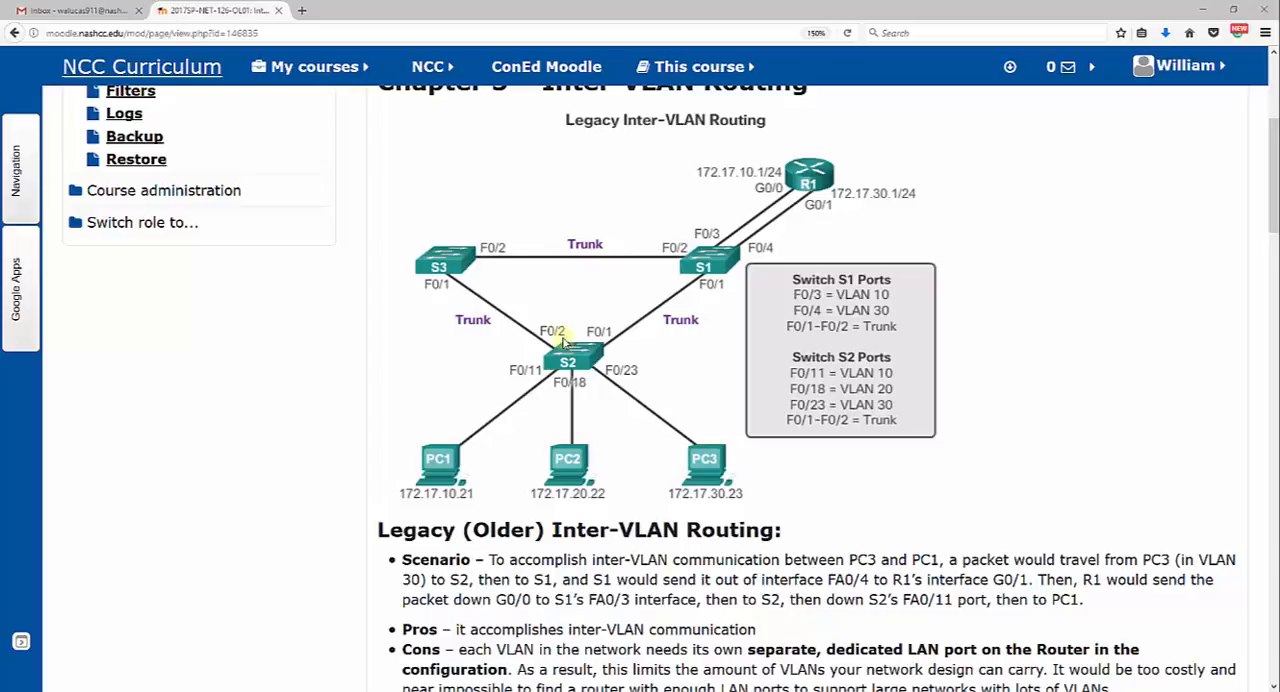
{"action": "mouse_move", "coordinate": [700, 250]}
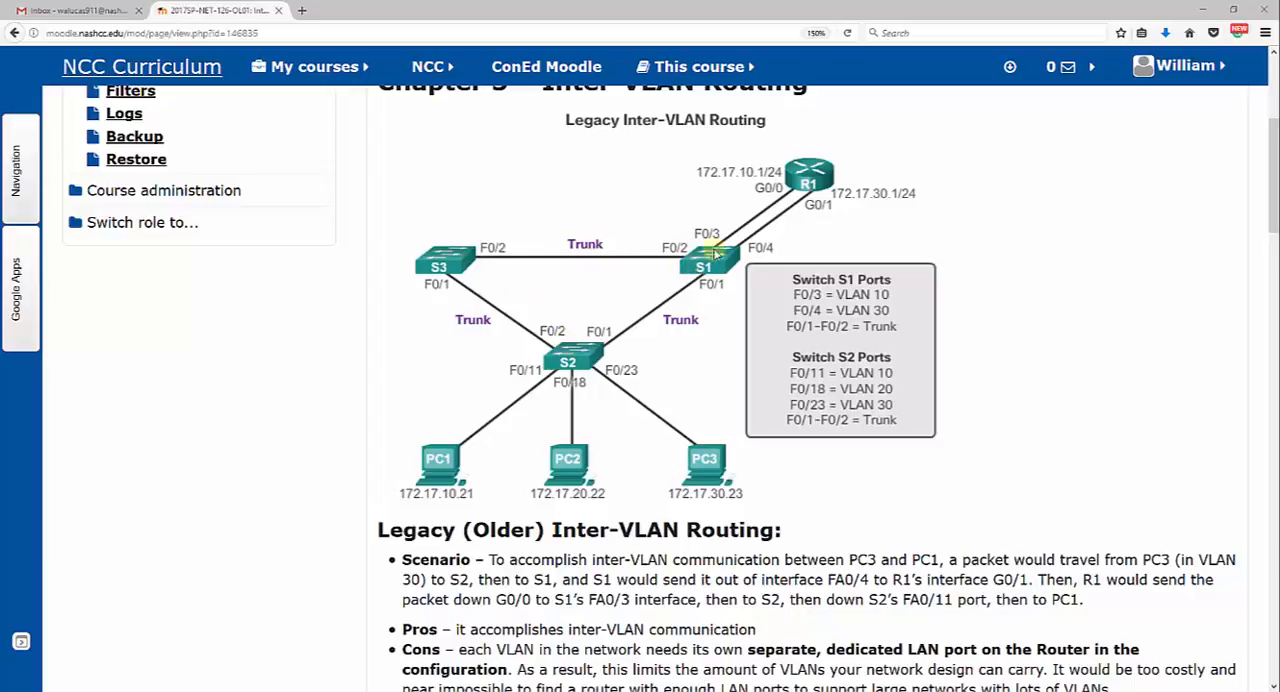
{"action": "mouse_move", "coordinate": [924, 169]}
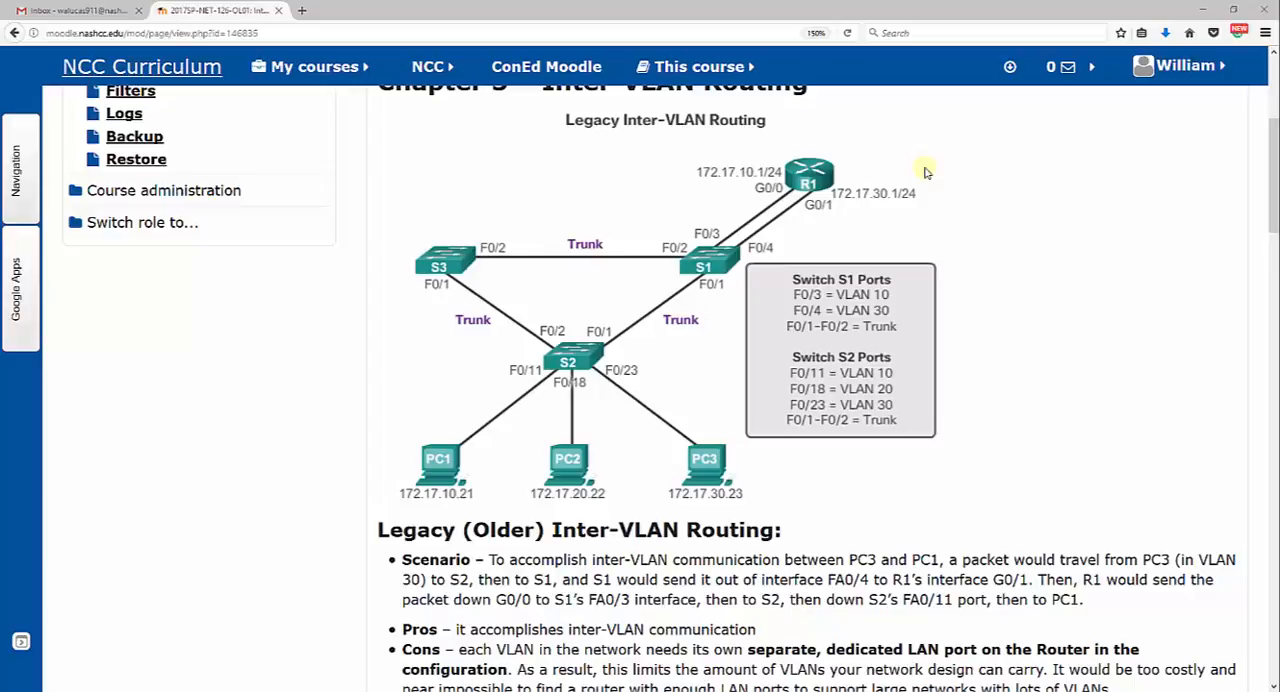
{"action": "mouse_move", "coordinate": [707, 465]}
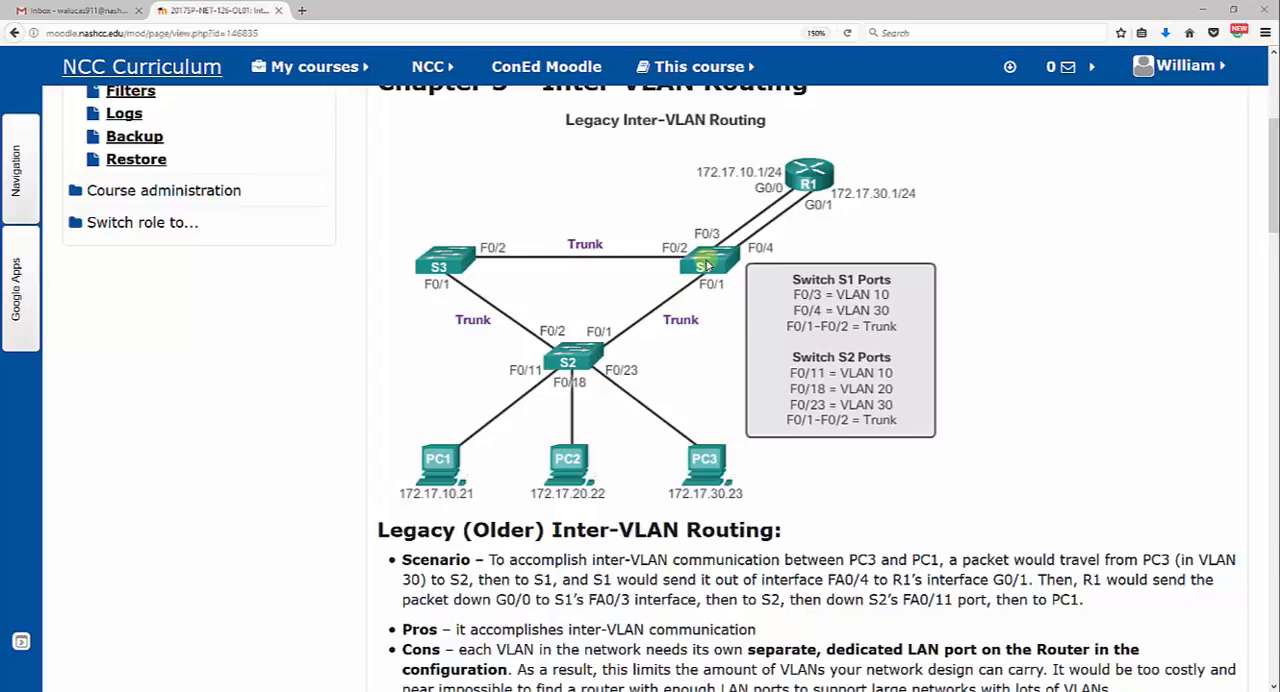
{"action": "mouse_move", "coordinate": [741, 247]}
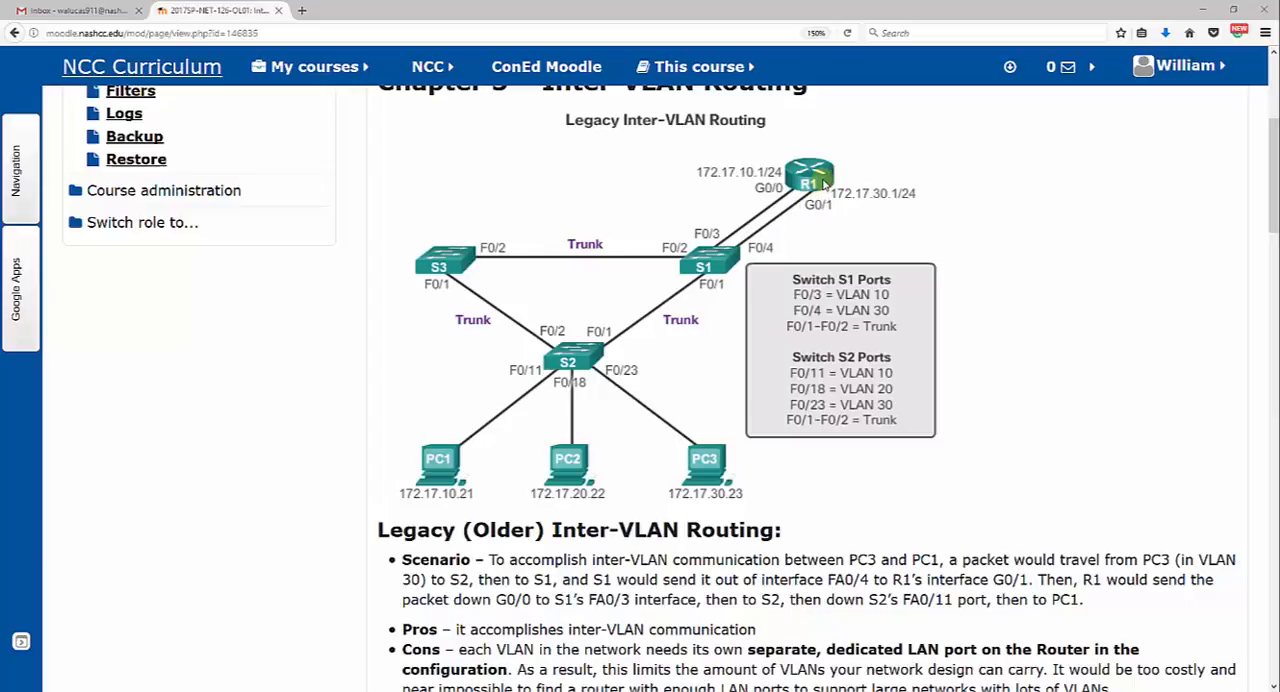
{"action": "mouse_move", "coordinate": [870, 200]}
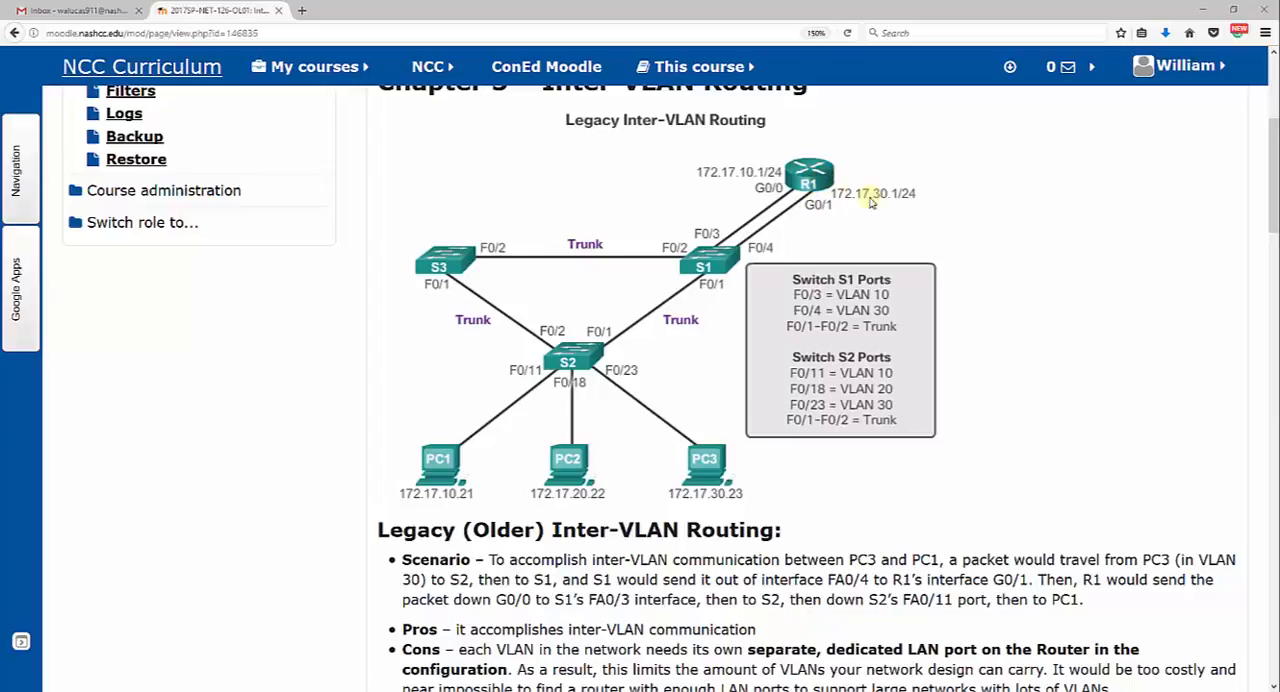
{"action": "mouse_move", "coordinate": [882, 200]}
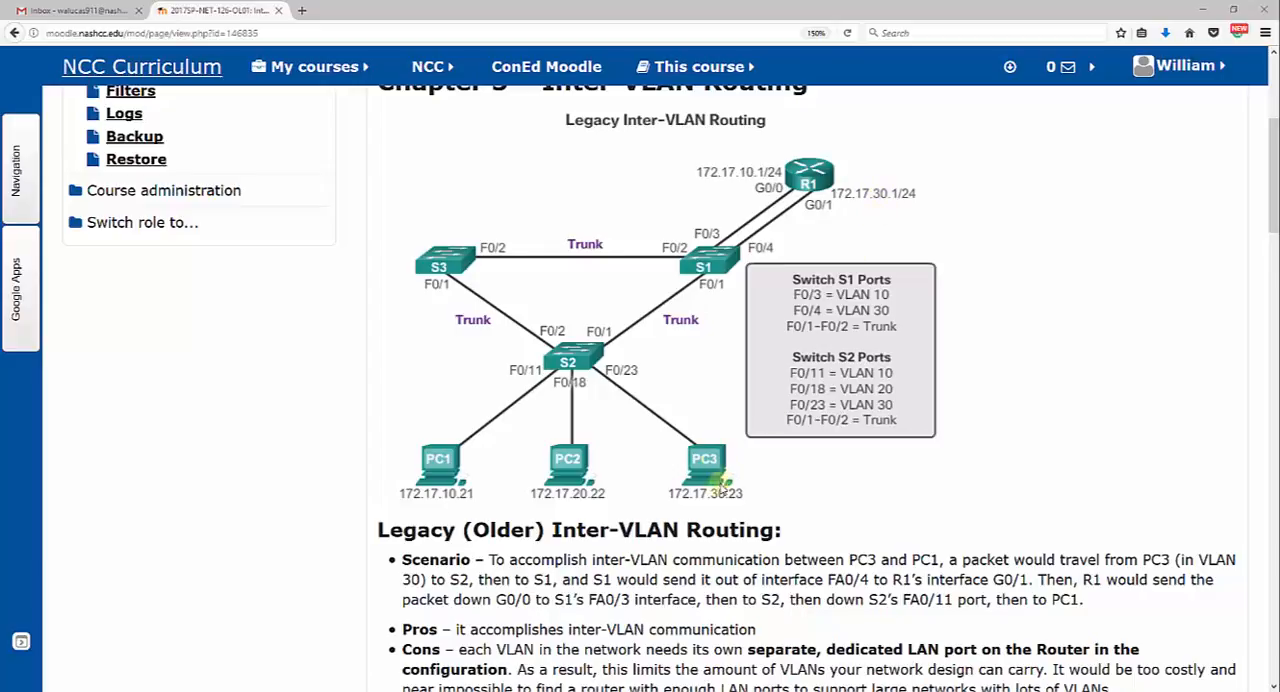
{"action": "mouse_move", "coordinate": [870, 195]}
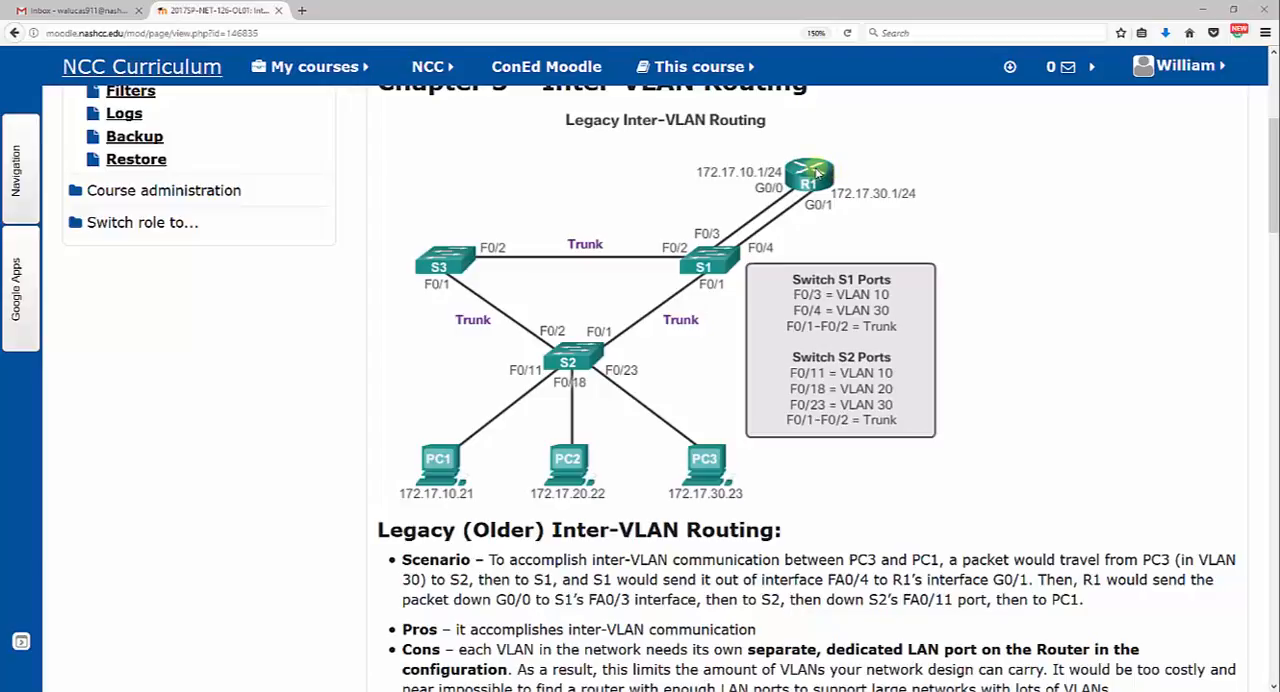
{"action": "mouse_move", "coordinate": [798, 186]}
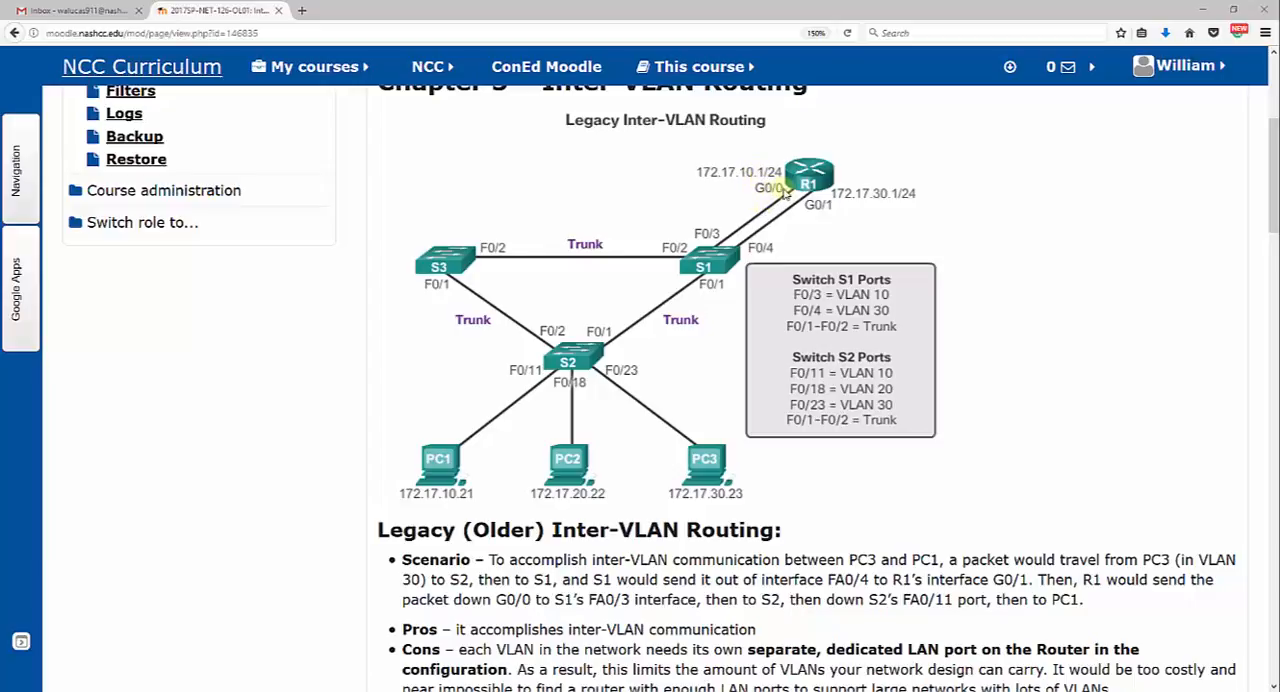
{"action": "mouse_move", "coordinate": [731, 222]}
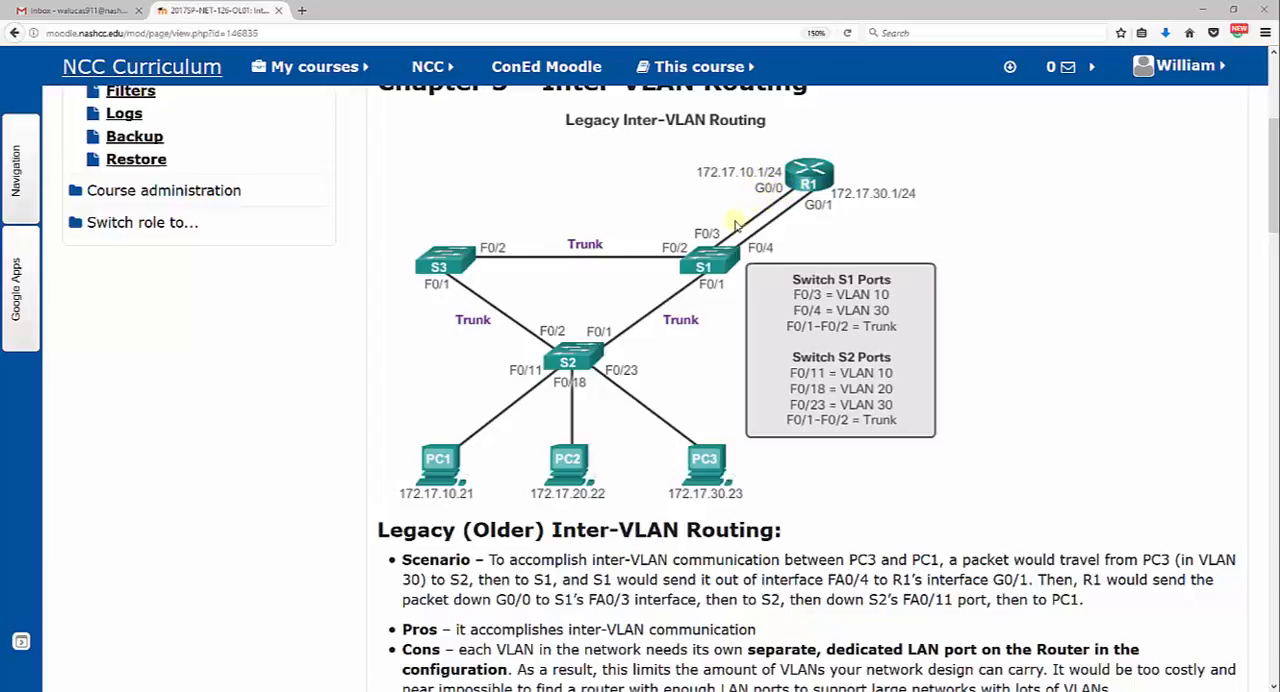
{"action": "mouse_move", "coordinate": [708, 258]}
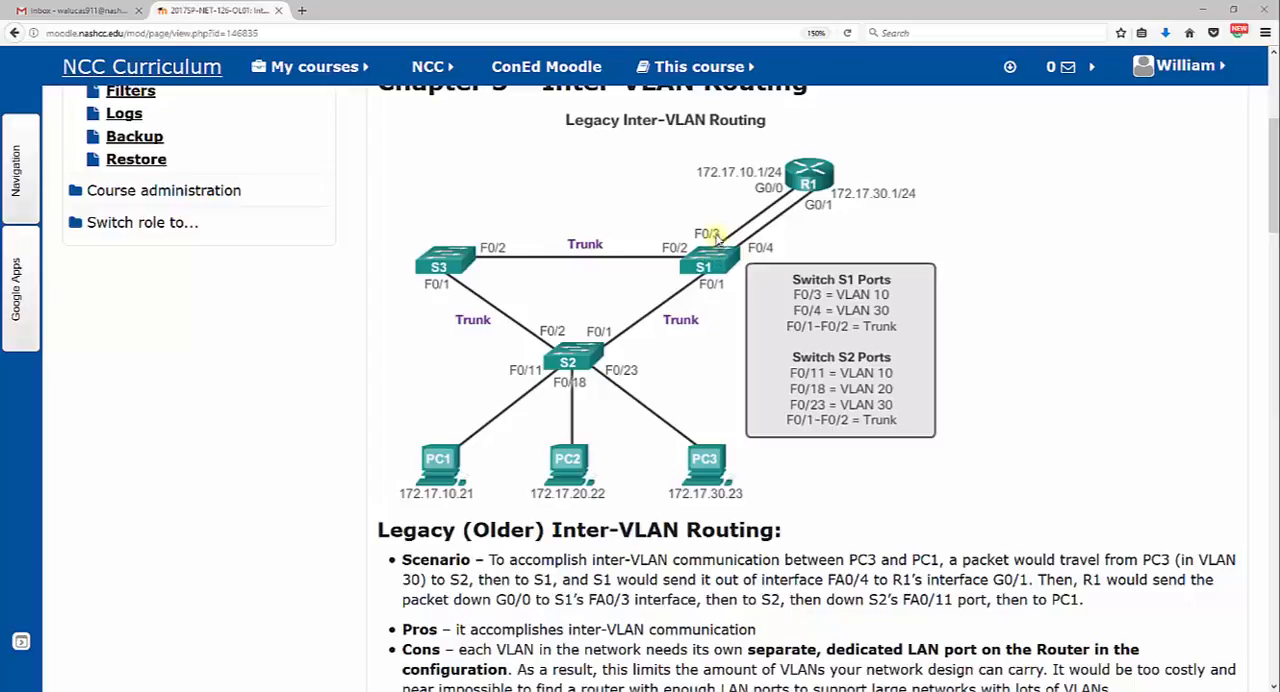
{"action": "mouse_move", "coordinate": [707, 249]}
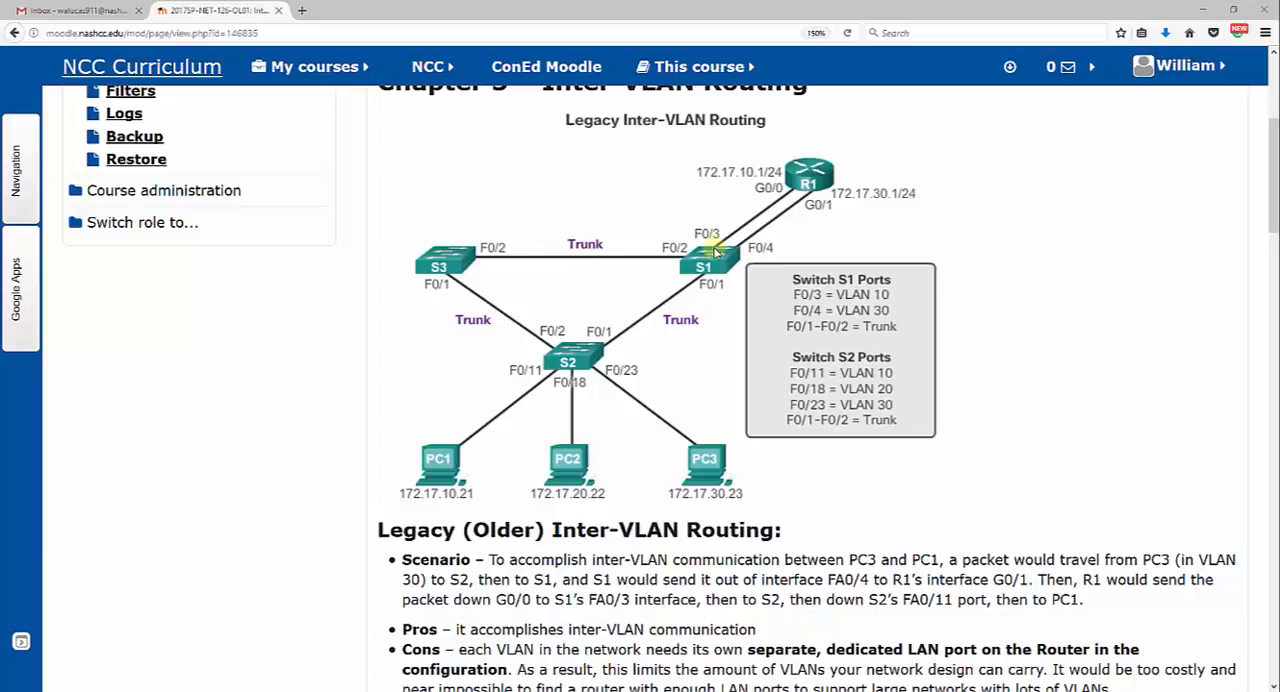
{"action": "mouse_move", "coordinate": [590, 357]}
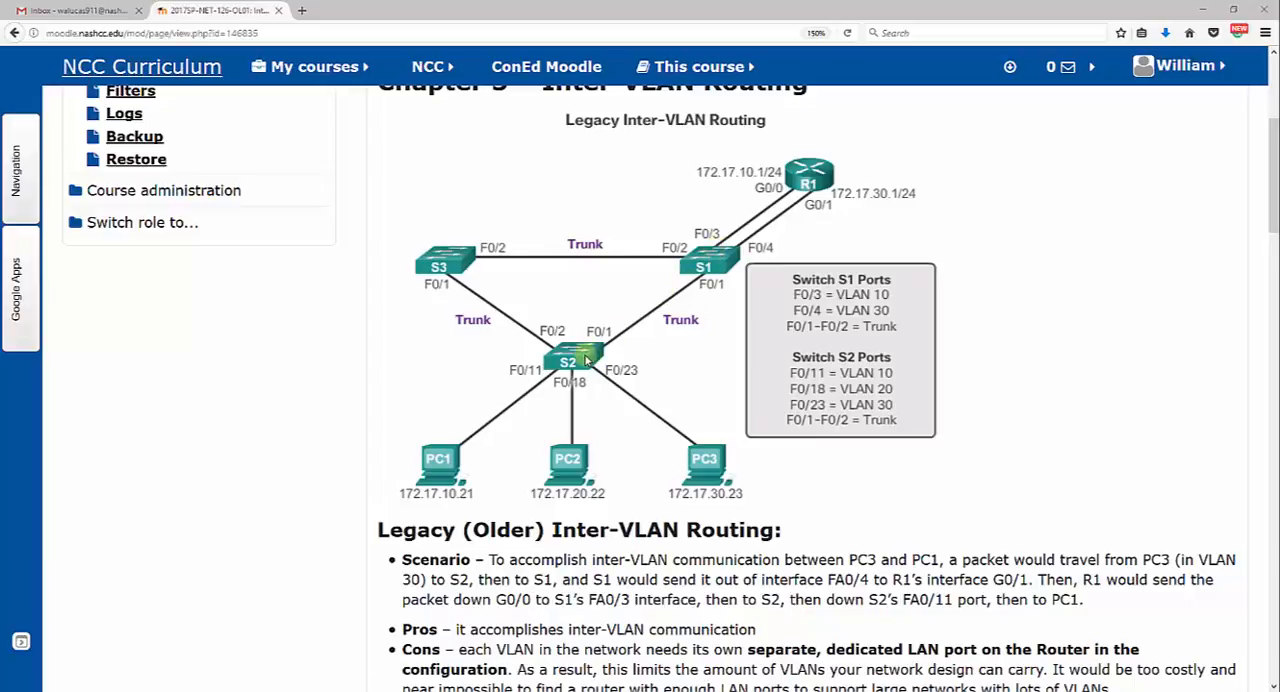
{"action": "mouse_move", "coordinate": [439, 460]}
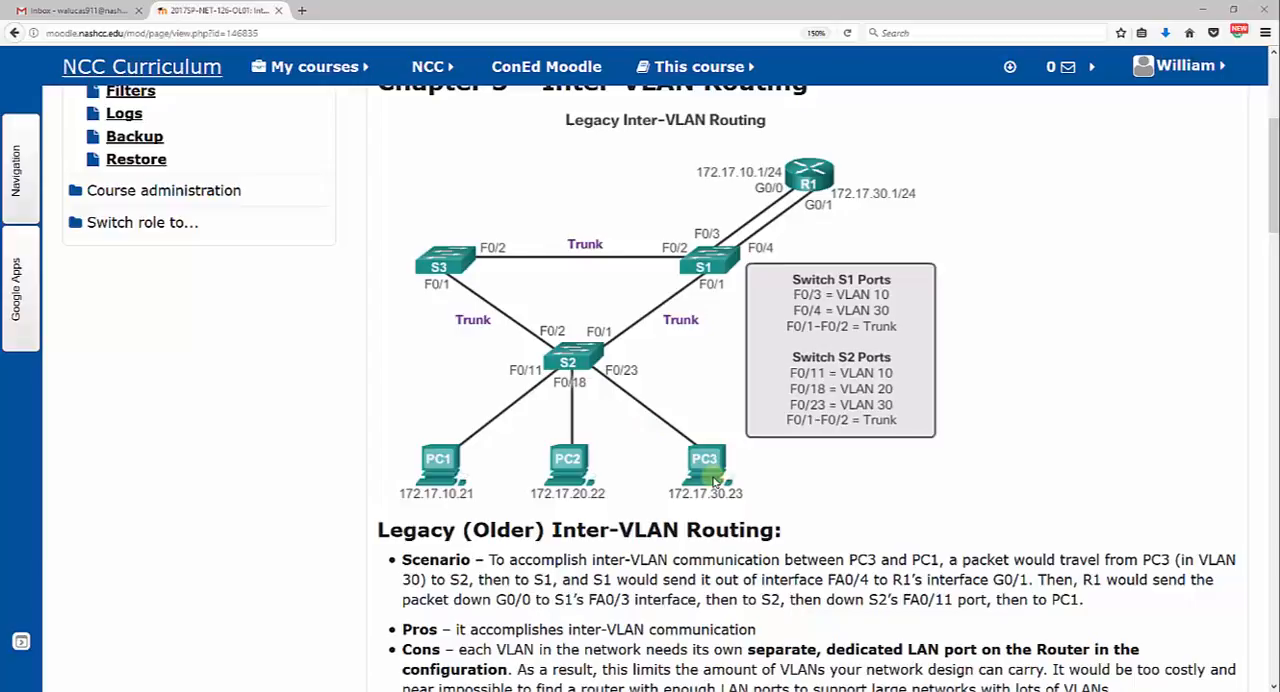
{"action": "mouse_move", "coordinate": [775, 205]}
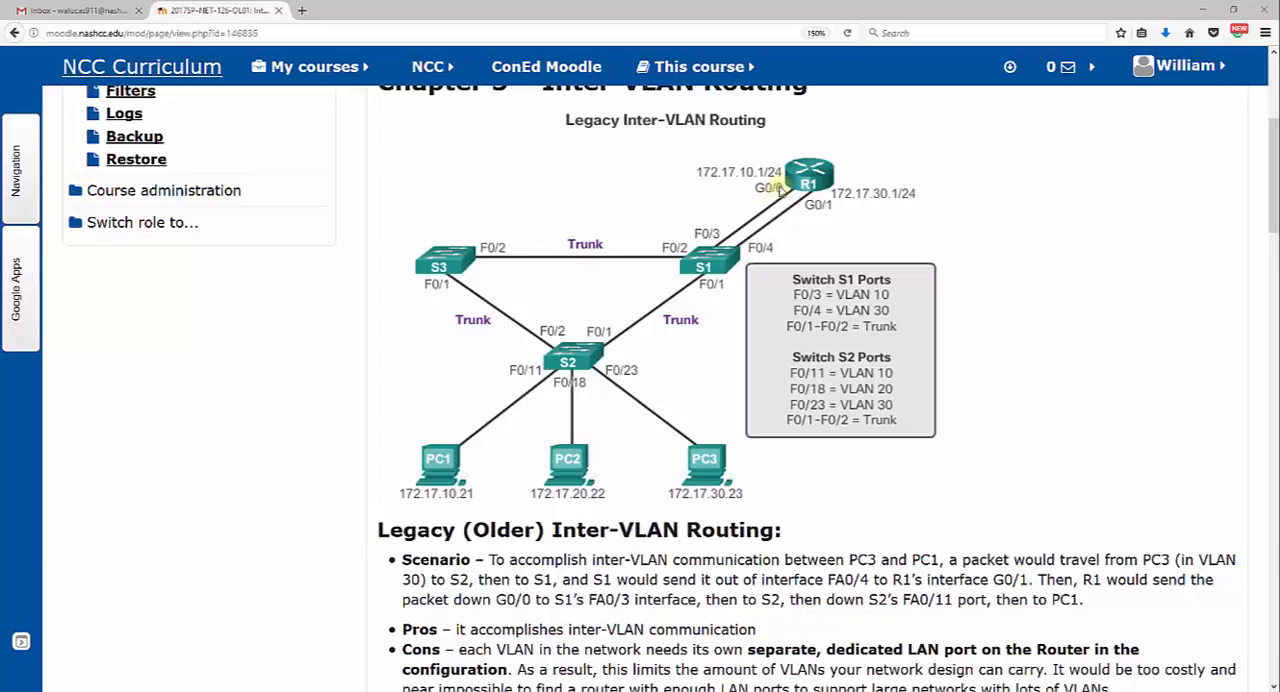
{"action": "mouse_move", "coordinate": [778, 197]}
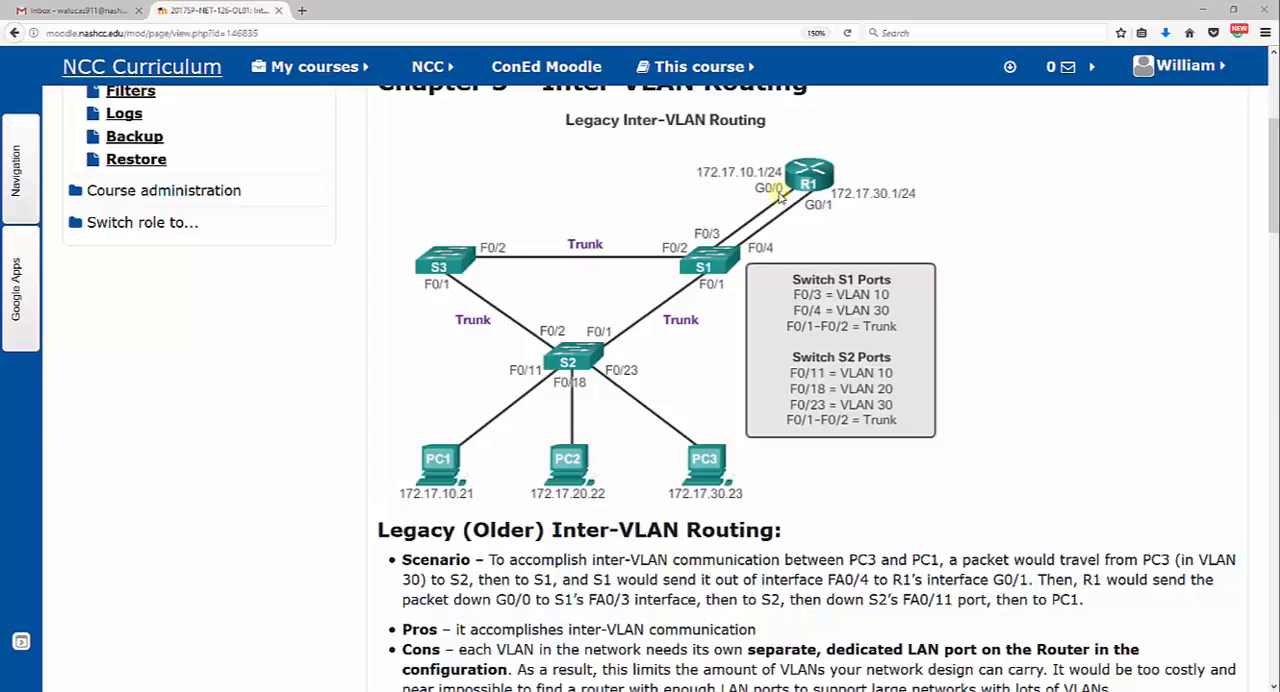
{"action": "mouse_move", "coordinate": [815, 208]}
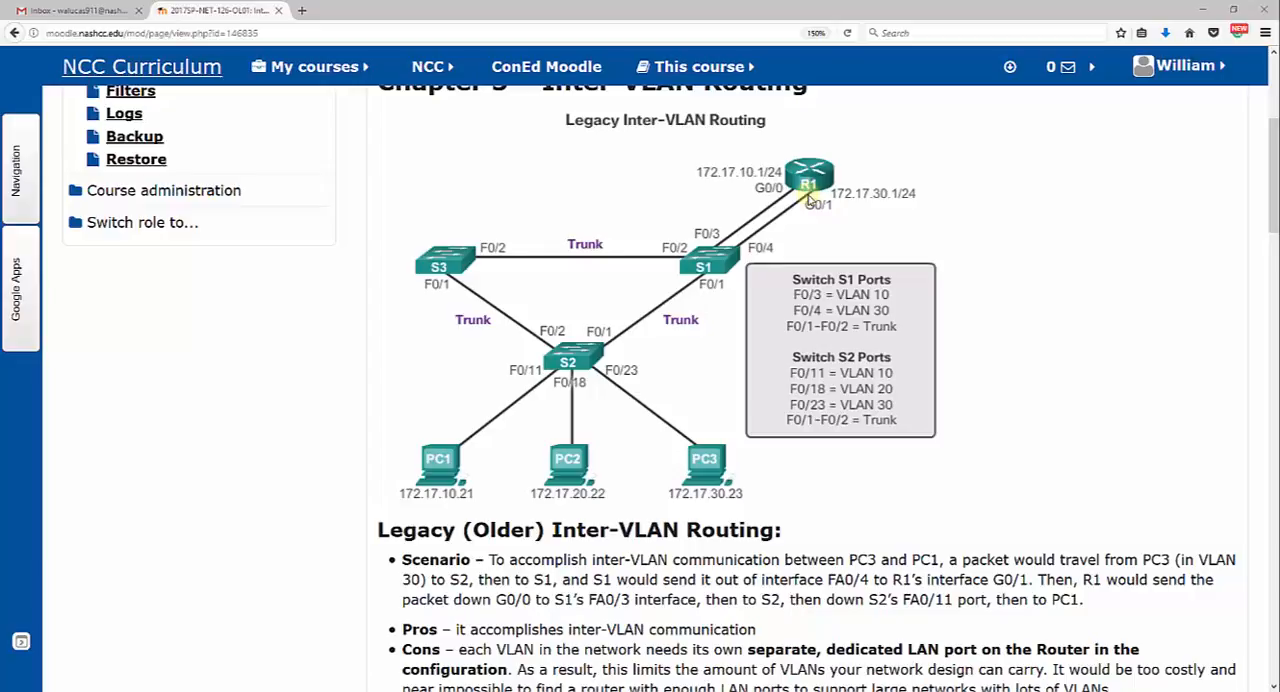
{"action": "mouse_move", "coordinate": [892, 390]}
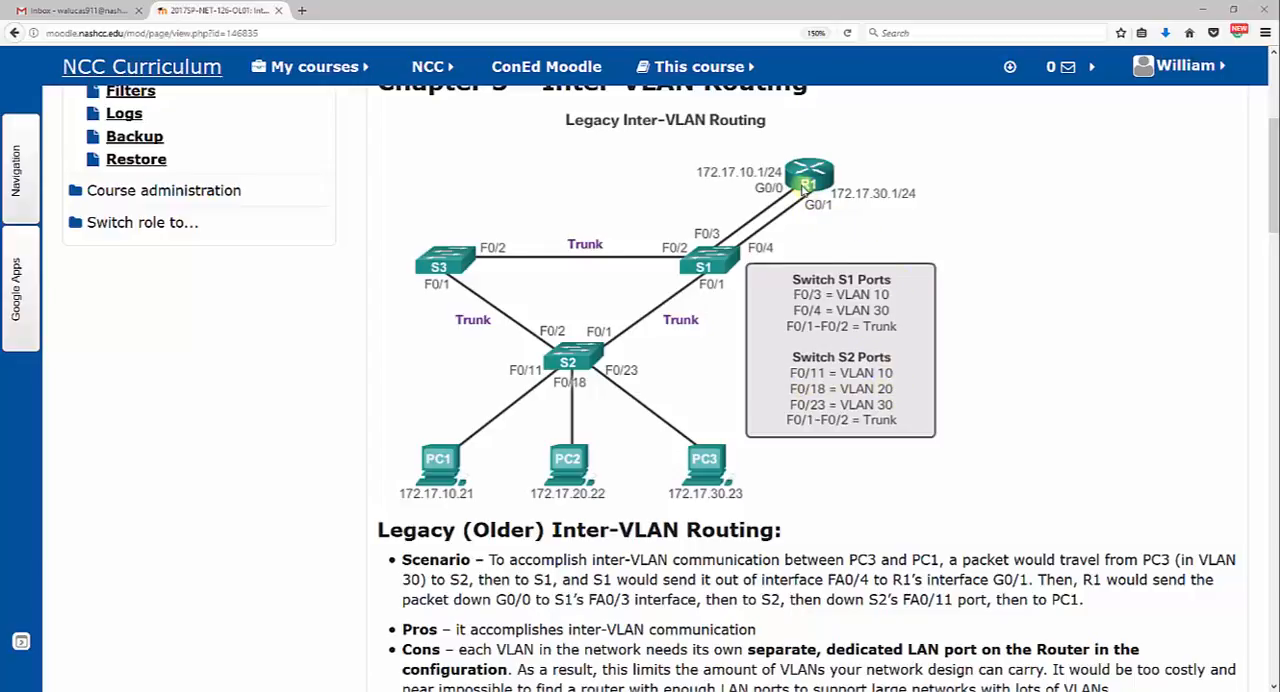
{"action": "mouse_move", "coordinate": [710, 257]}
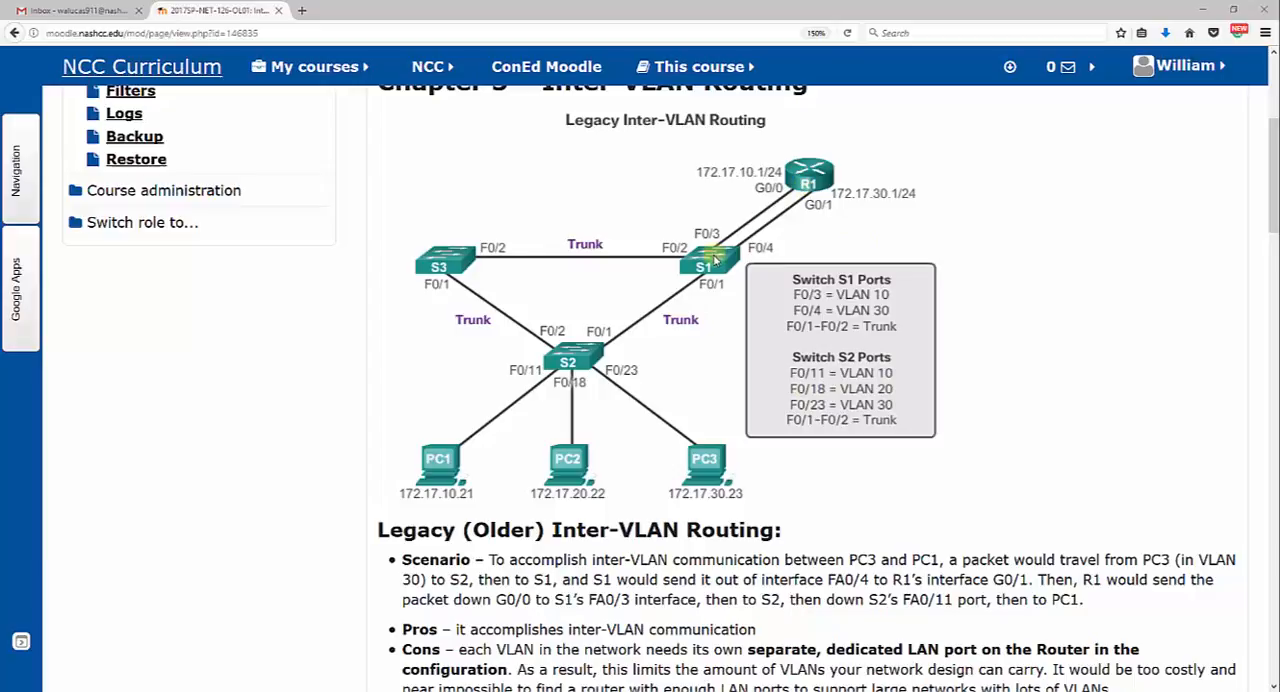
{"action": "mouse_move", "coordinate": [803, 183]}
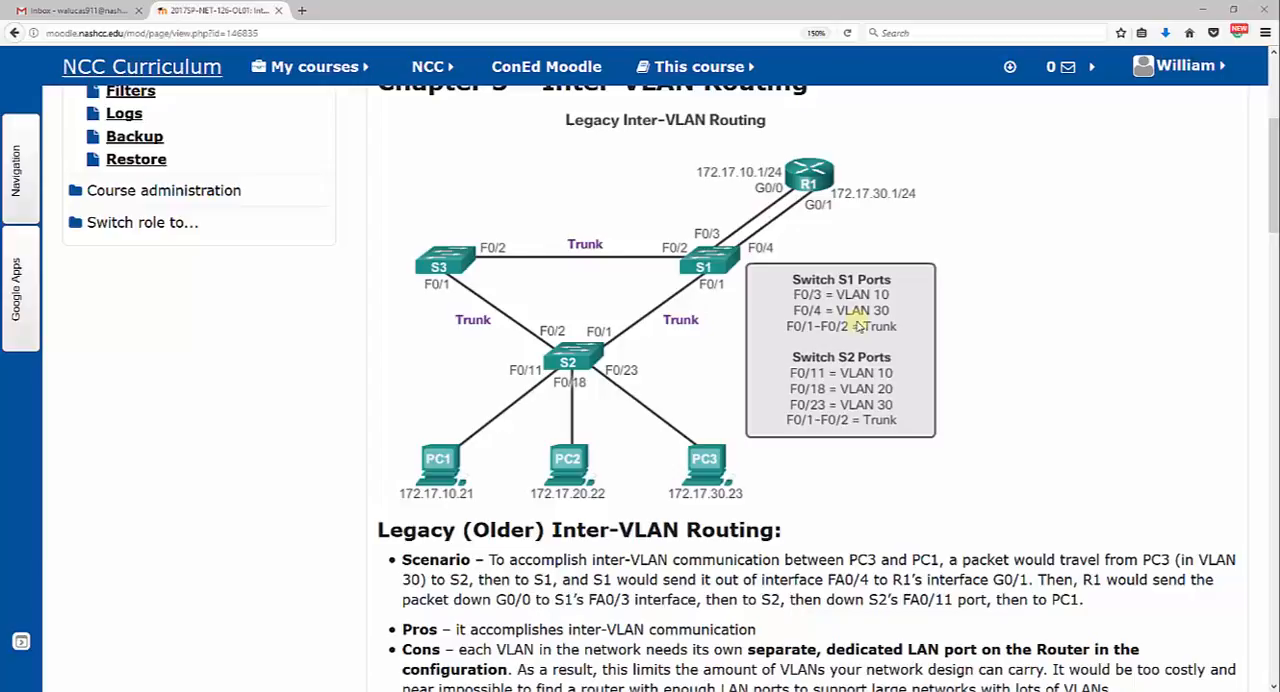
{"action": "mouse_move", "coordinate": [900, 387]}
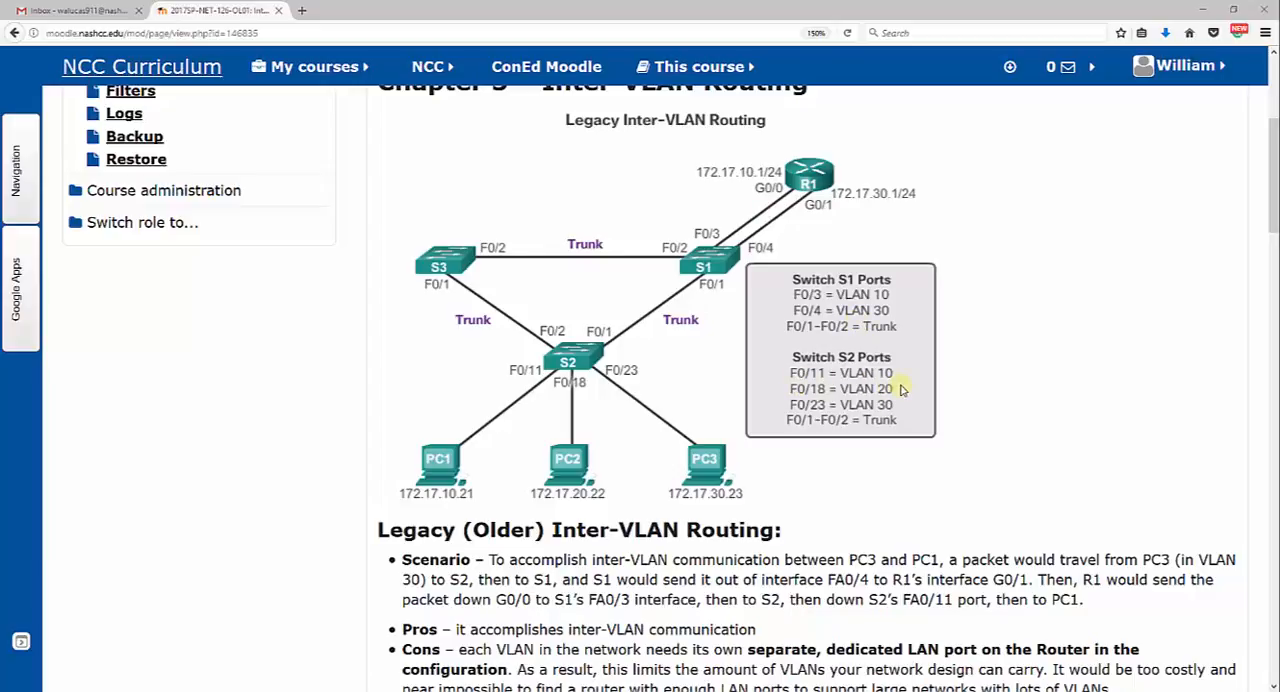
Scroll down to the Question and Answer about which VLAN/PC lacks inter-VLAN communication
{"action": "scroll", "scroll_direction": "down", "scroll_amount": 3}
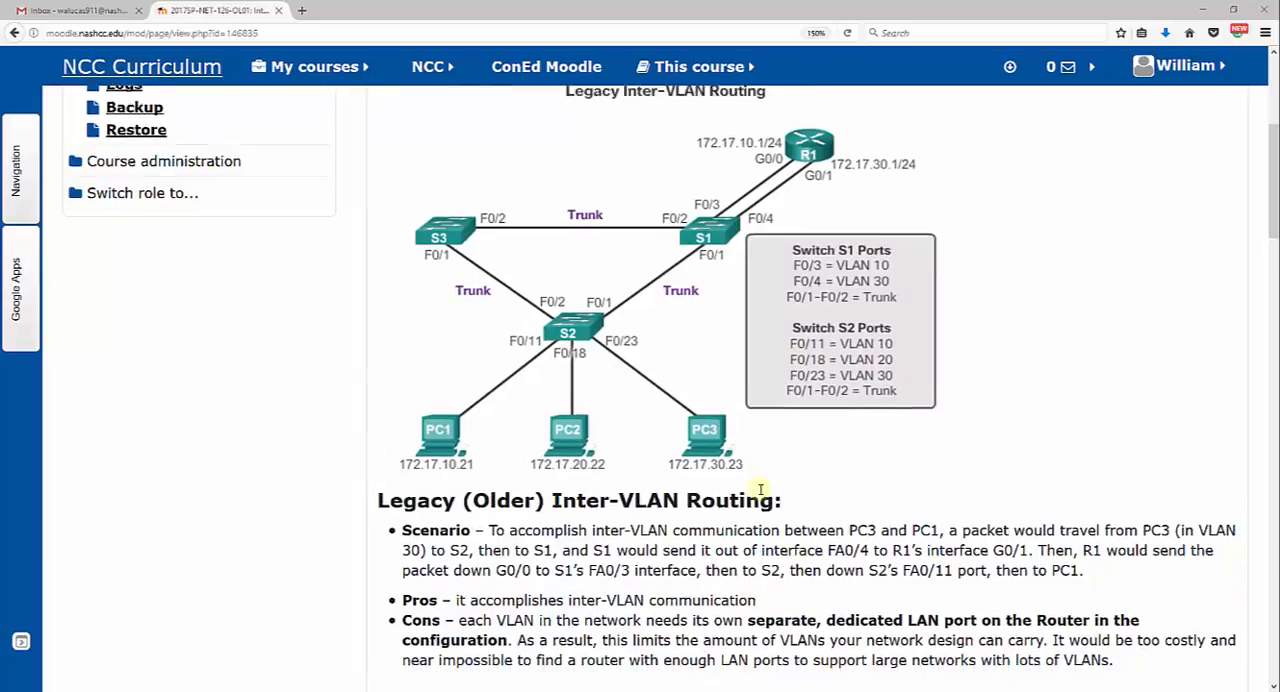
{"action": "scroll", "scroll_direction": "down", "scroll_amount": 3}
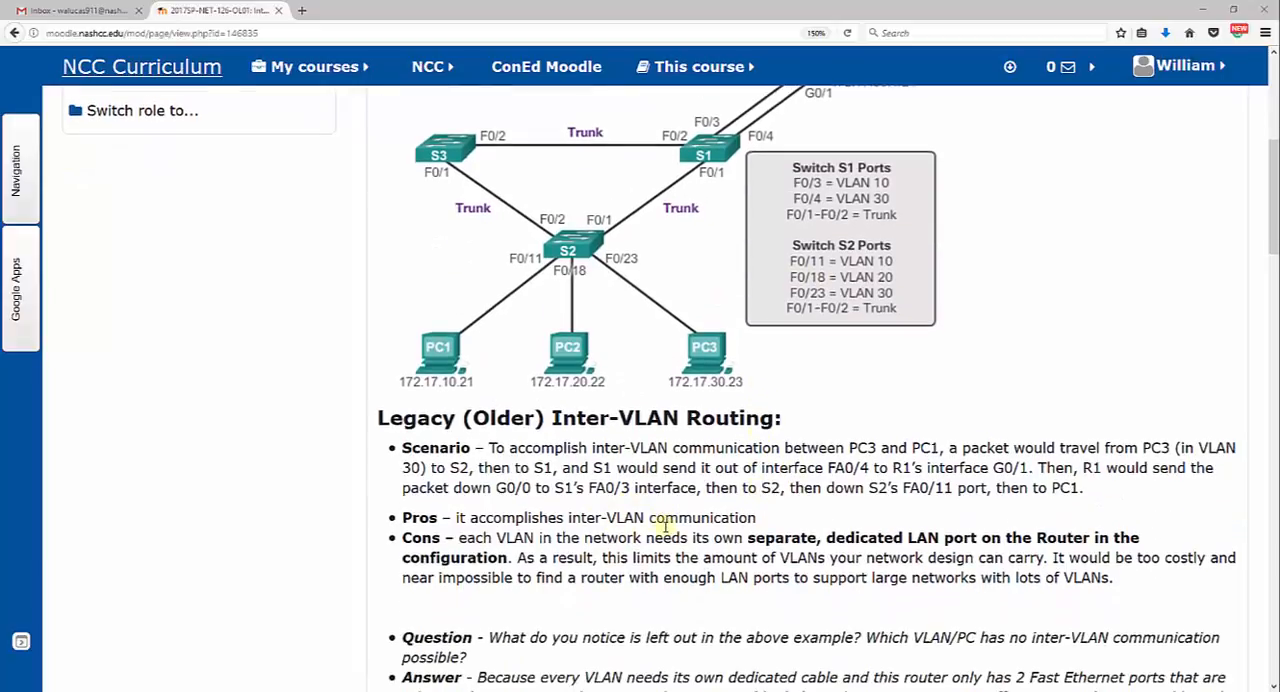
{"action": "mouse_move", "coordinate": [597, 543]}
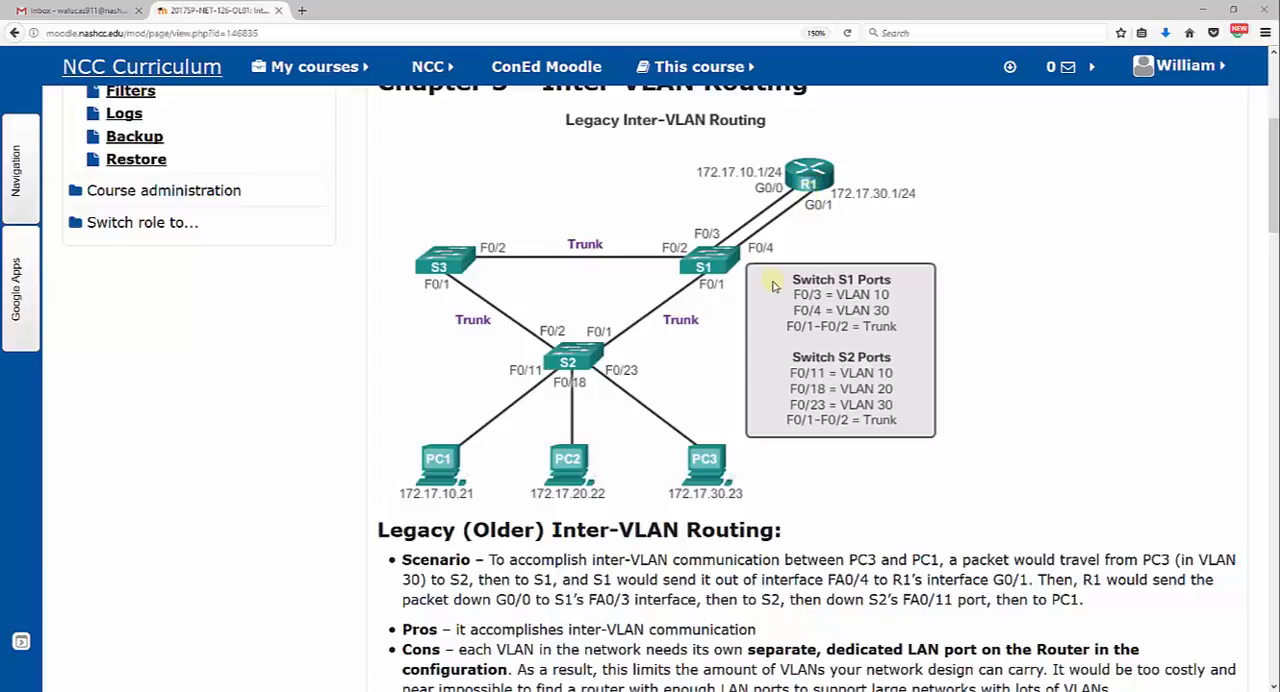
{"action": "mouse_move", "coordinate": [658, 463]}
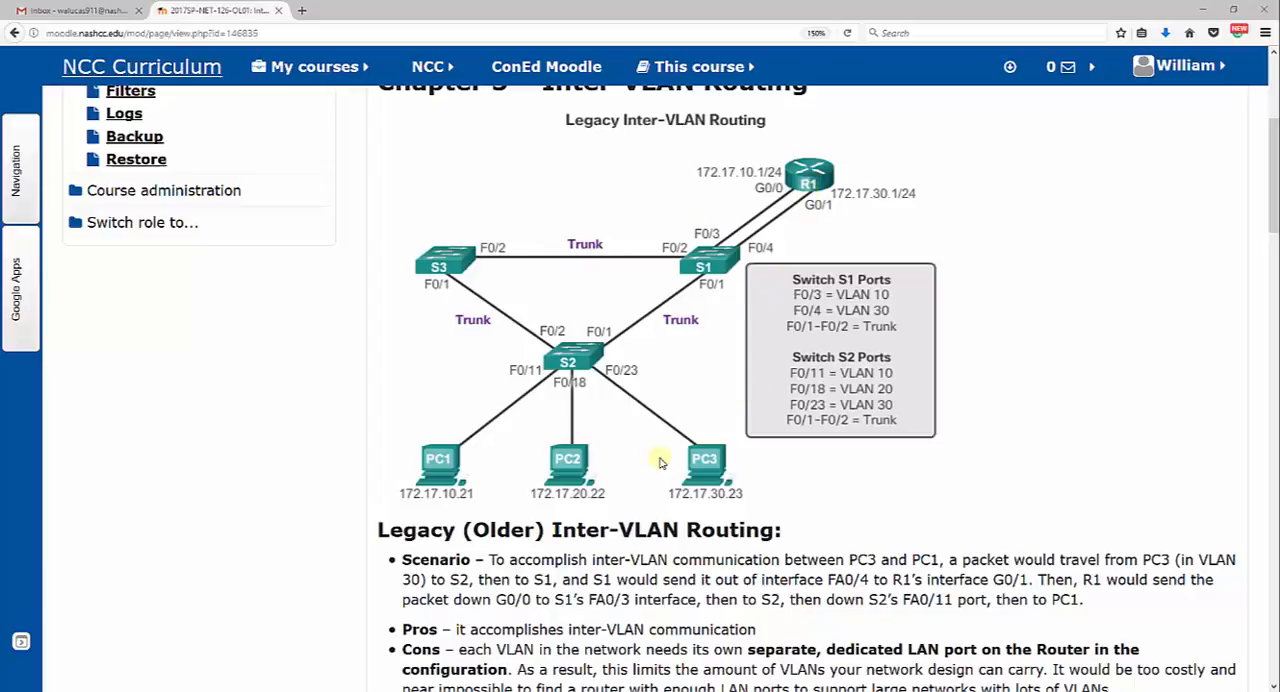
Scroll down to the full Answer that VLAN 20 lacks a router port, above the Router-on-a-Stick diagram
{"action": "scroll", "scroll_direction": "down", "scroll_amount": 3}
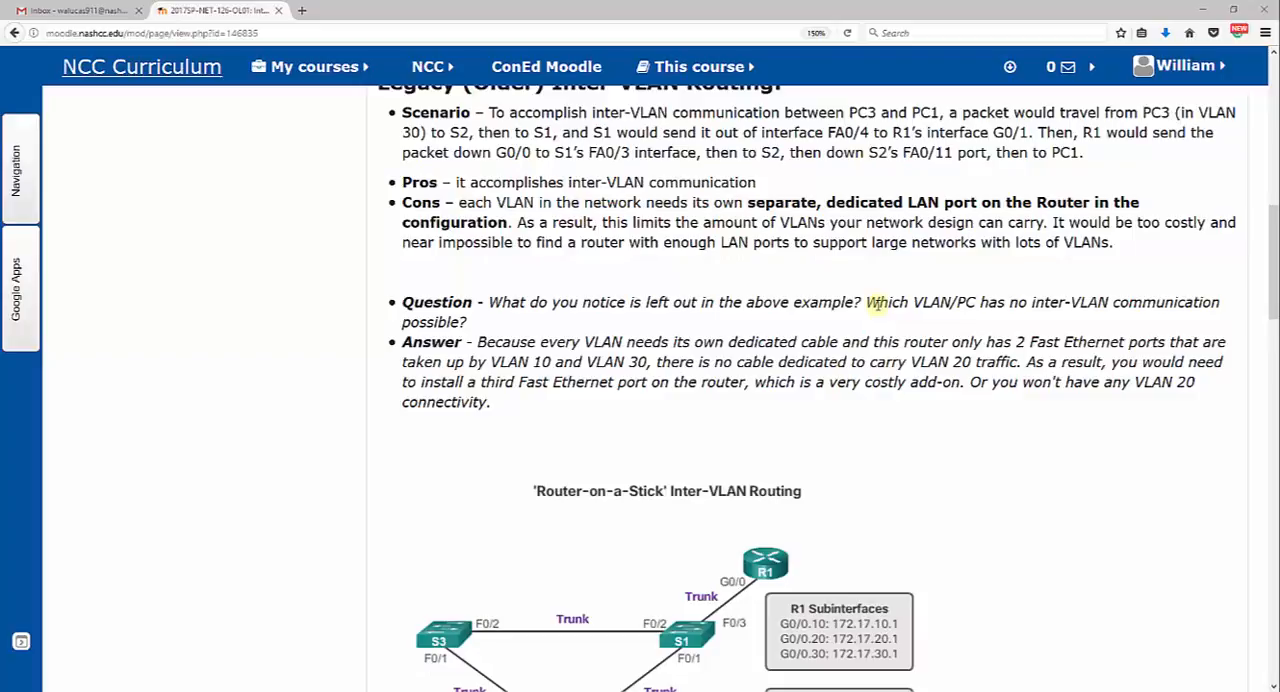
{"action": "mouse_move", "coordinate": [849, 364]}
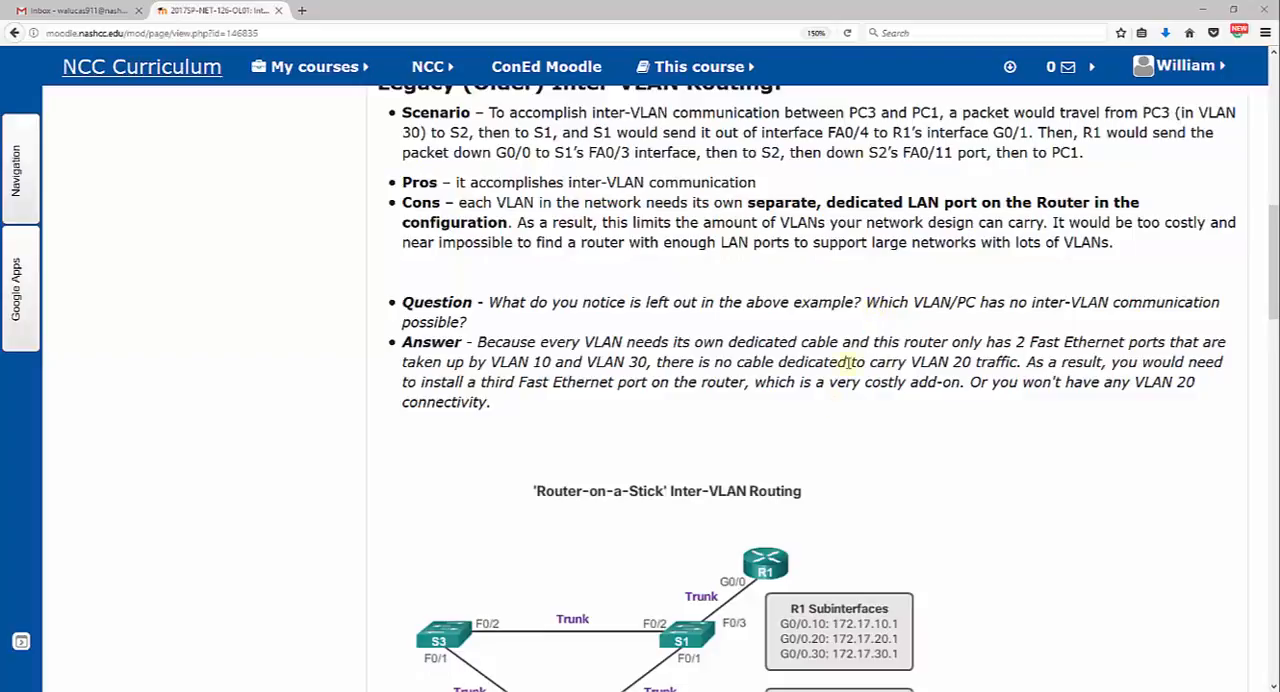
Scroll down to show the full Router-on-a-Stick diagram with R1 subinterfaces and port tables
{"action": "scroll", "scroll_direction": "down", "scroll_amount": 3}
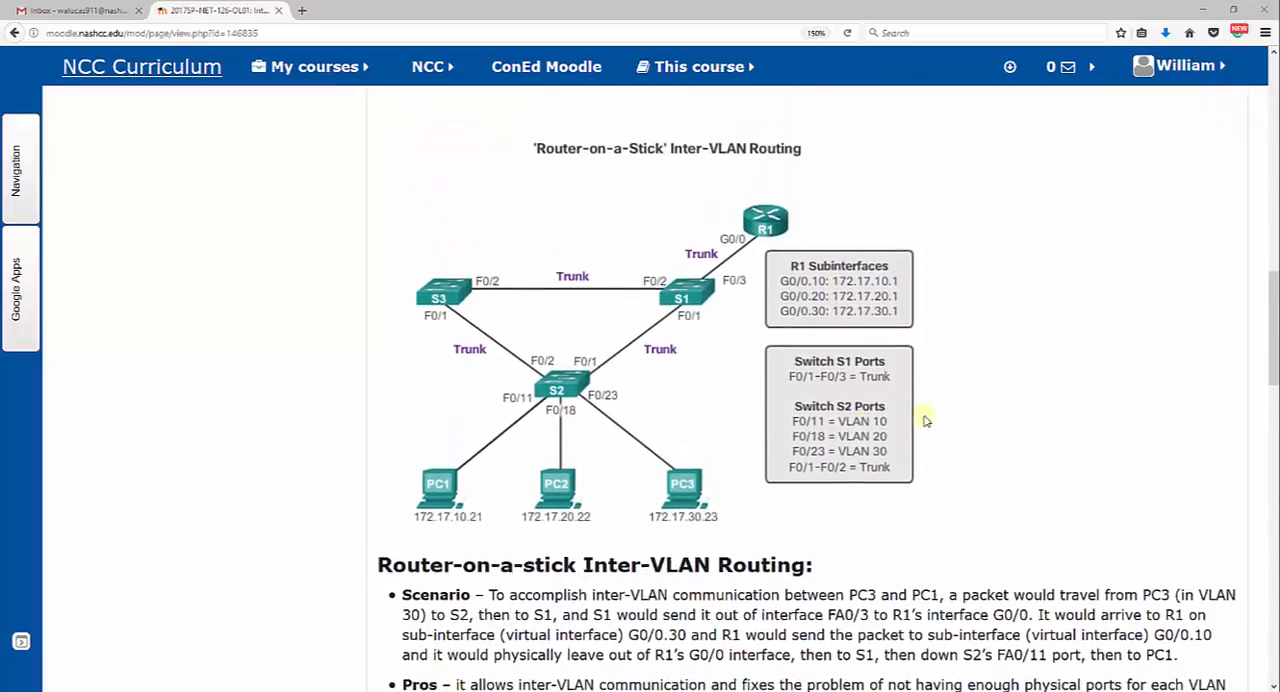
{"action": "scroll", "scroll_direction": "down", "scroll_amount": 3}
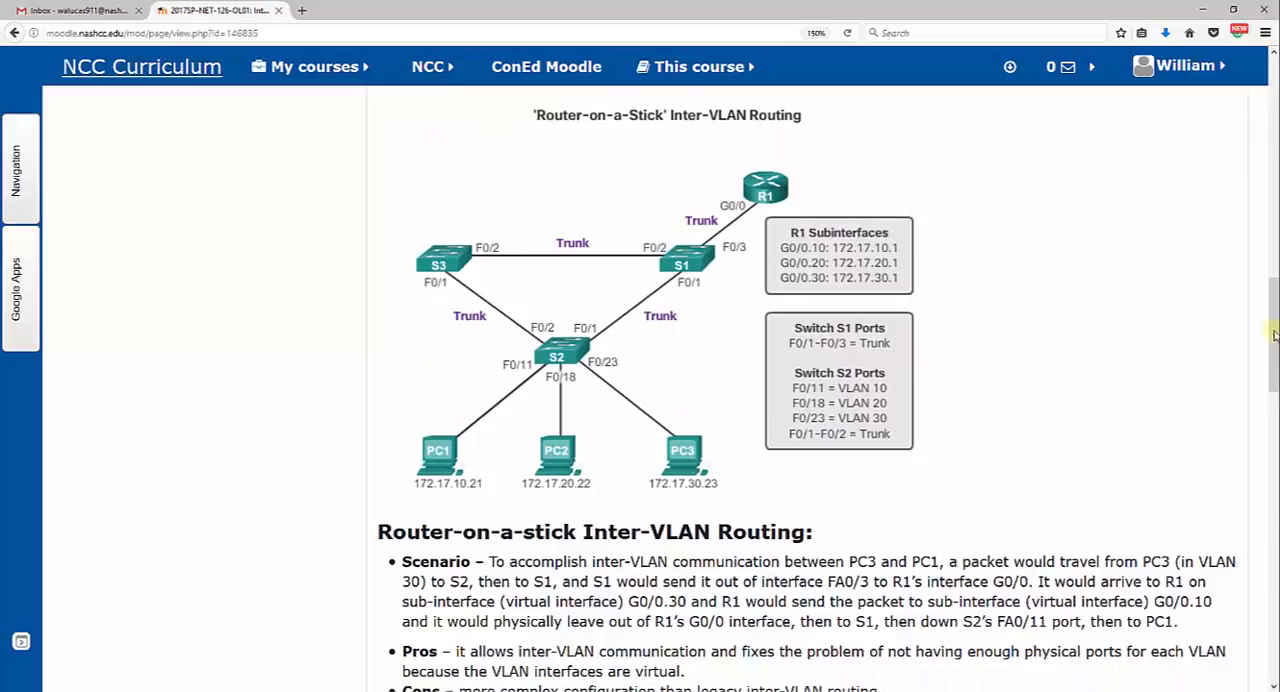
{"action": "mouse_move", "coordinate": [963, 258]}
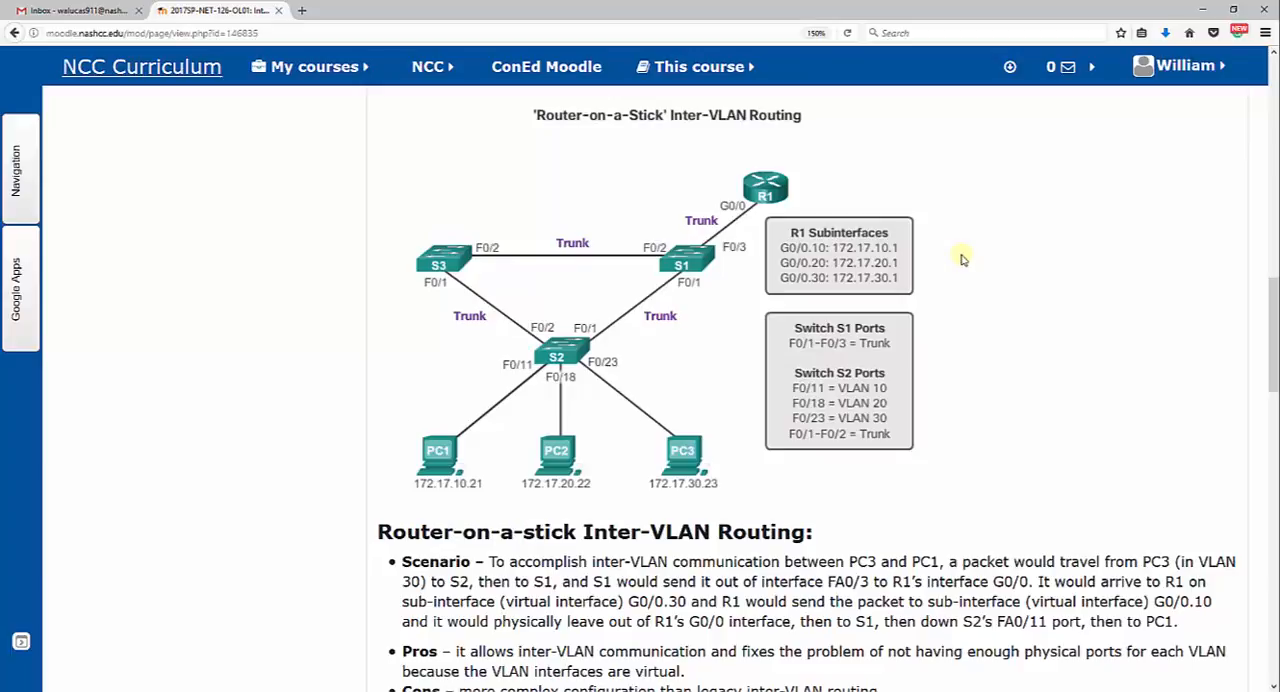
{"action": "mouse_move", "coordinate": [765, 198]}
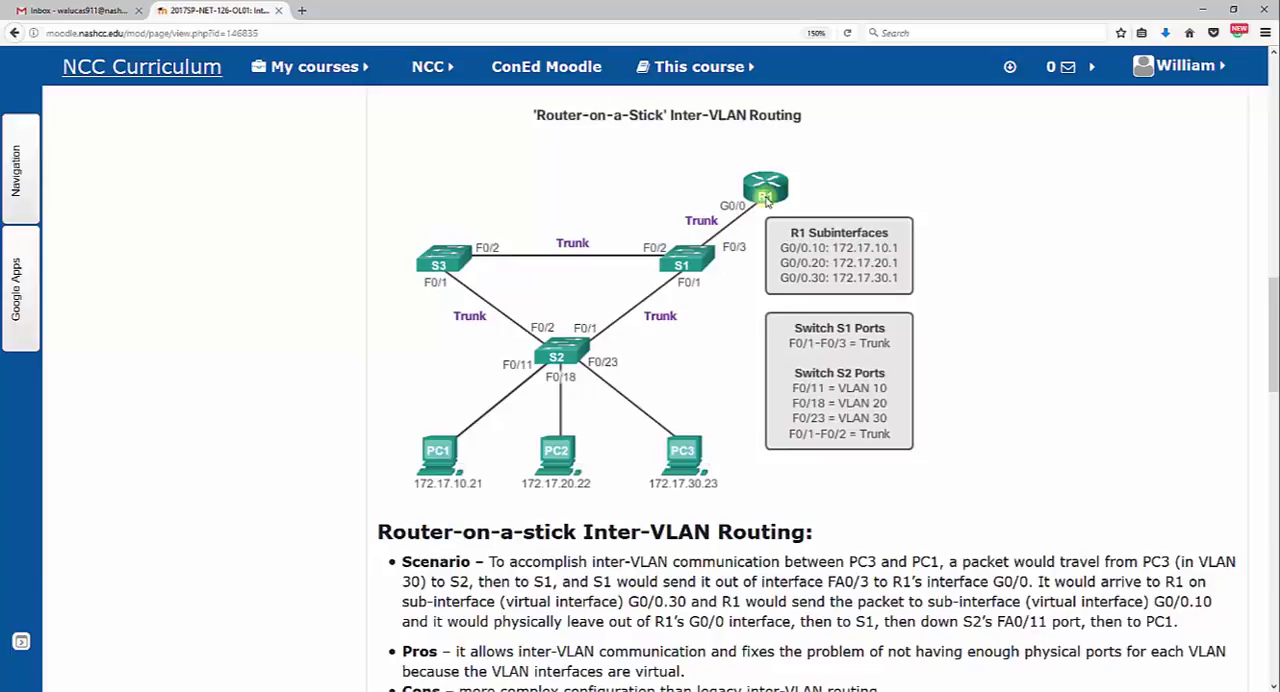
{"action": "mouse_move", "coordinate": [767, 210]}
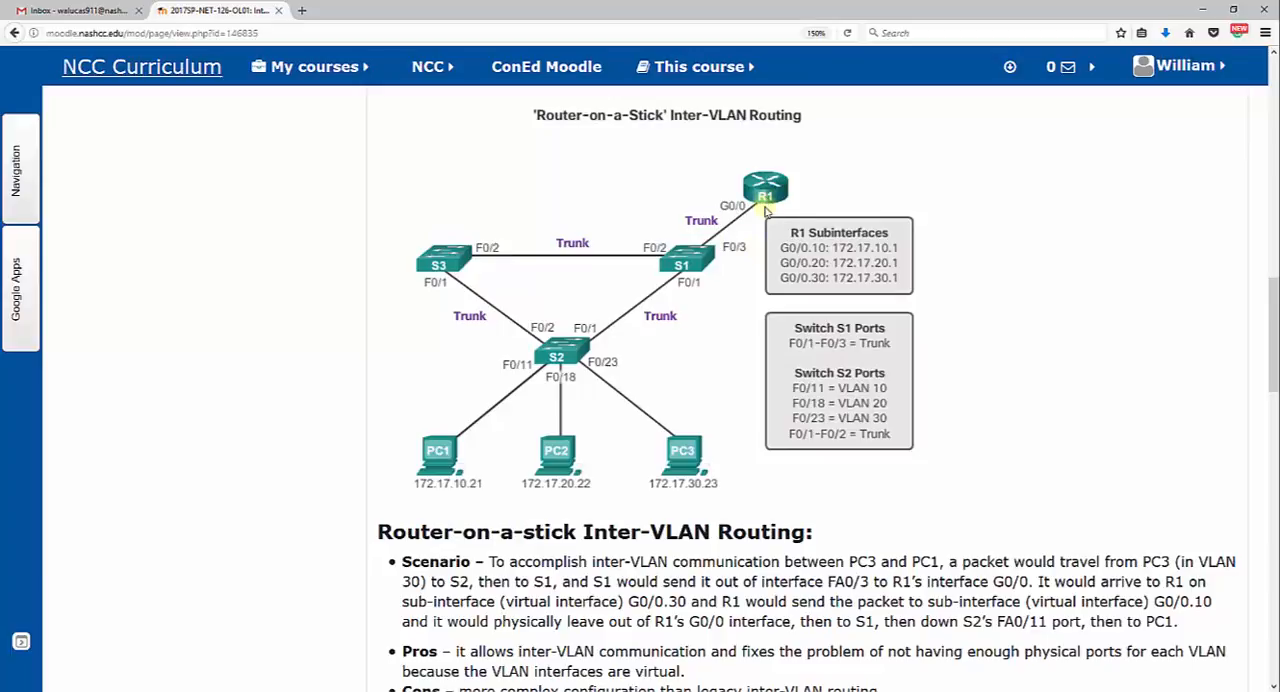
{"action": "mouse_move", "coordinate": [488, 464]}
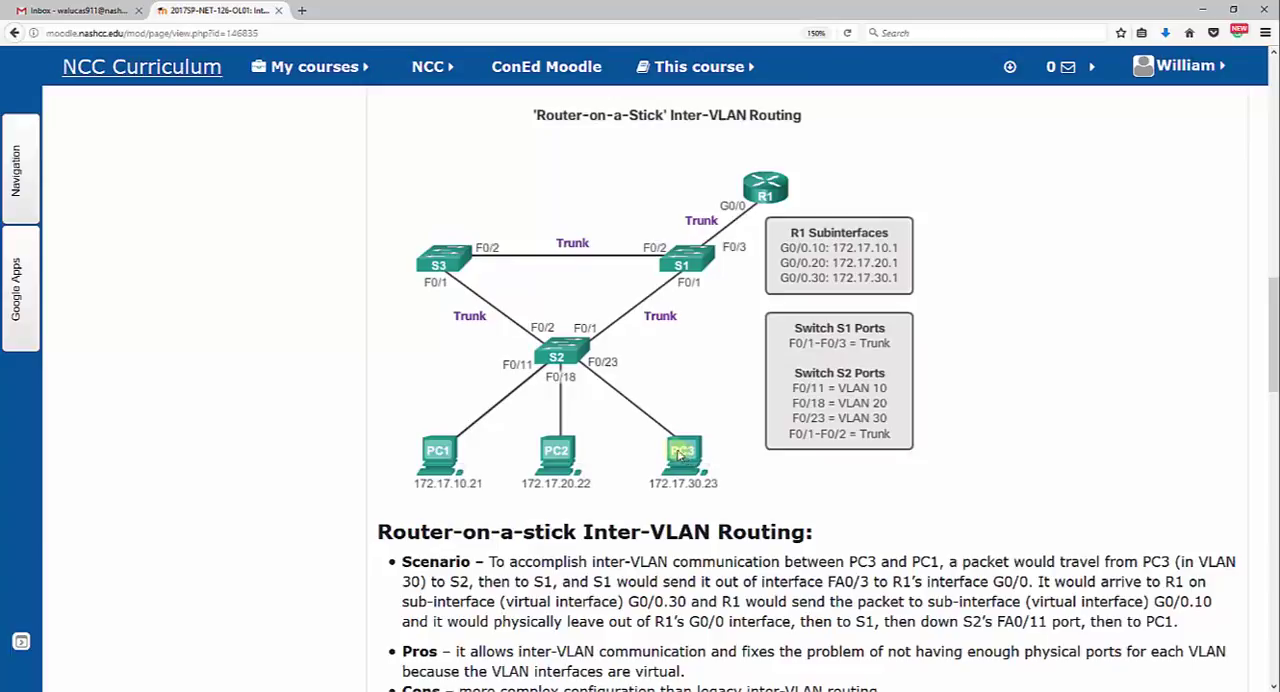
{"action": "mouse_move", "coordinate": [521, 332]}
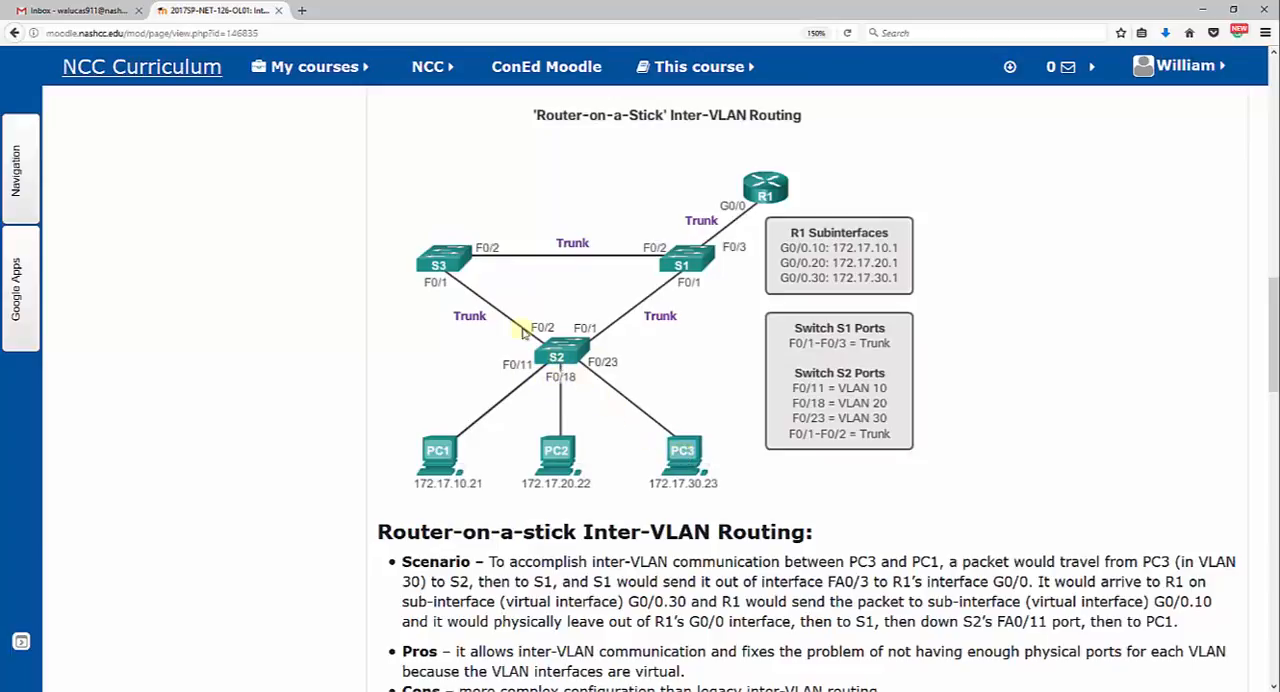
{"action": "mouse_move", "coordinate": [513, 264]}
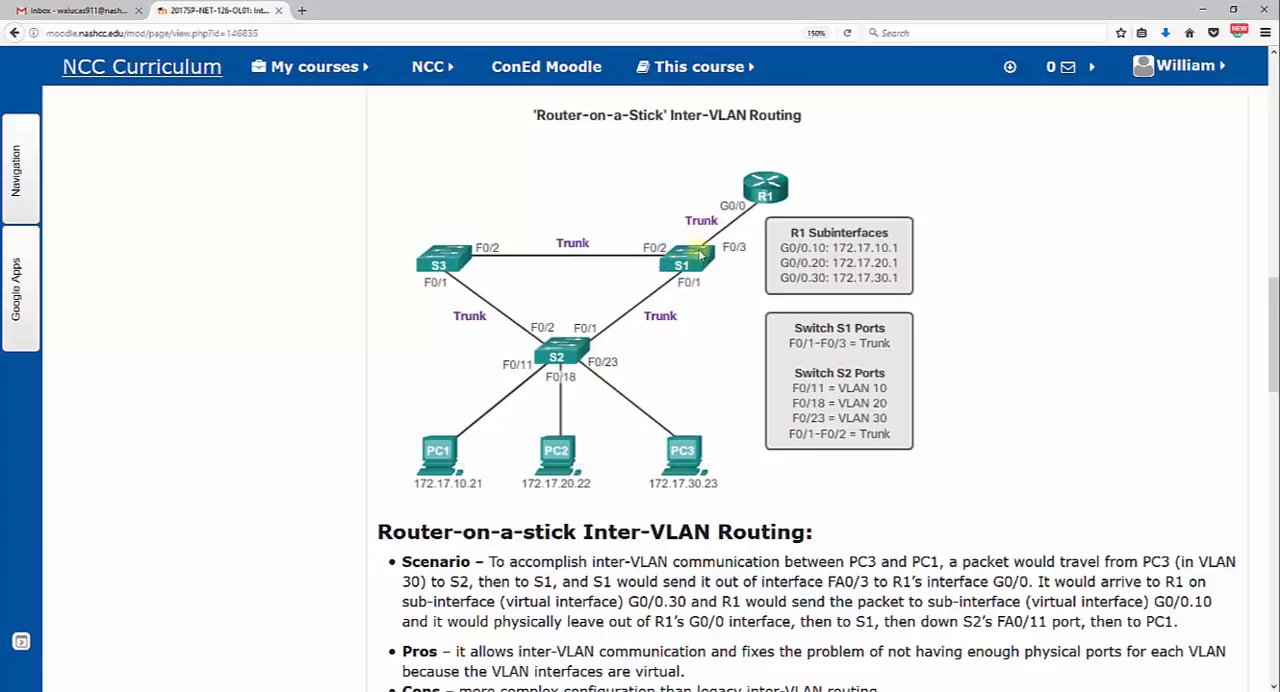
{"action": "mouse_move", "coordinate": [765, 195]}
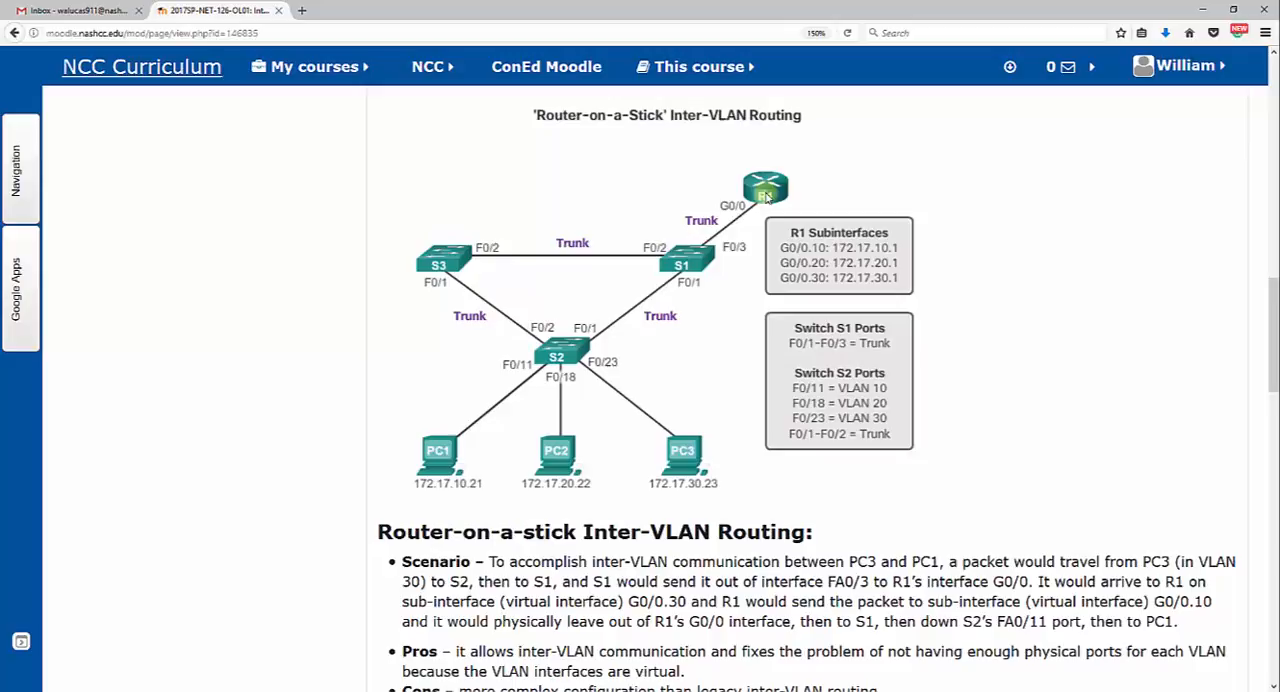
Scroll down to the Router-on-a-Stick cons and the additional-con question beneath the diagram
{"action": "scroll", "scroll_direction": "down", "scroll_amount": 3}
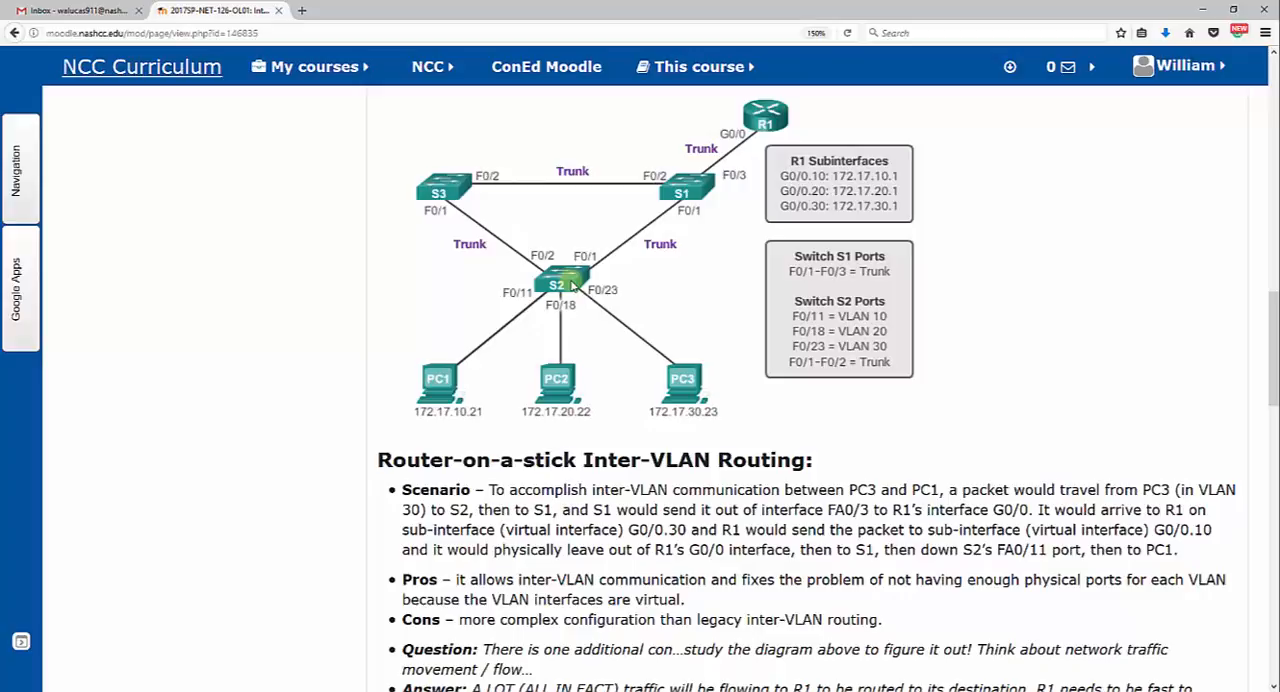
{"action": "mouse_move", "coordinate": [685, 190]}
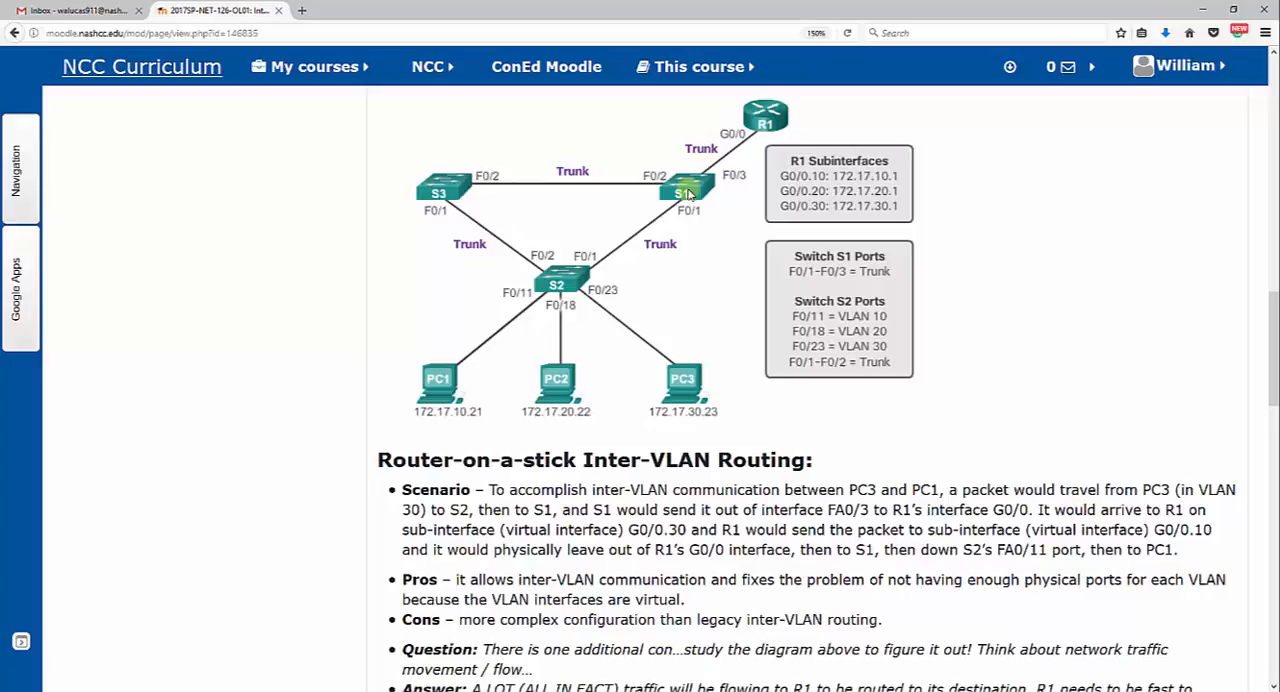
{"action": "mouse_move", "coordinate": [582, 280]}
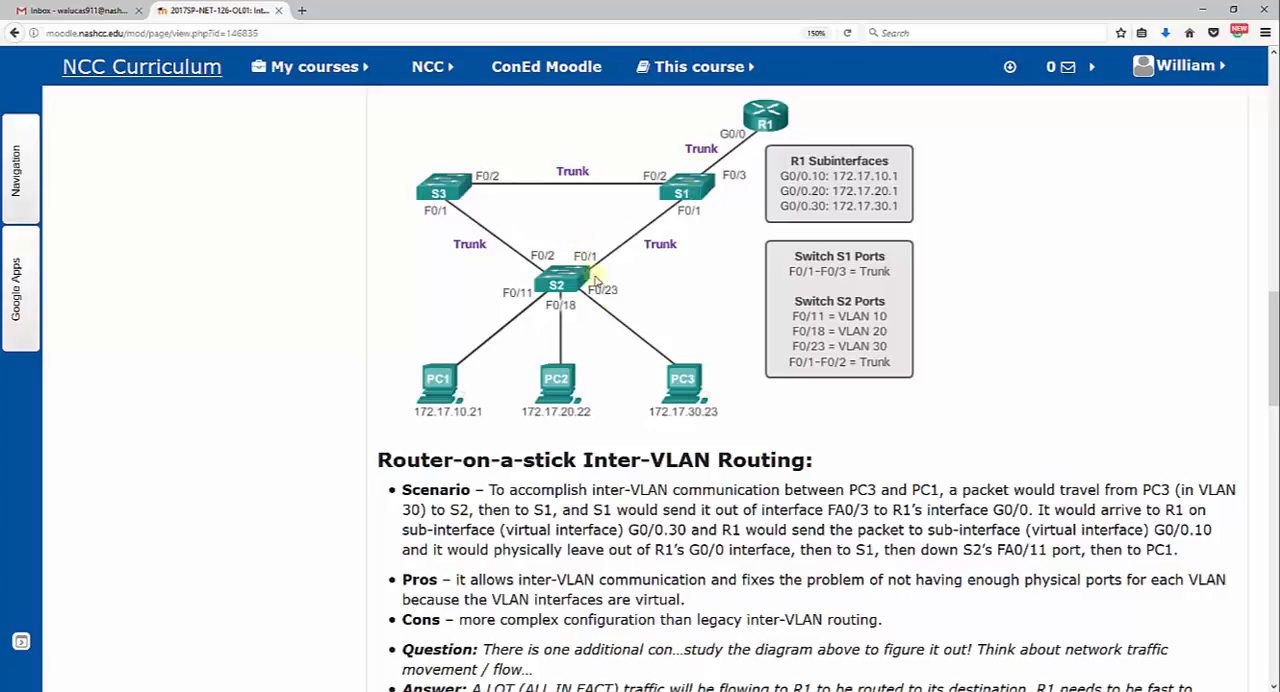
{"action": "mouse_move", "coordinate": [573, 287]}
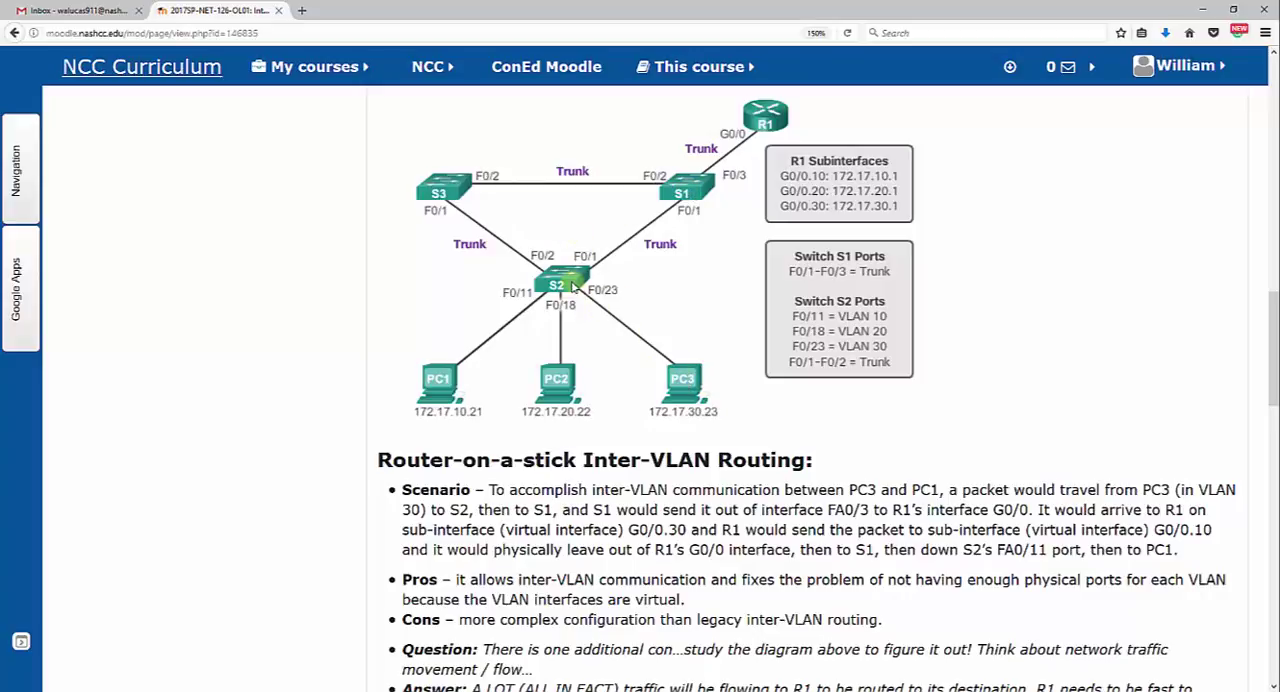
{"action": "mouse_move", "coordinate": [685, 192]}
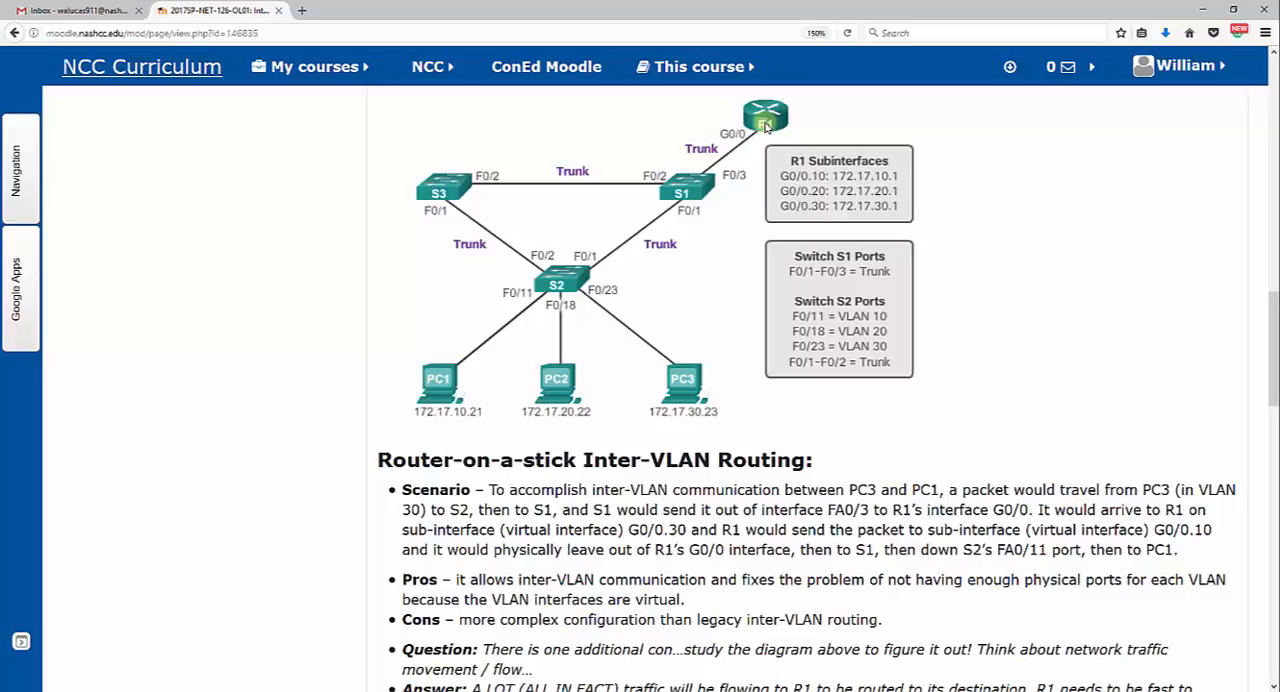
{"action": "mouse_move", "coordinate": [842, 148]}
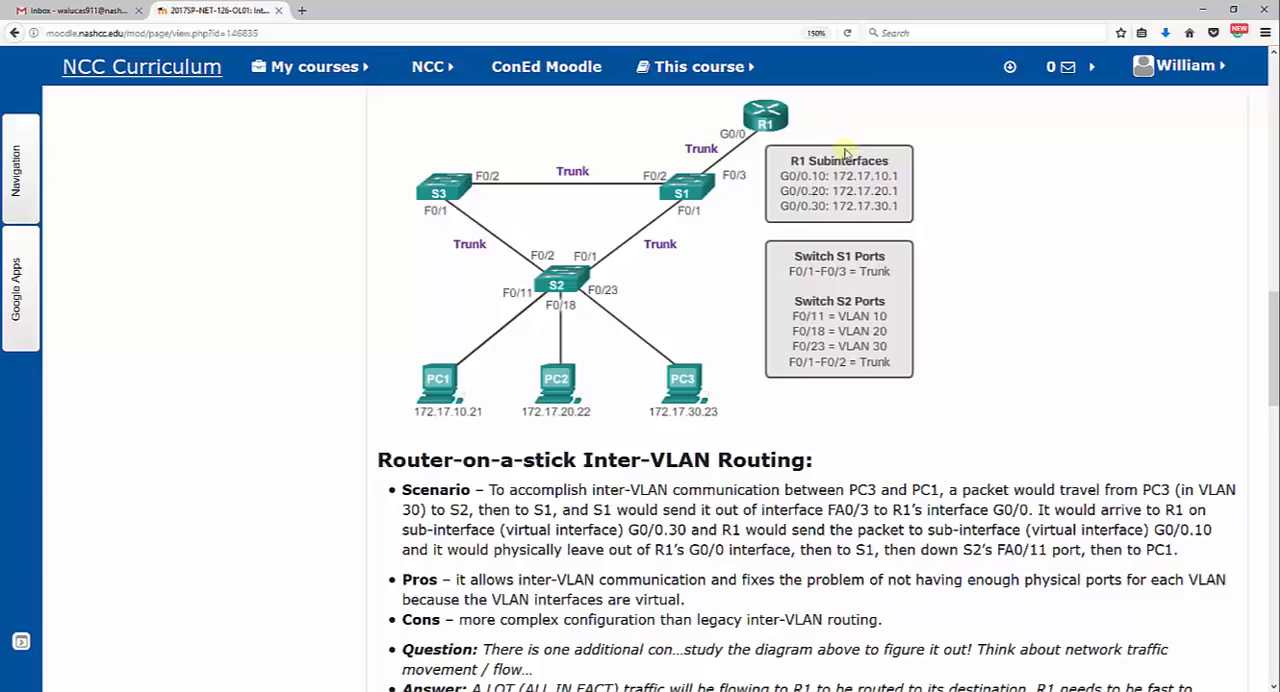
{"action": "mouse_move", "coordinate": [831, 228]}
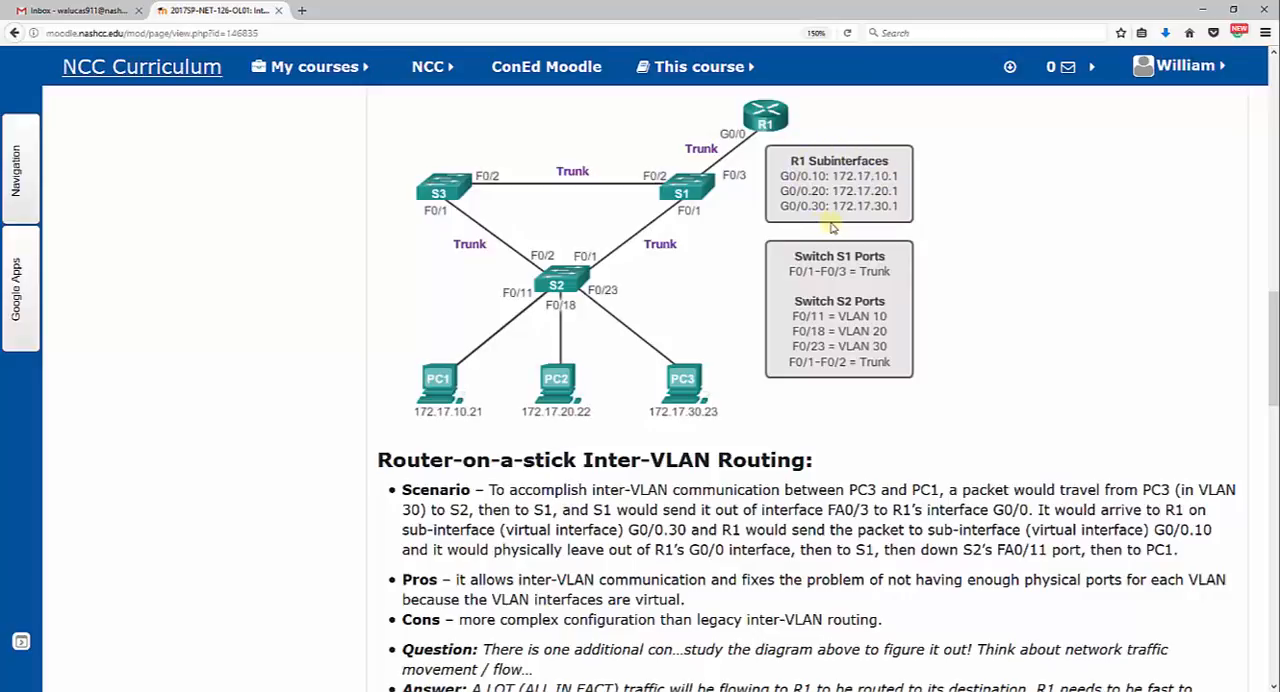
{"action": "mouse_move", "coordinate": [796, 175]}
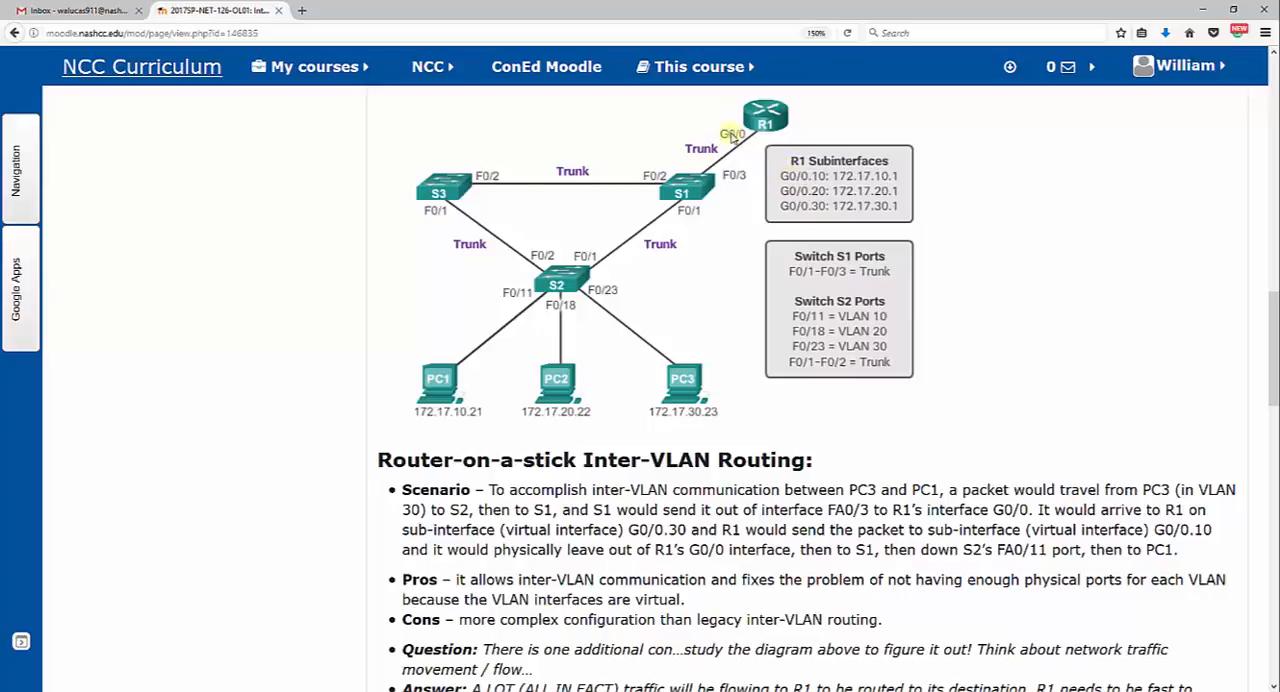
{"action": "mouse_move", "coordinate": [815, 176]}
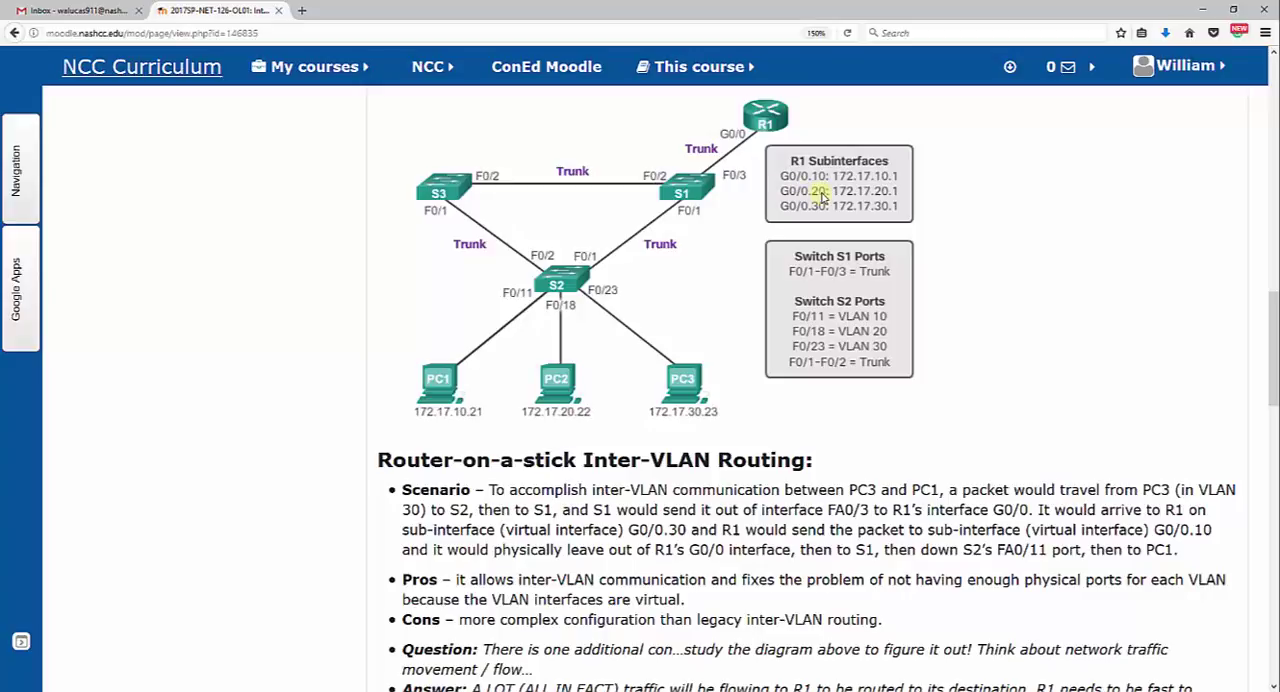
{"action": "mouse_move", "coordinate": [820, 209]}
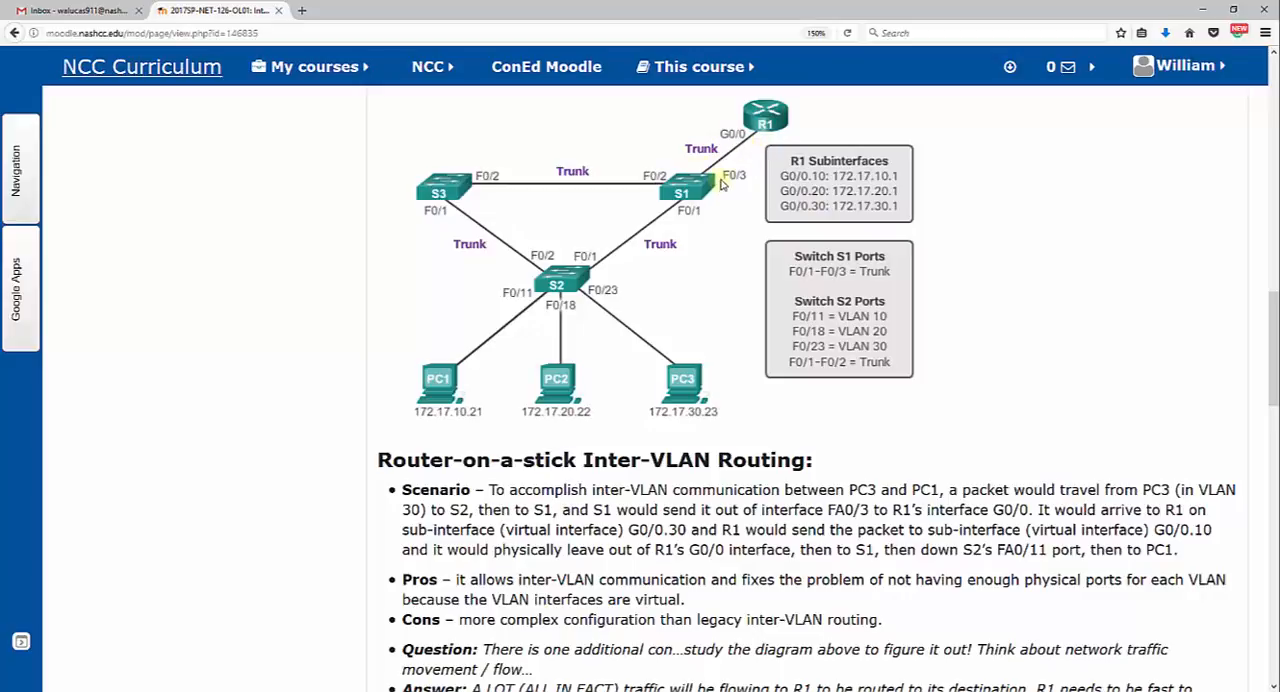
{"action": "mouse_move", "coordinate": [580, 270]}
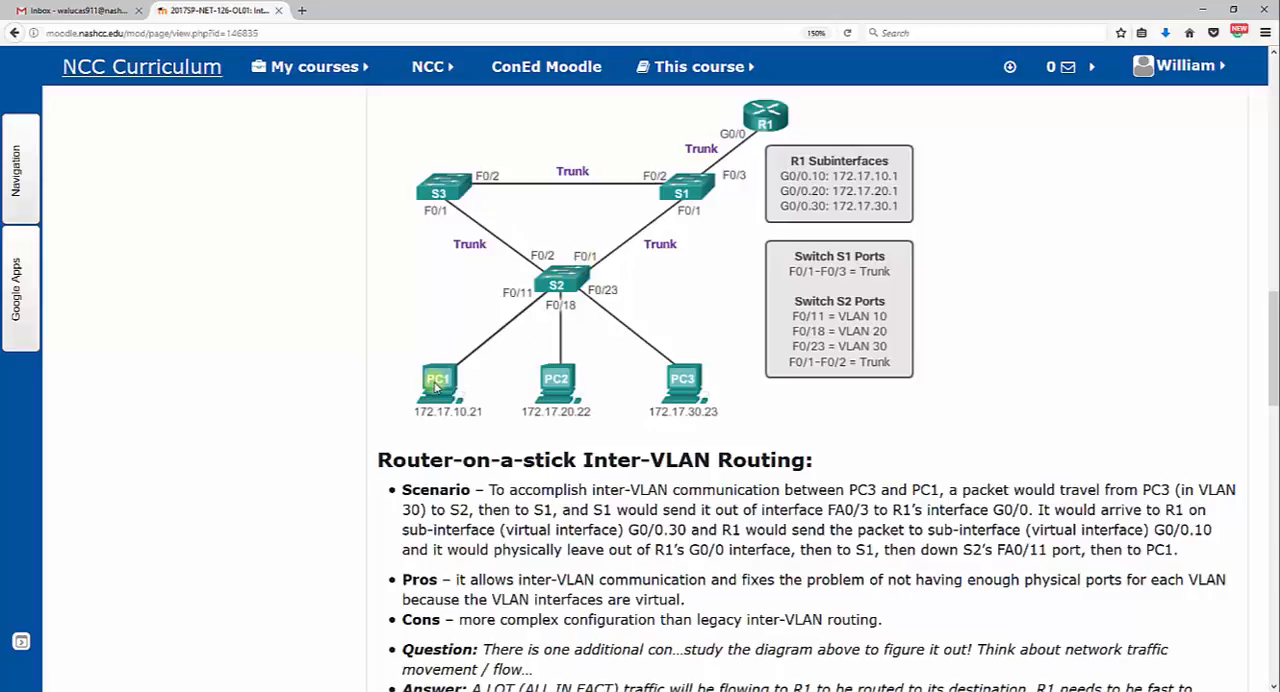
Scroll down slightly within the Router-on-a-Stick scenario, pros, cons and question text
{"action": "scroll", "scroll_direction": "down", "scroll_amount": 3}
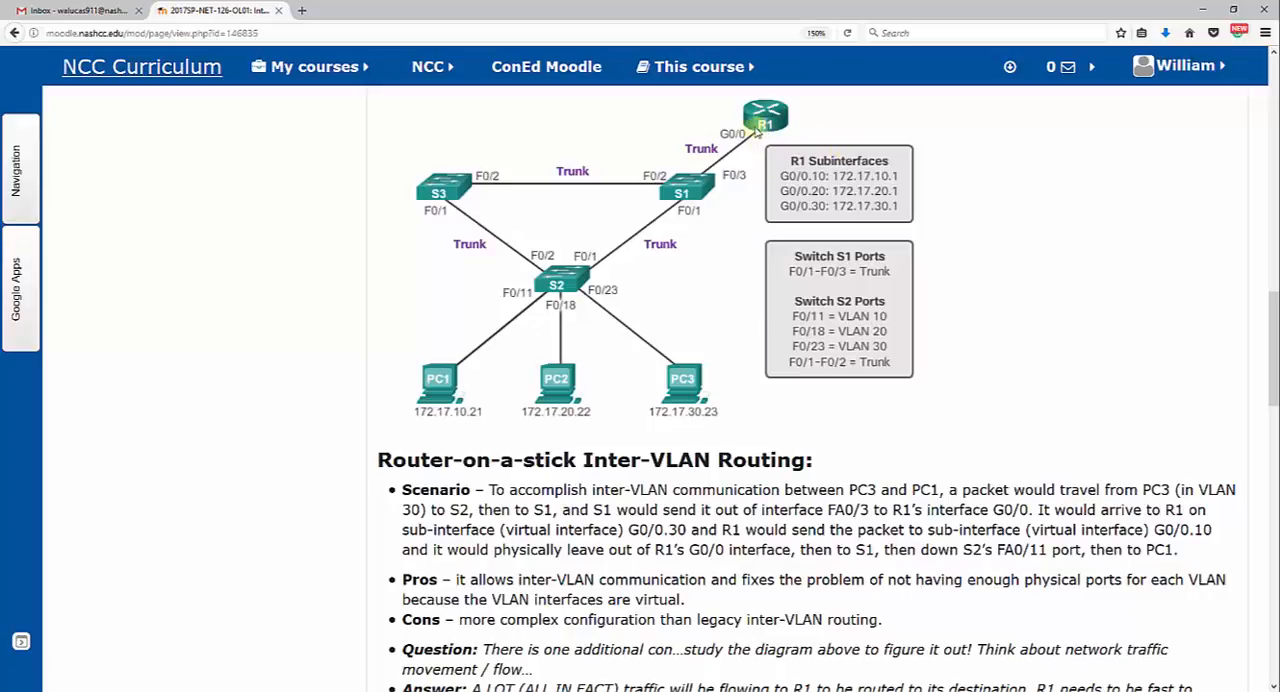
{"action": "mouse_move", "coordinate": [730, 158]}
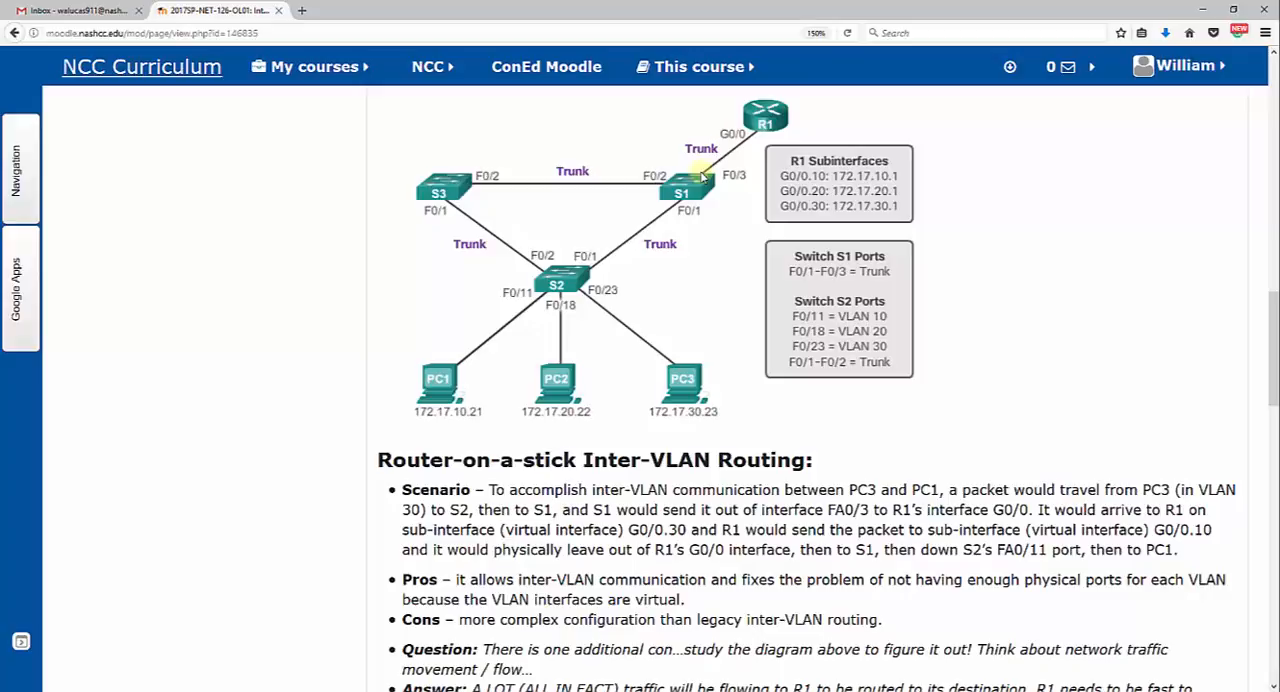
{"action": "mouse_move", "coordinate": [873, 191]}
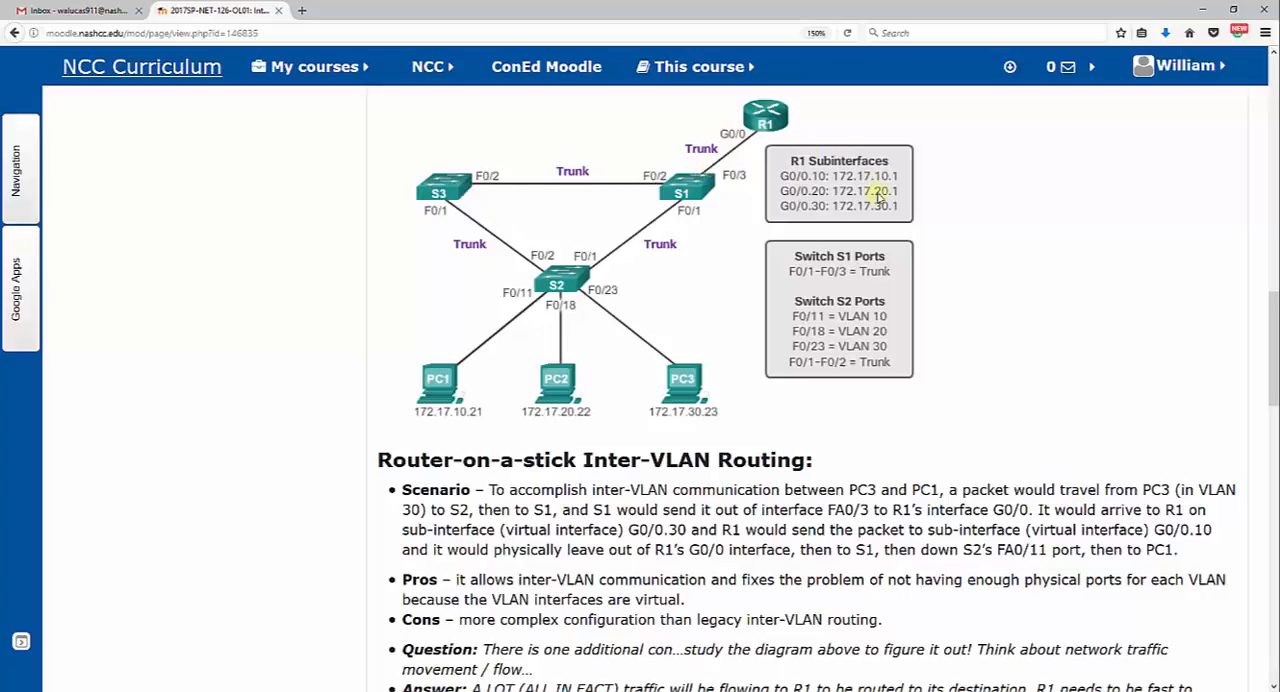
{"action": "mouse_move", "coordinate": [830, 210]}
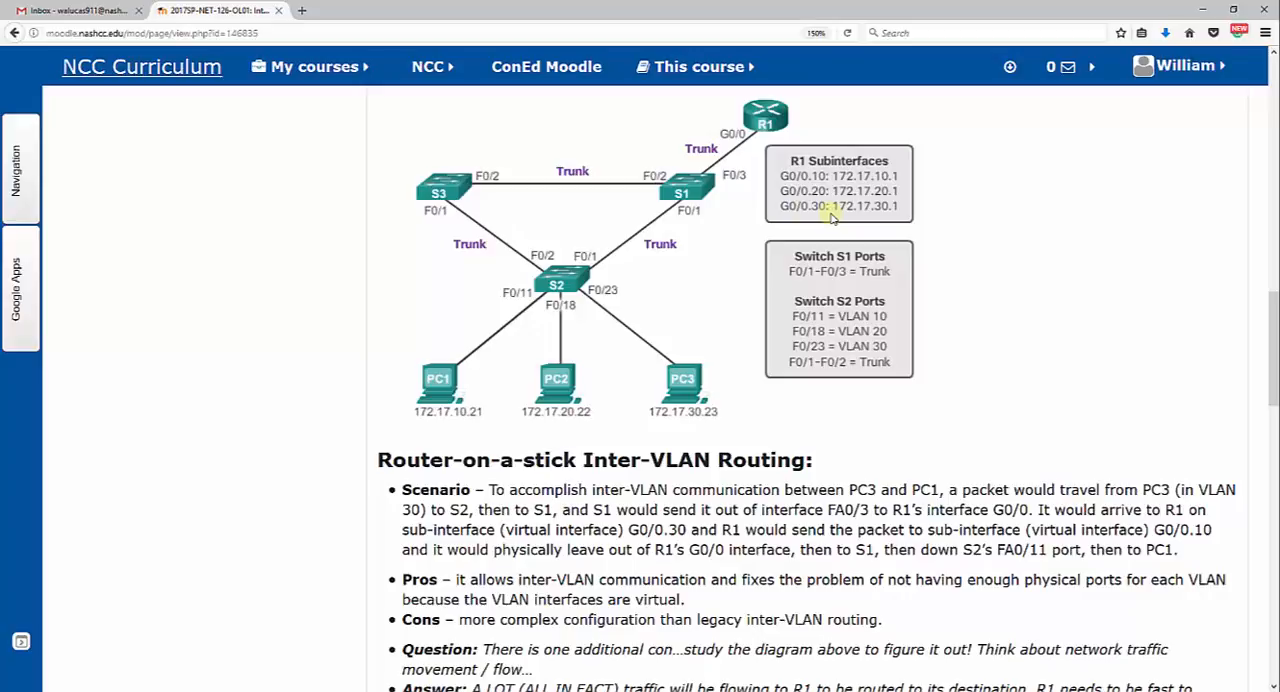
{"action": "mouse_move", "coordinate": [716, 312]}
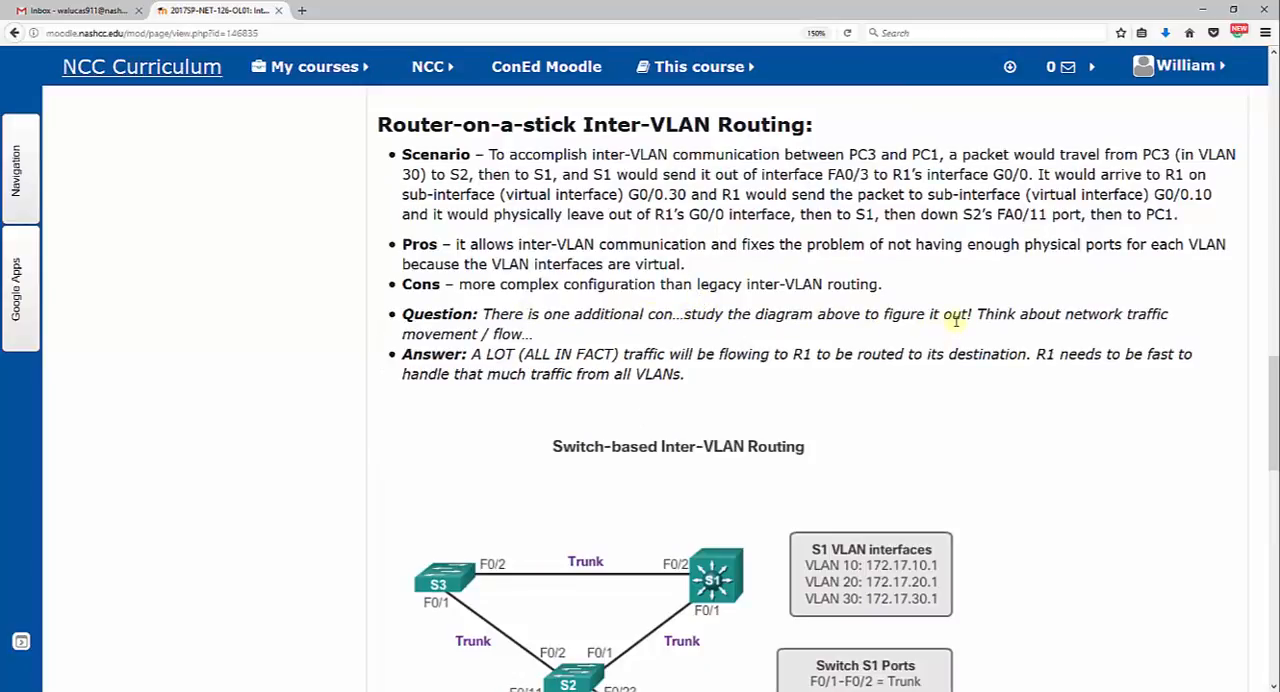
{"action": "mouse_move", "coordinate": [955, 330]}
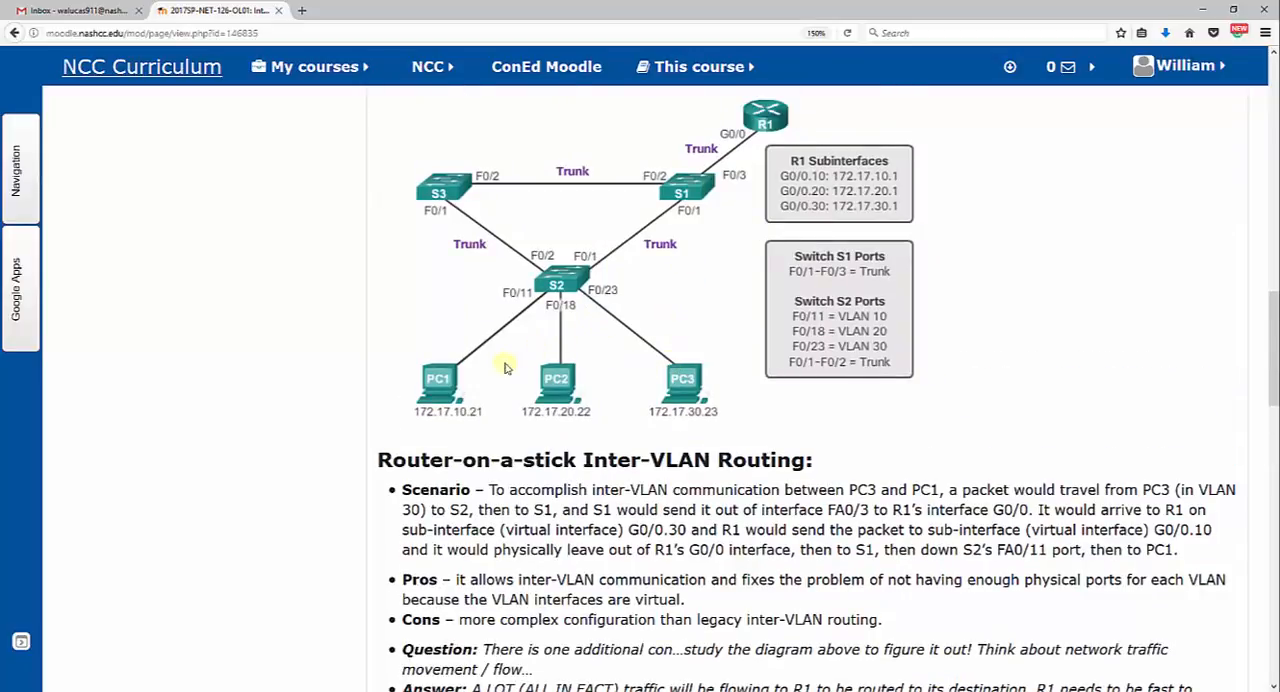
{"action": "mouse_move", "coordinate": [647, 383]}
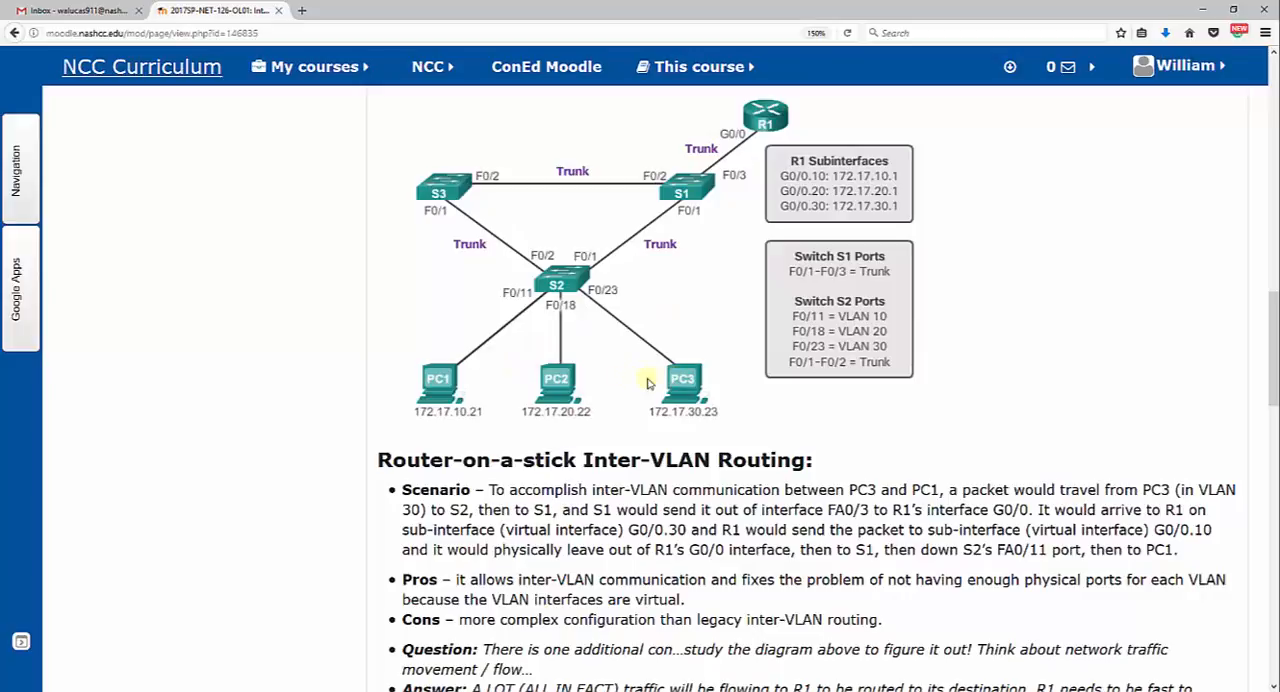
{"action": "mouse_move", "coordinate": [620, 385]}
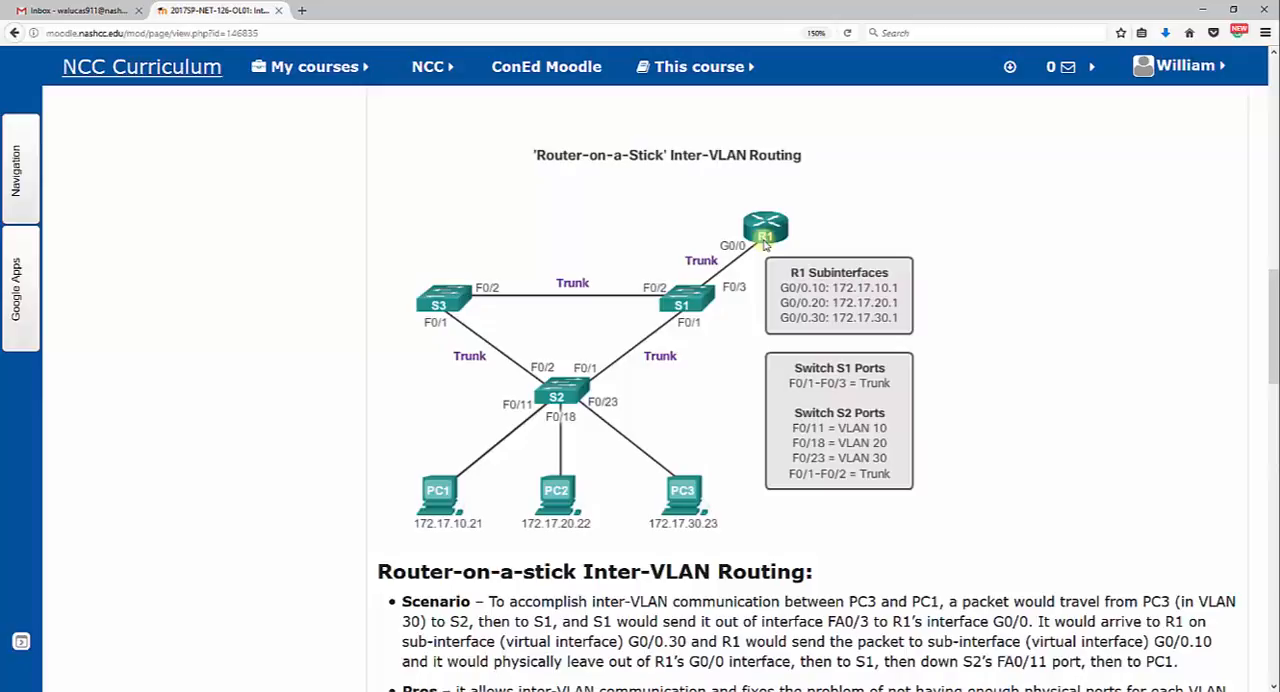
Scroll down to the full heavy-traffic-to-R1 answer and the start of the Switch-based diagram
{"action": "scroll", "scroll_direction": "down", "scroll_amount": 3}
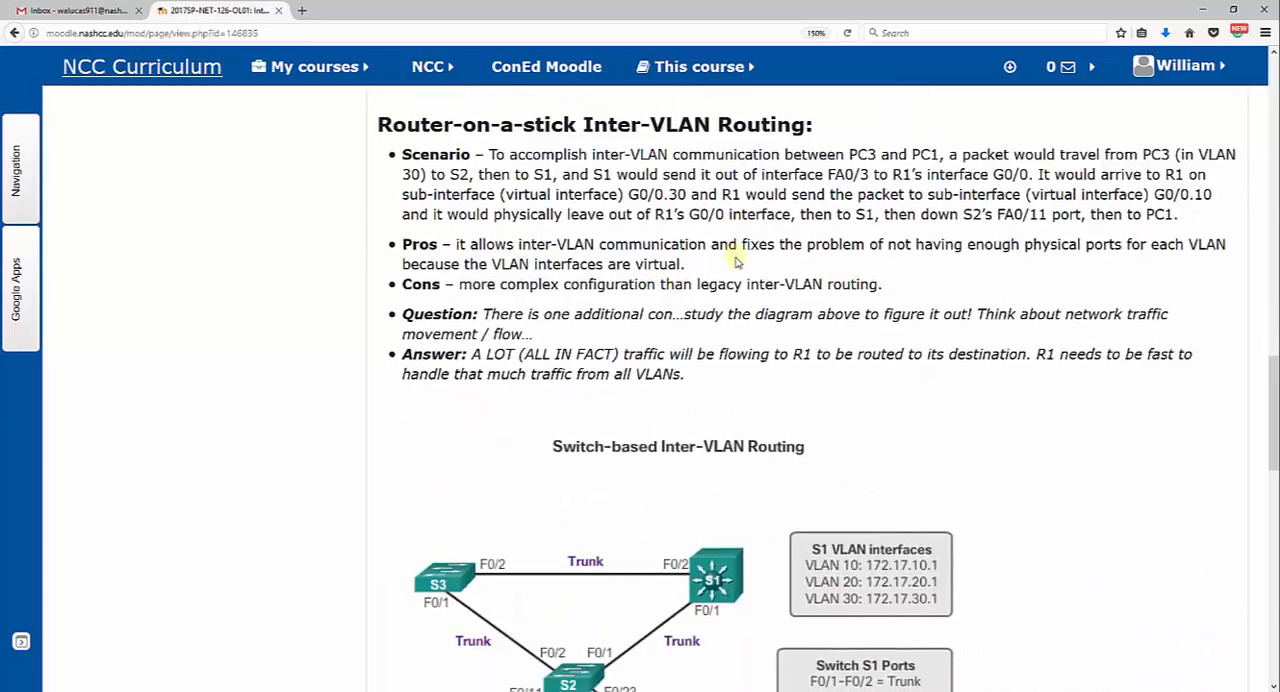
{"action": "mouse_move", "coordinate": [740, 293]}
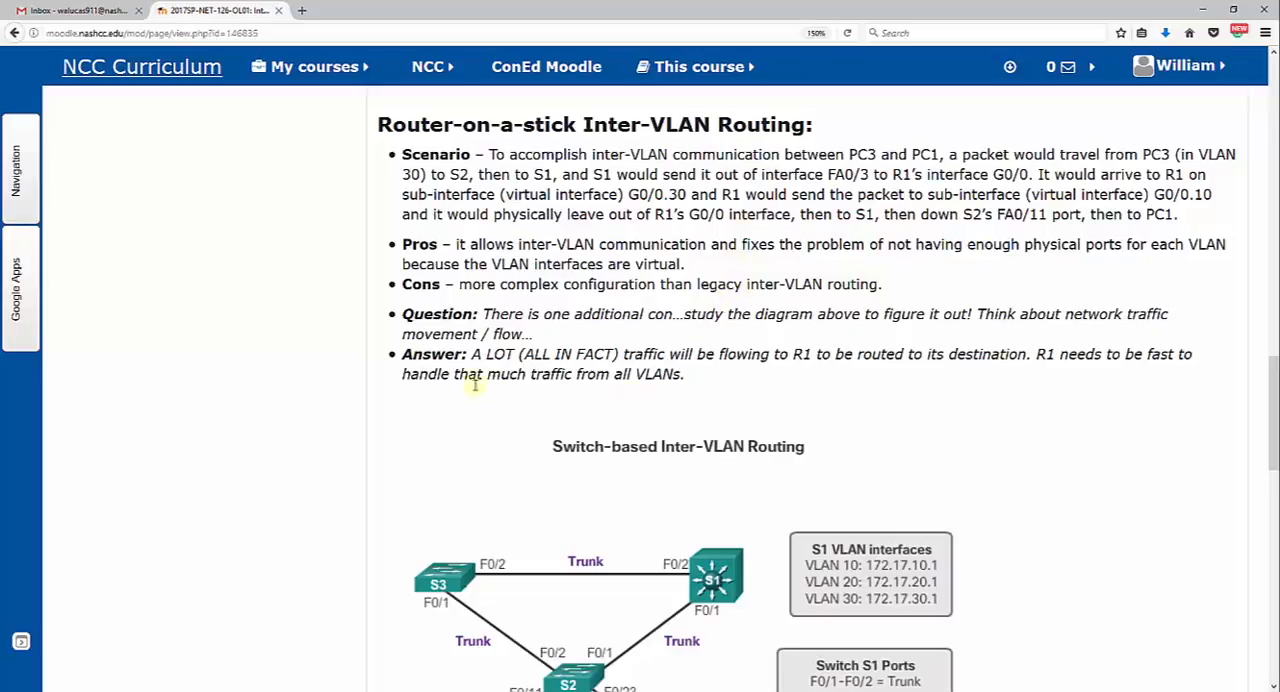
{"action": "scroll", "scroll_direction": "down", "scroll_amount": 3}
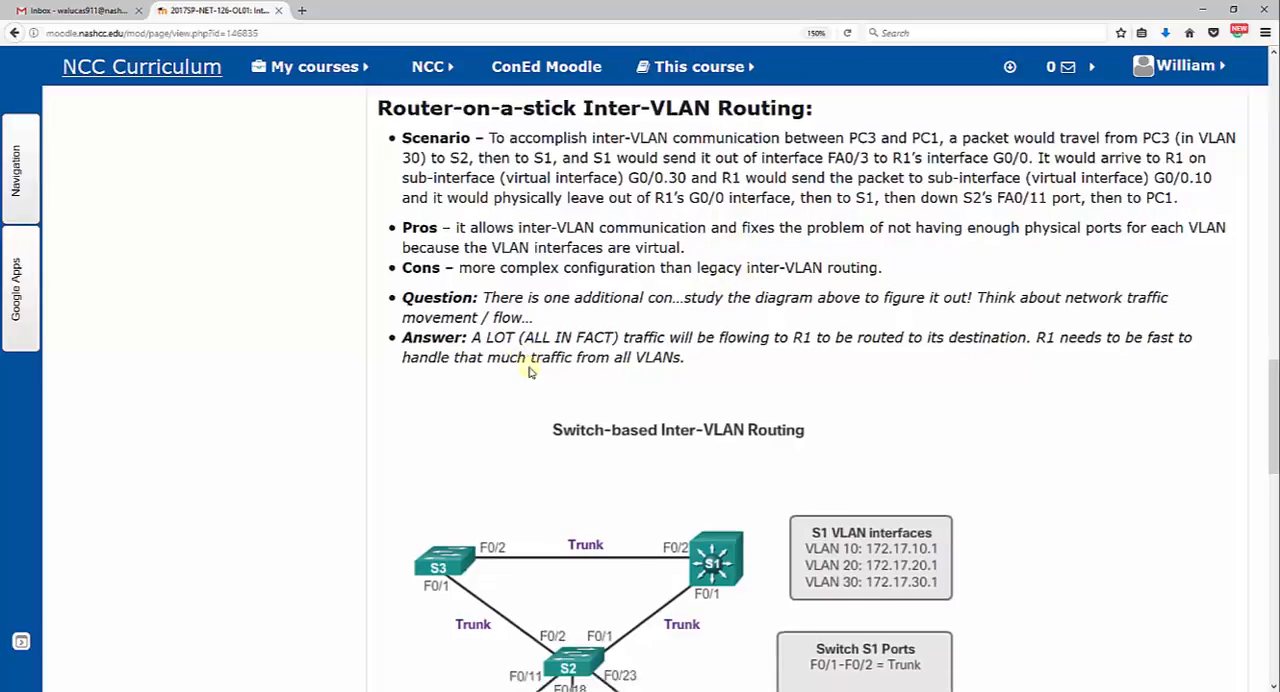
Scroll down to show the complete Switch-based Inter-VLAN Routing diagram with scenario text below
{"action": "scroll", "scroll_direction": "down", "scroll_amount": 3}
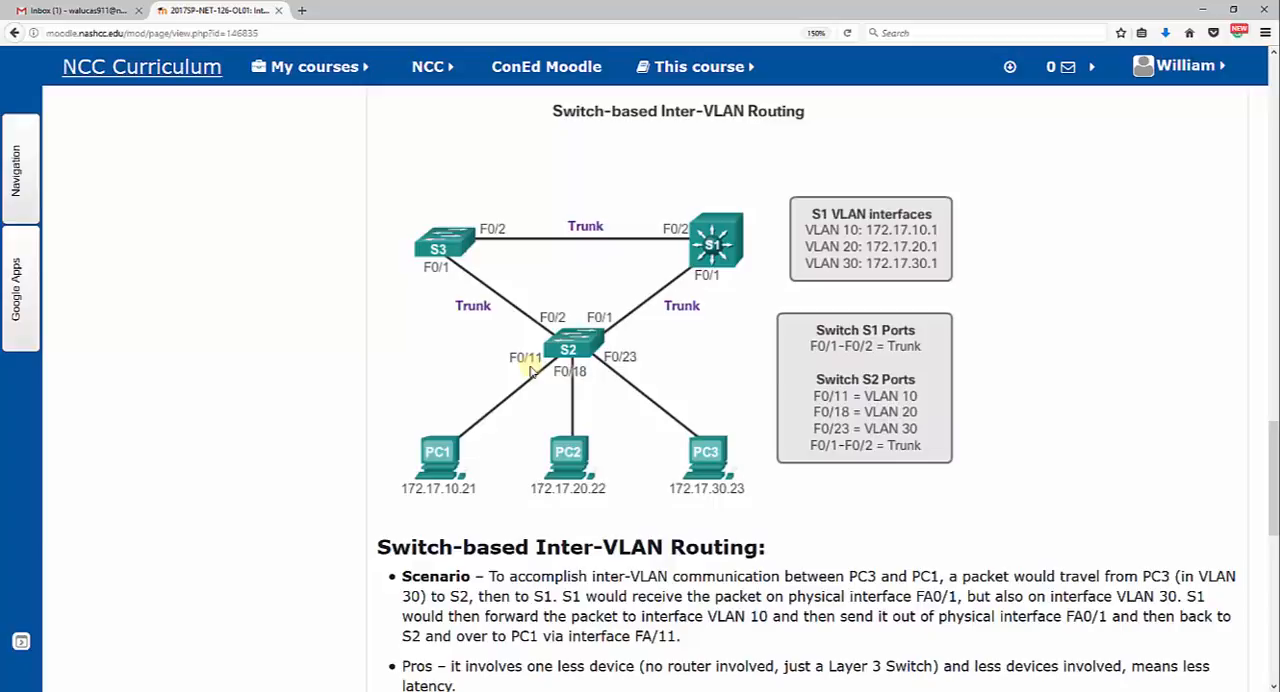
{"action": "mouse_move", "coordinate": [702, 271]}
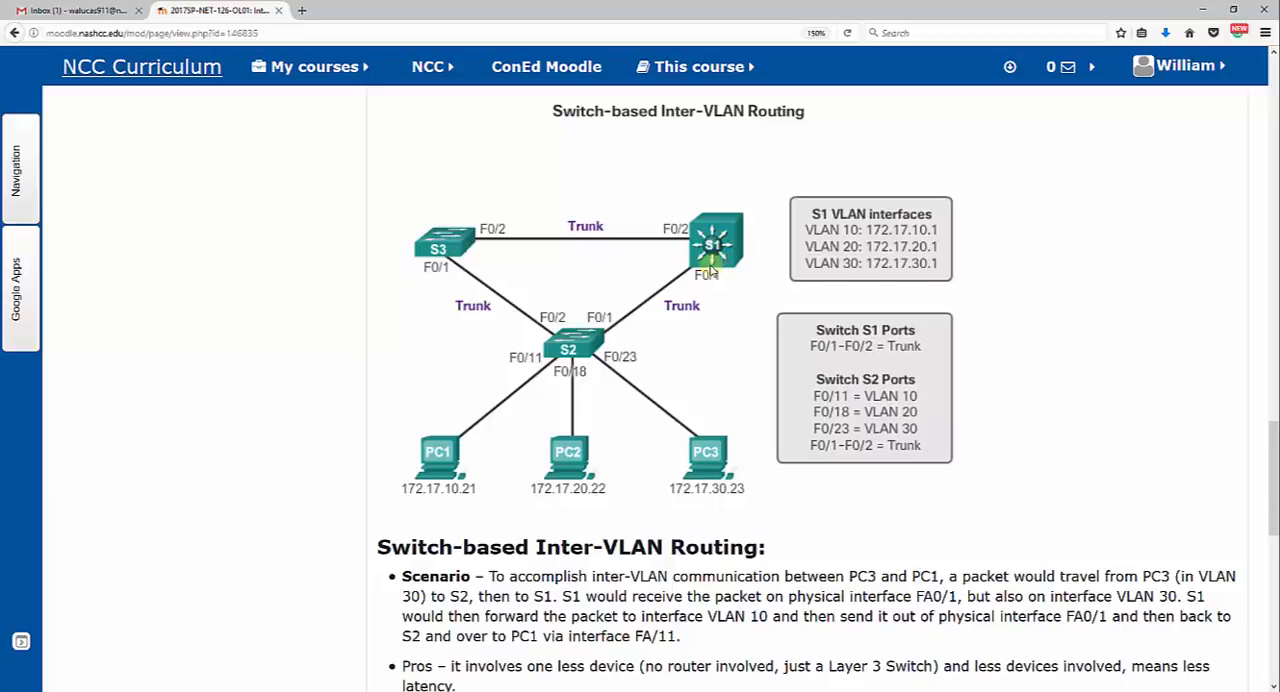
Scroll down to the Switch-based cons and the Layer 2 versus Layer 3 question and answer
{"action": "scroll", "scroll_direction": "down", "scroll_amount": 3}
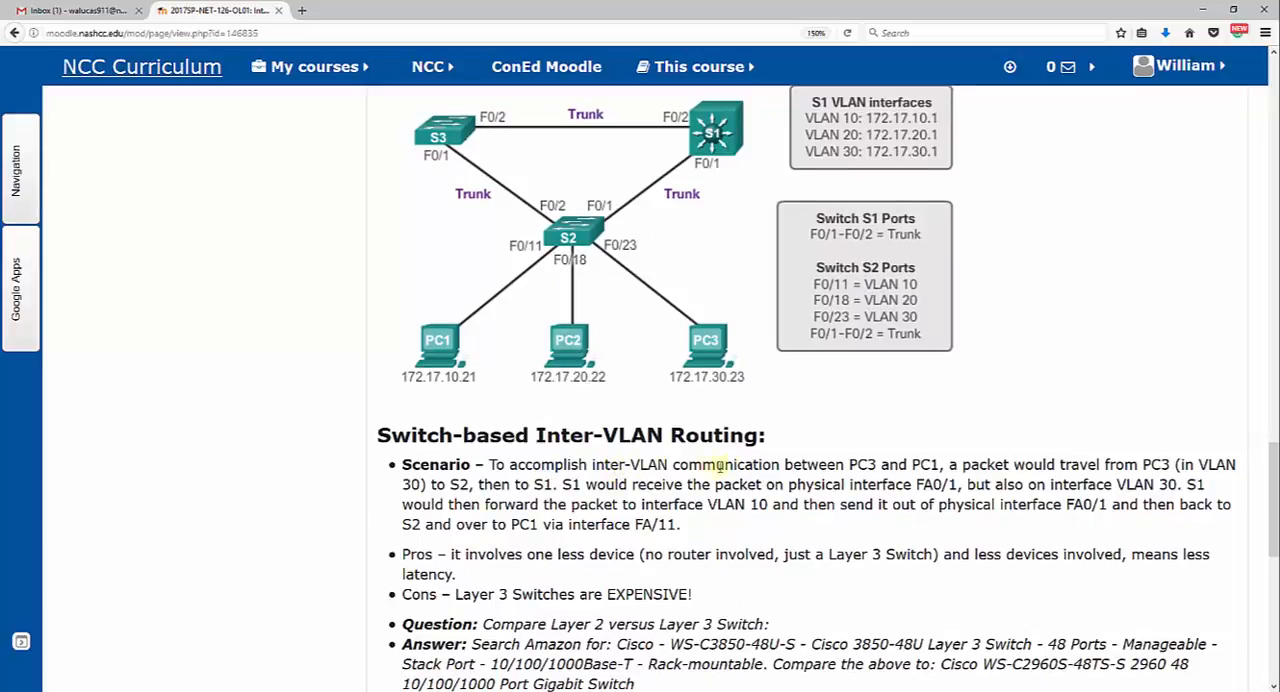
{"action": "mouse_move", "coordinate": [723, 360]}
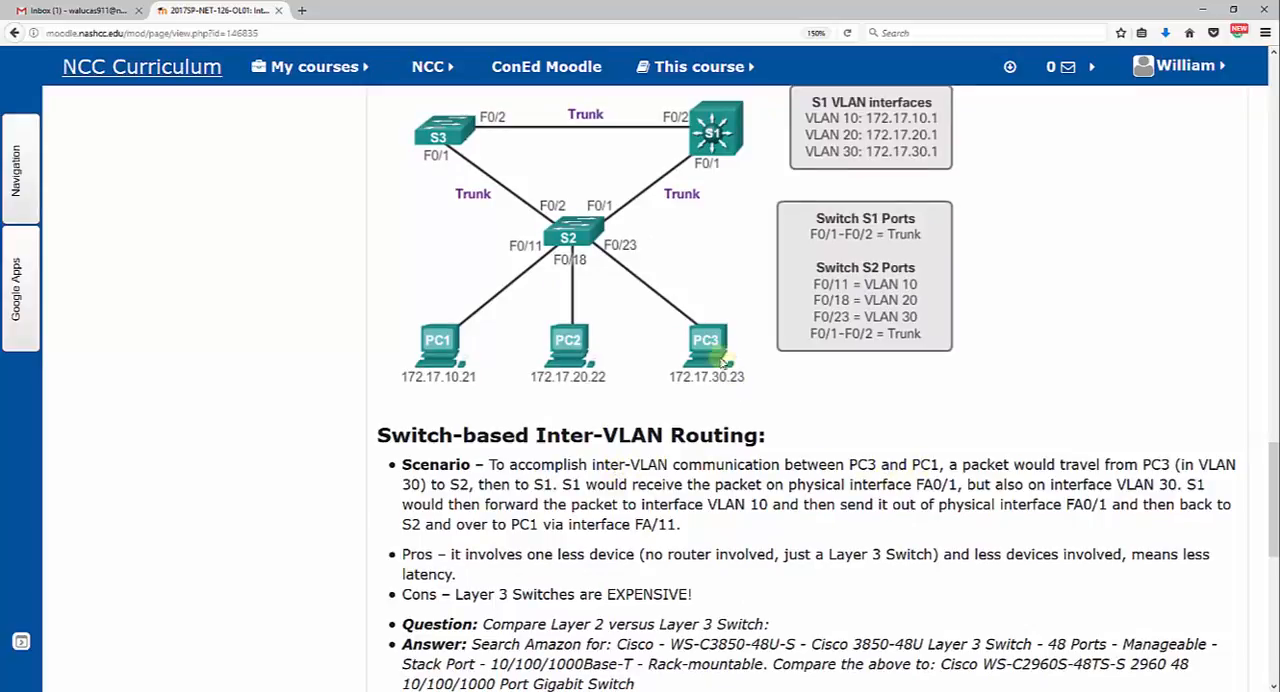
{"action": "mouse_move", "coordinate": [628, 268]}
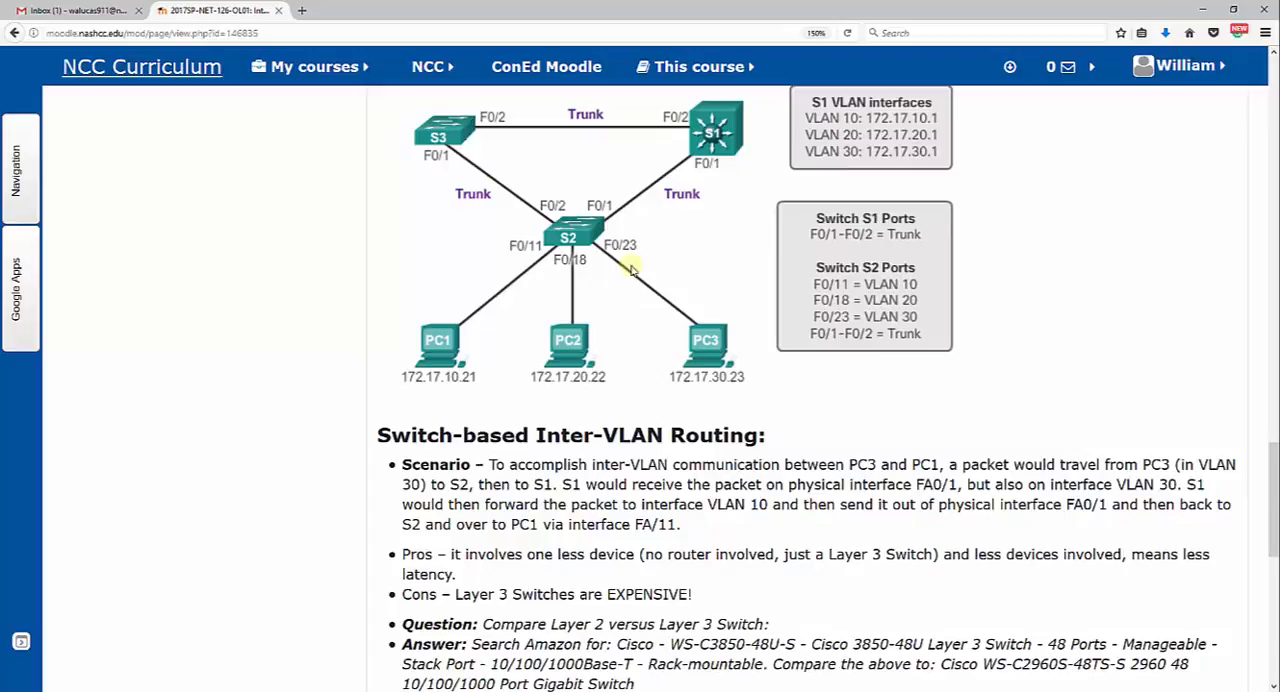
{"action": "mouse_move", "coordinate": [575, 228]}
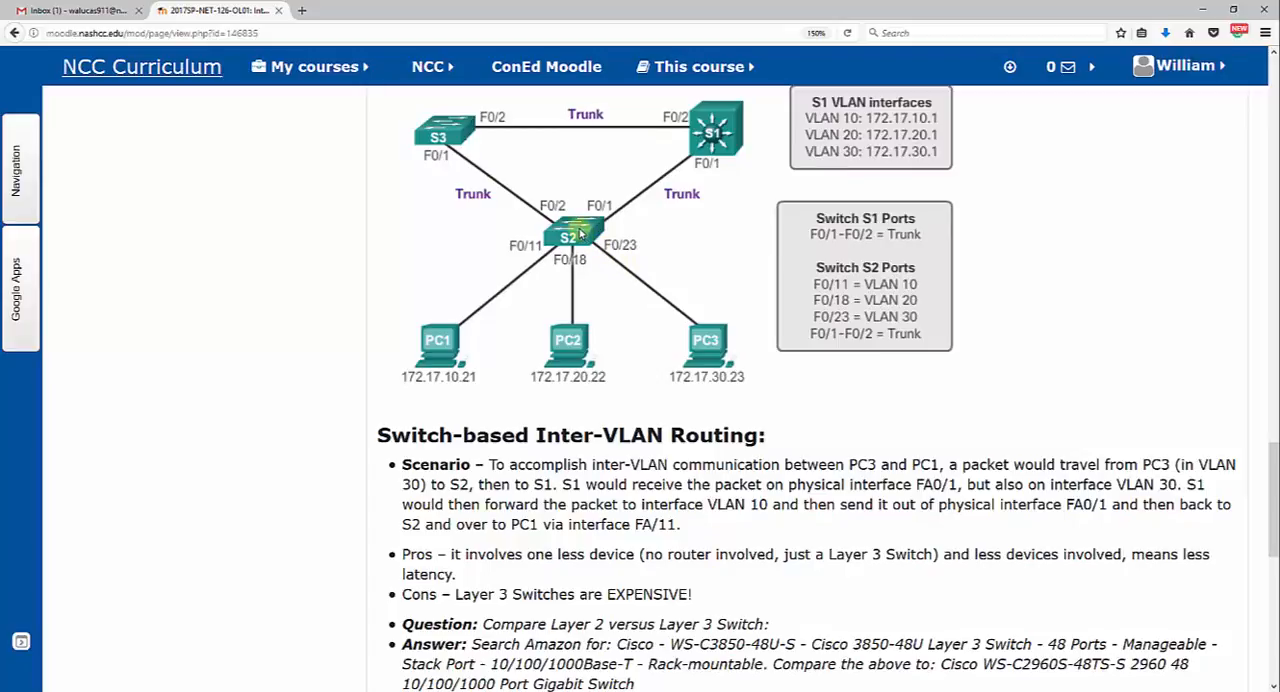
{"action": "mouse_move", "coordinate": [702, 150]}
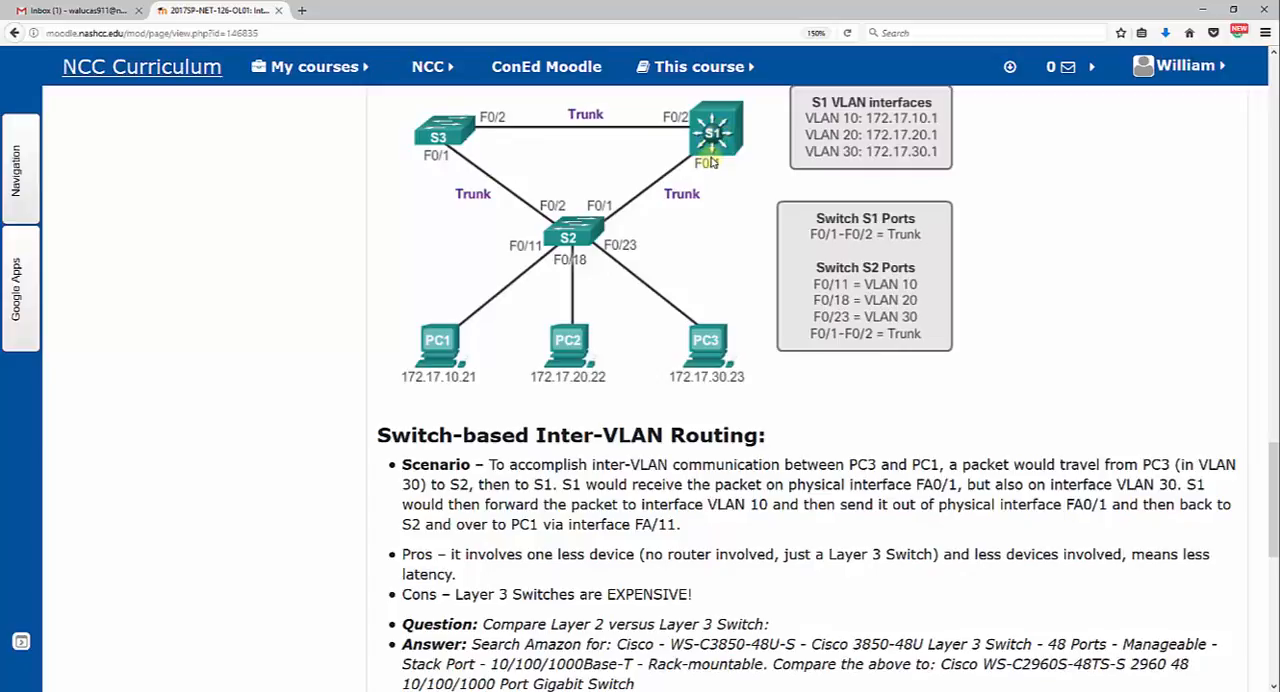
{"action": "mouse_move", "coordinate": [711, 140]}
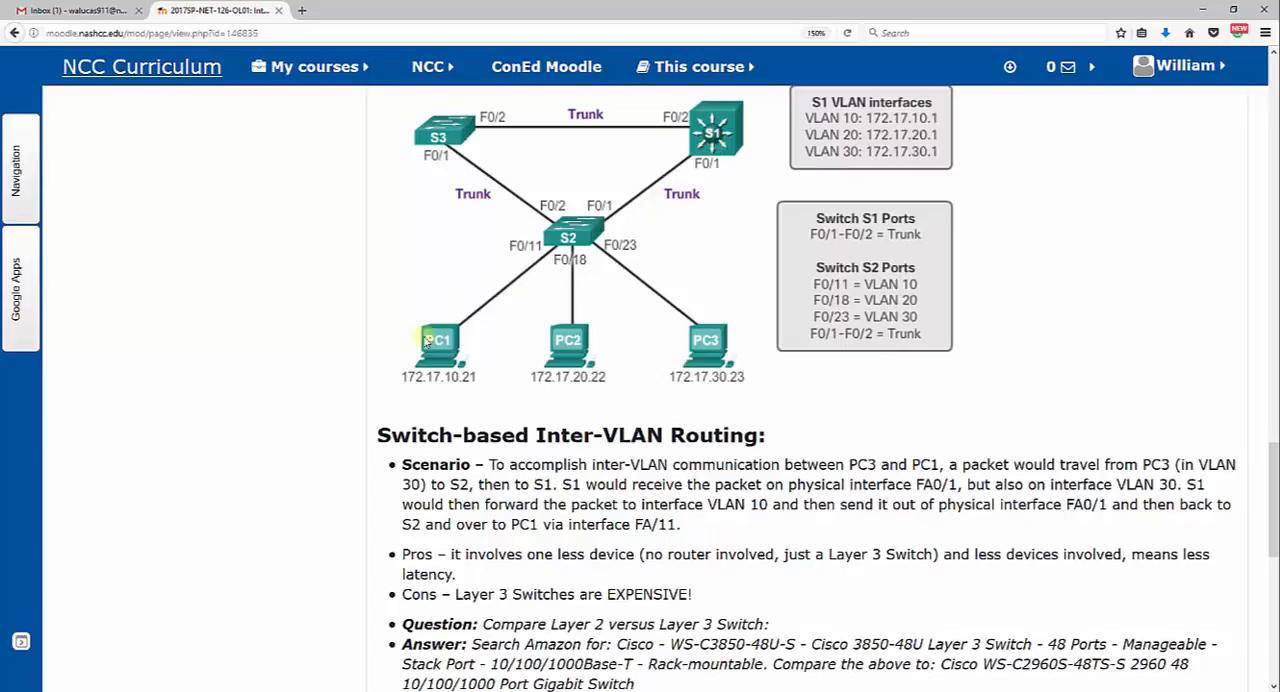
{"action": "mouse_move", "coordinate": [420, 358]}
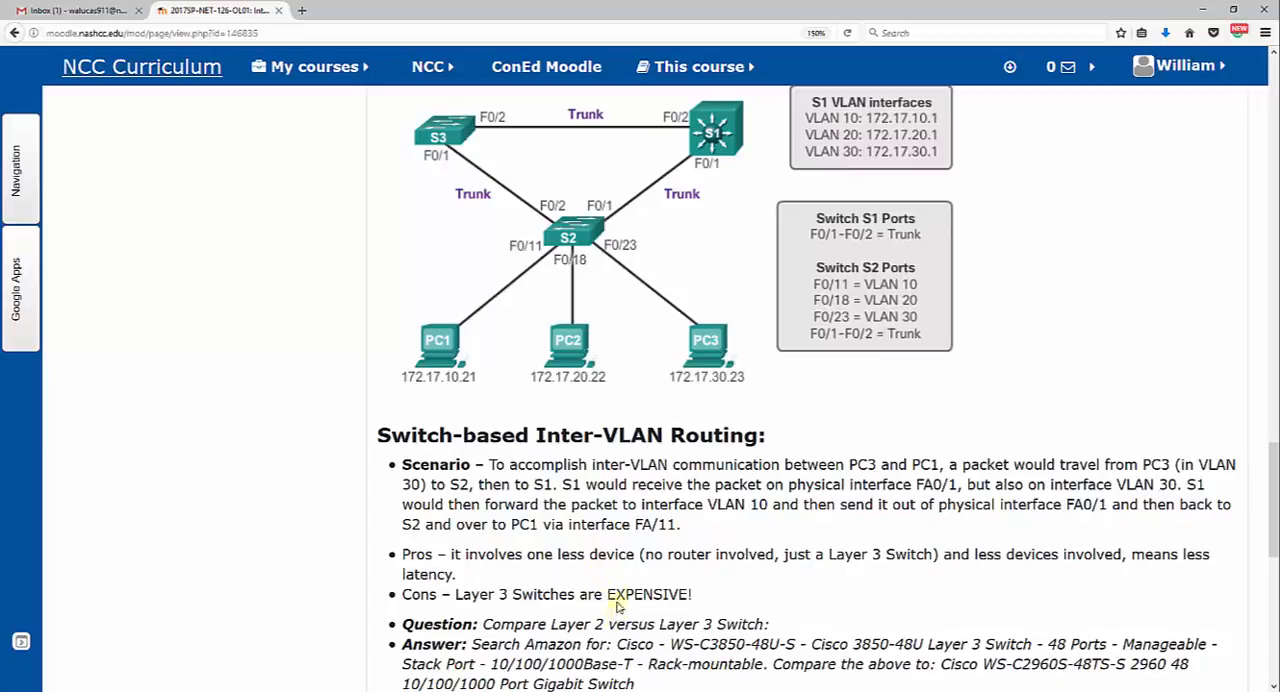
{"action": "mouse_move", "coordinate": [627, 272]}
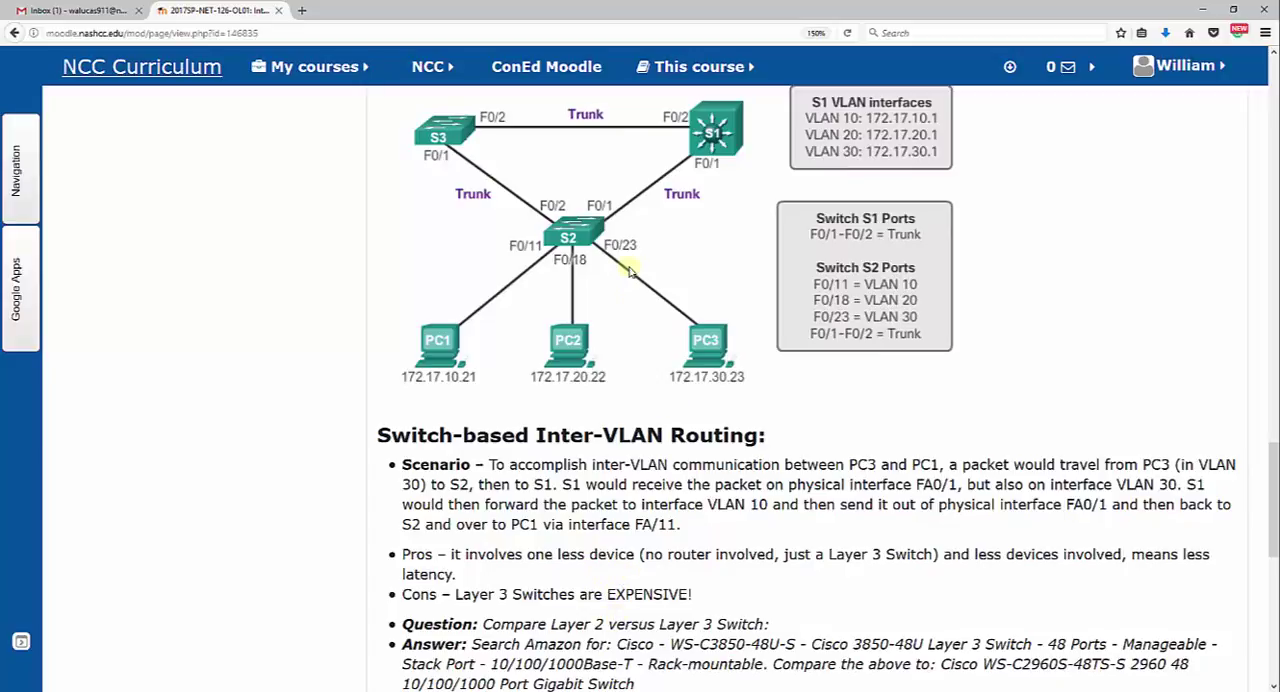
{"action": "mouse_move", "coordinate": [693, 250]}
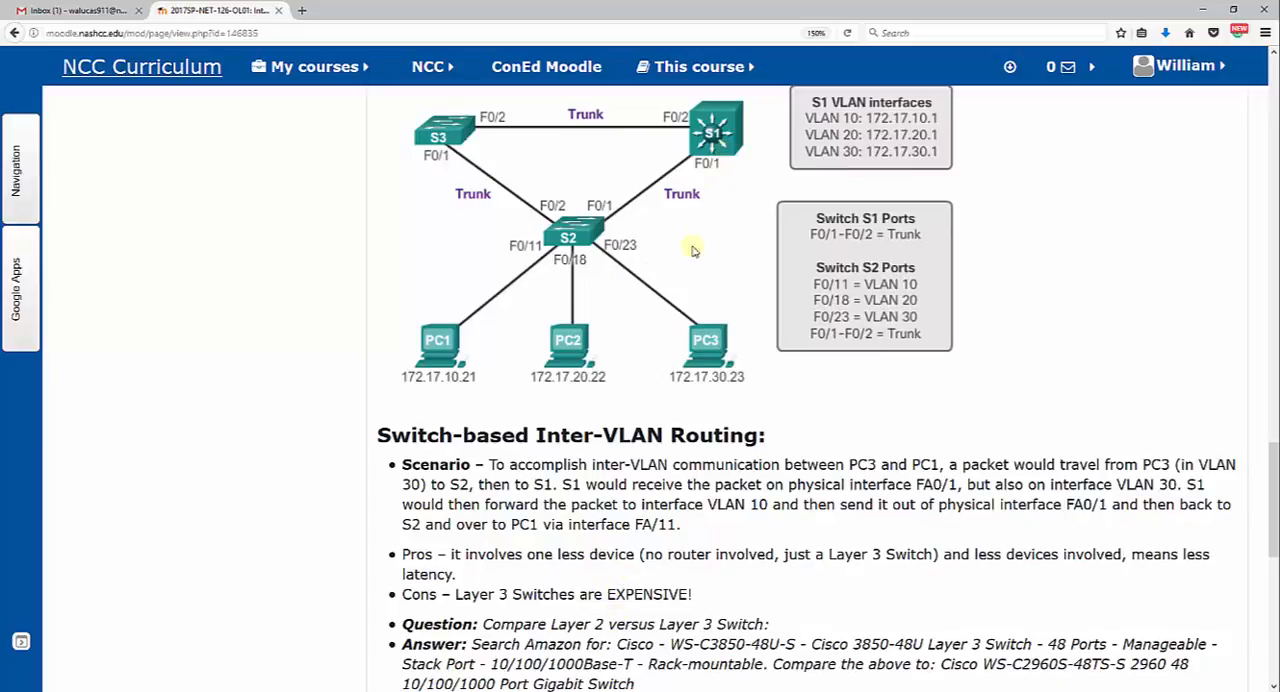
{"action": "scroll", "scroll_direction": "down", "scroll_amount": 3}
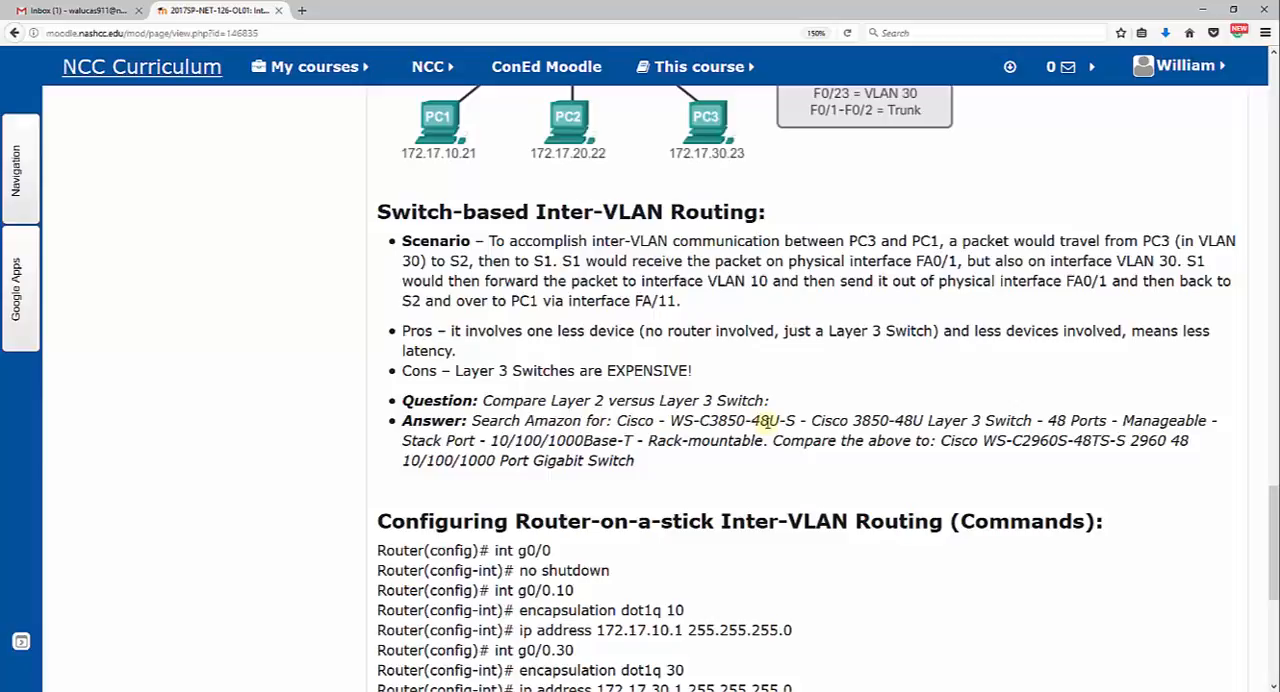
{"action": "mouse_move", "coordinate": [625, 427]}
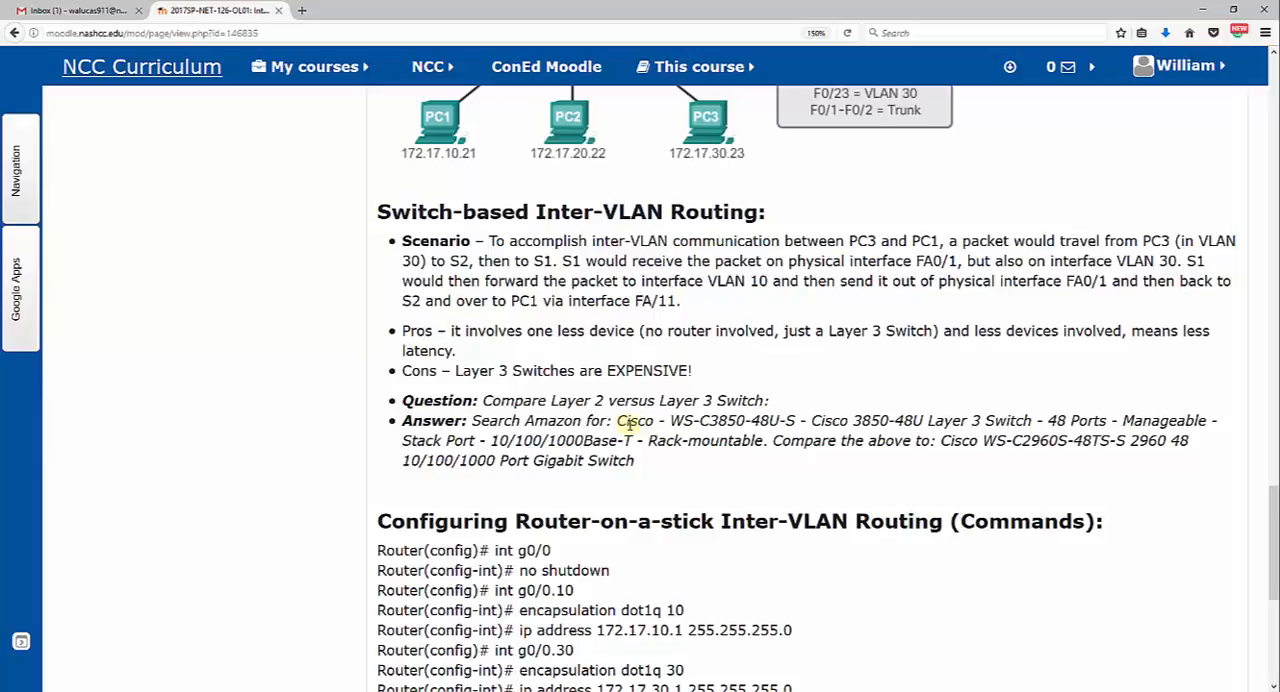
Scroll to the page end showing the router-on-a-stick and switch trunk commands, selecting words in them
{"action": "scroll", "scroll_direction": "down", "scroll_amount": 3}
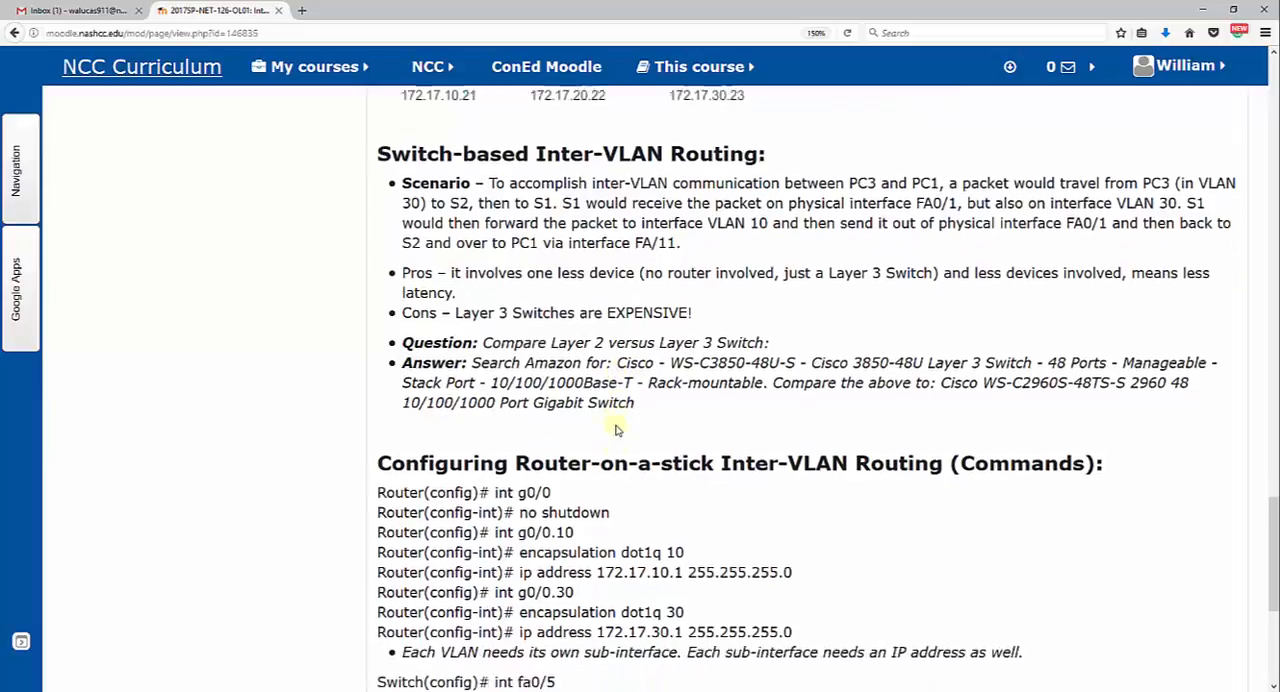
{"action": "scroll", "scroll_direction": "down", "scroll_amount": 3}
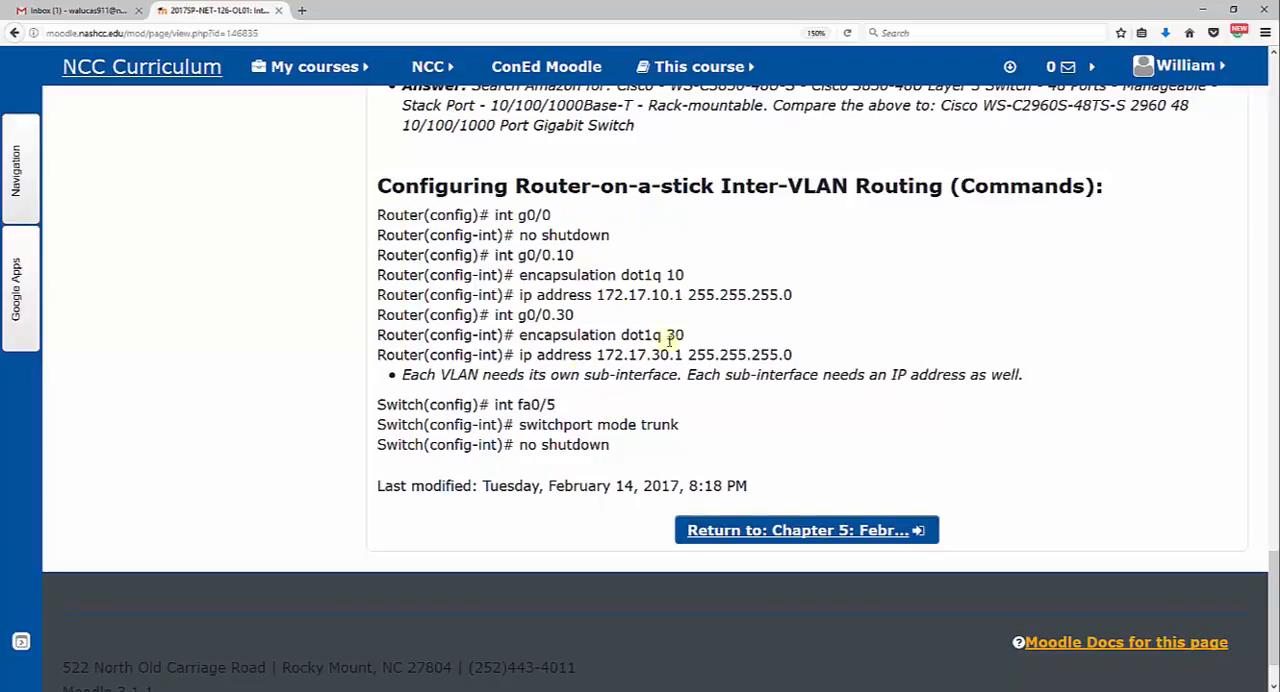
{"action": "mouse_move", "coordinate": [676, 215]}
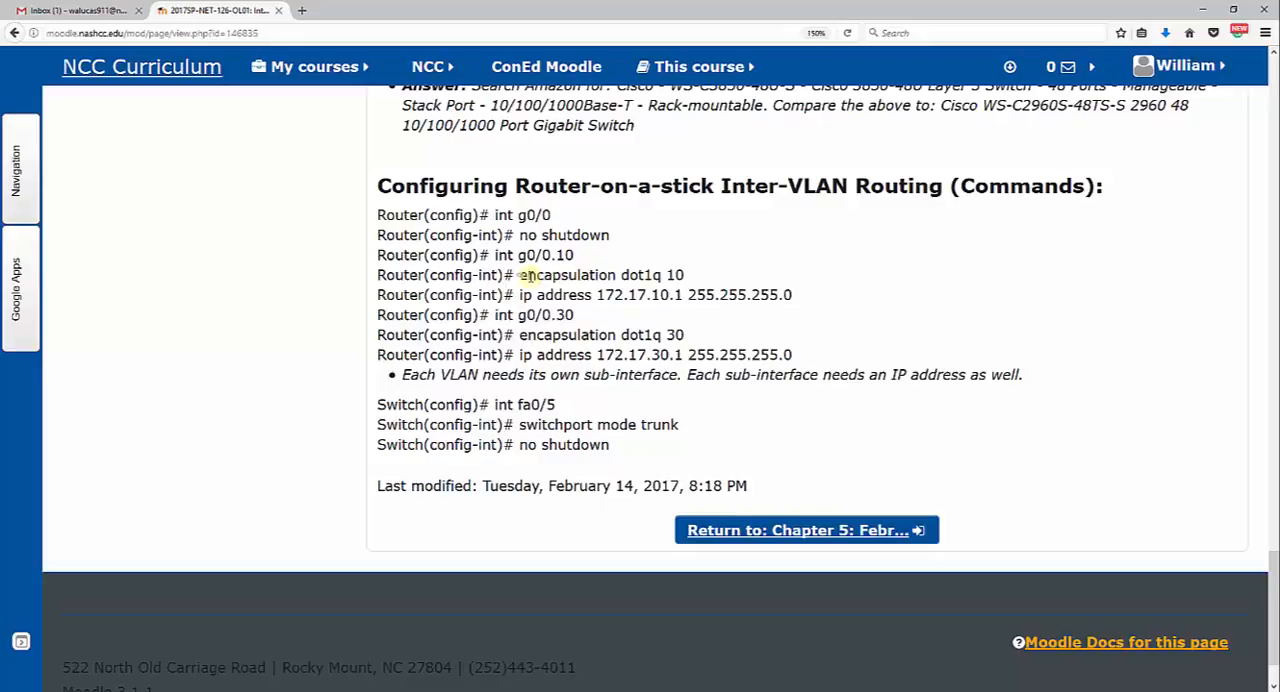
{"action": "double_click", "coordinate": [564, 255]}
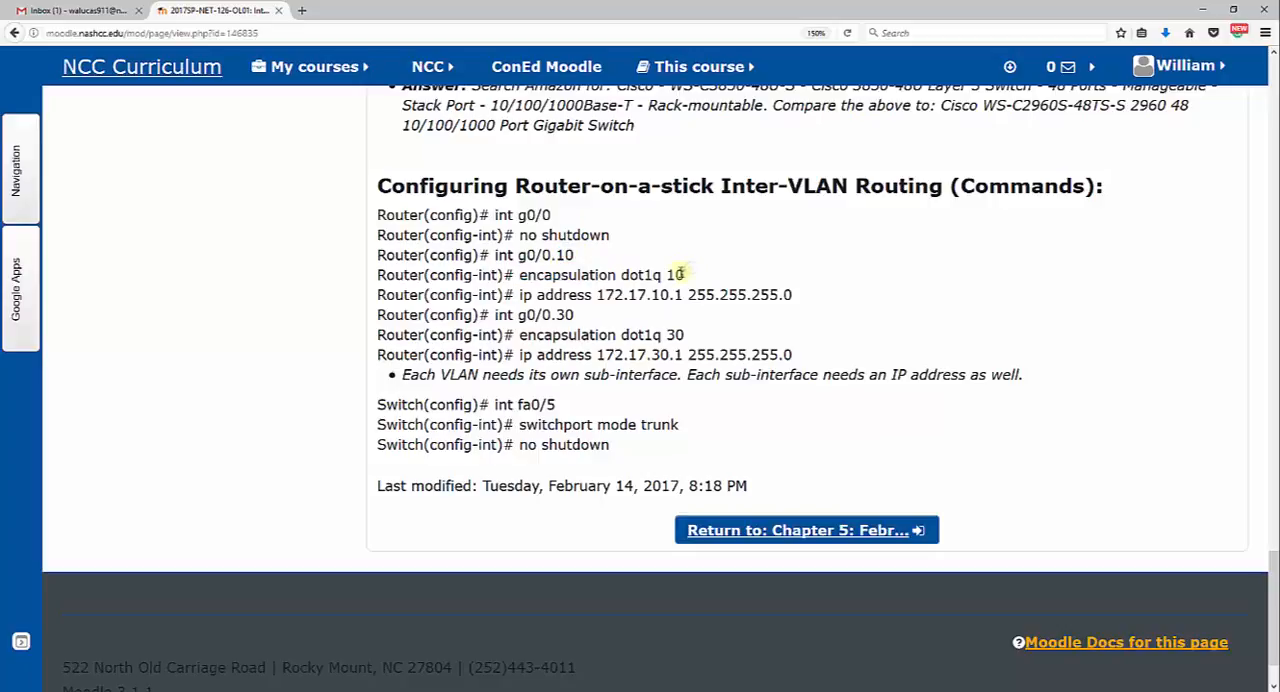
{"action": "double_click", "coordinate": [678, 274]}
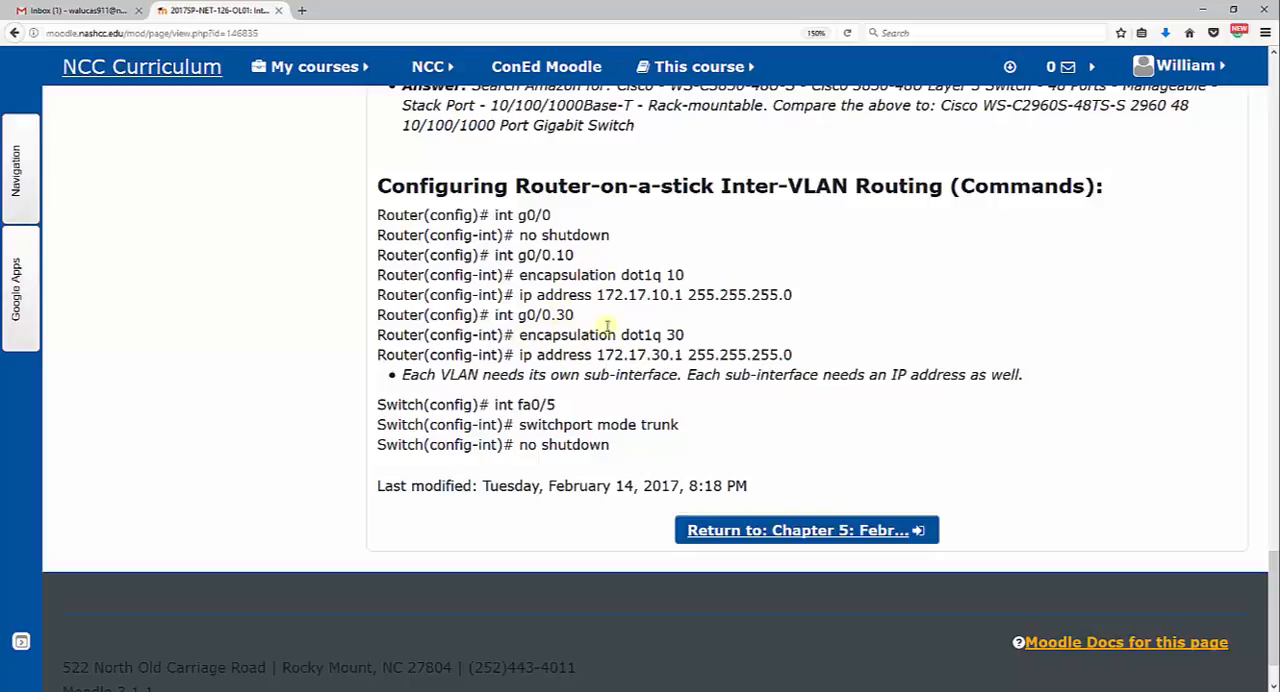
{"action": "mouse_move", "coordinate": [590, 367]}
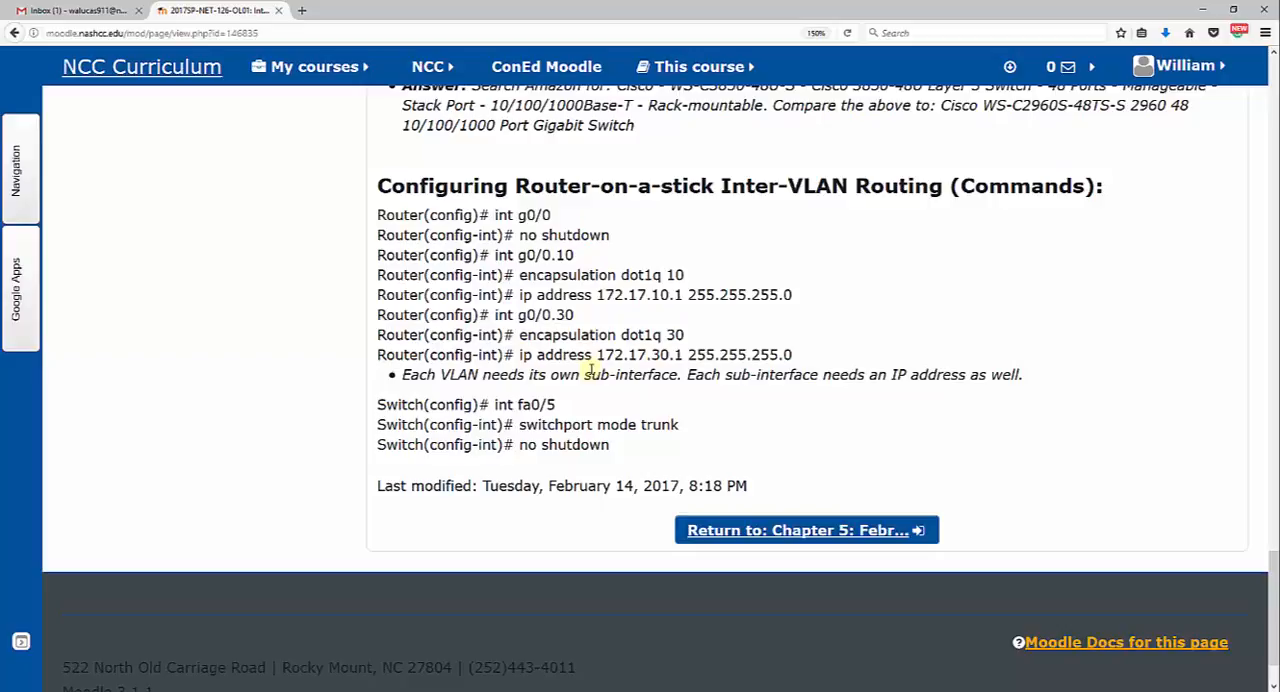
{"action": "mouse_move", "coordinate": [920, 379]}
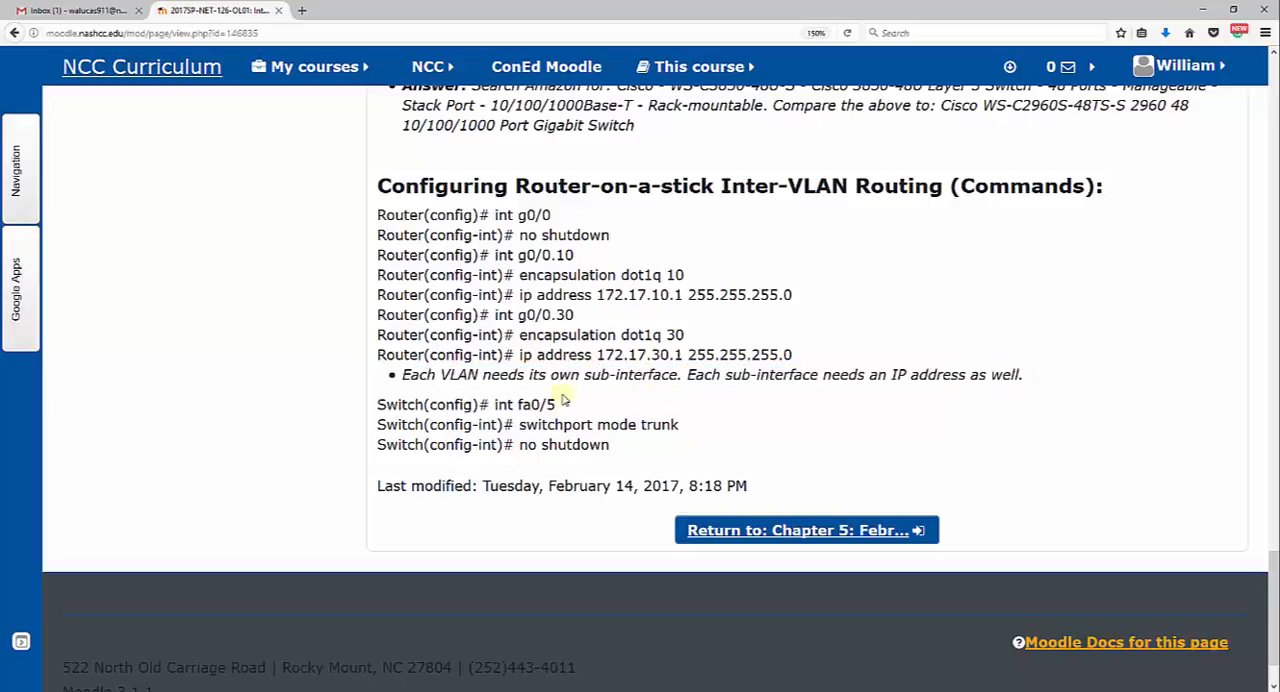
{"action": "double_click", "coordinate": [501, 404]}
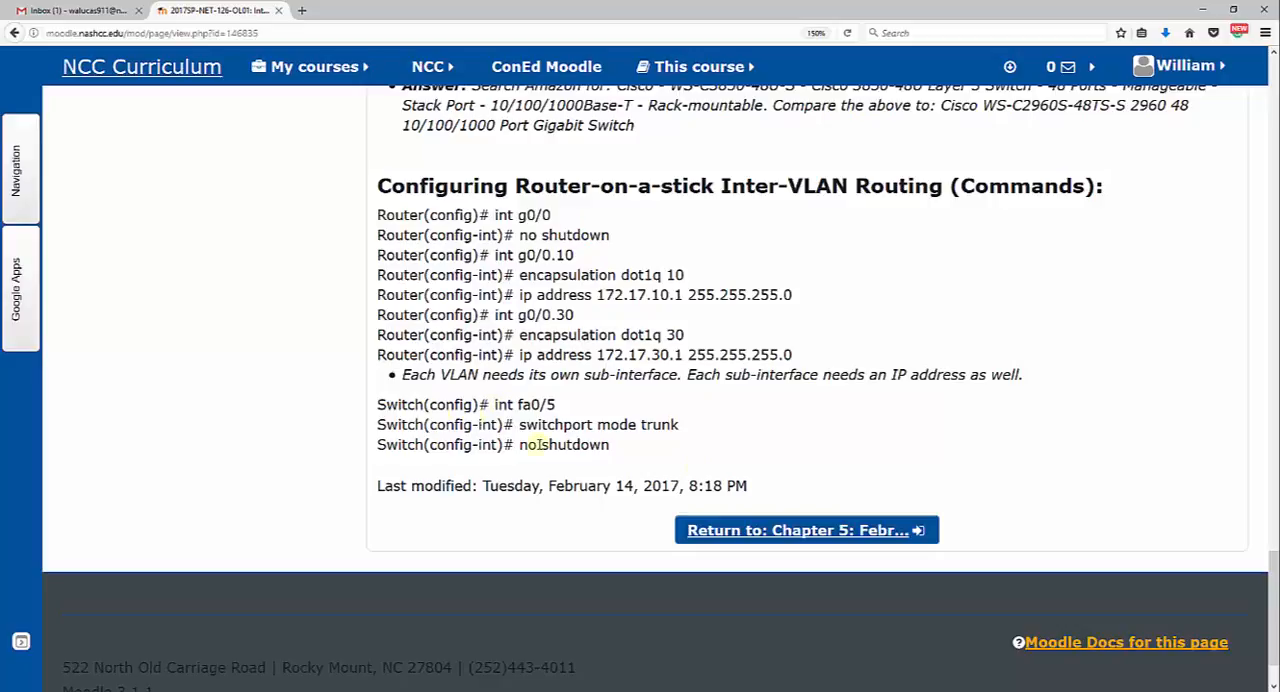
{"action": "left_click_drag", "start_coordinate": [377, 404], "coordinate": [610, 445]}
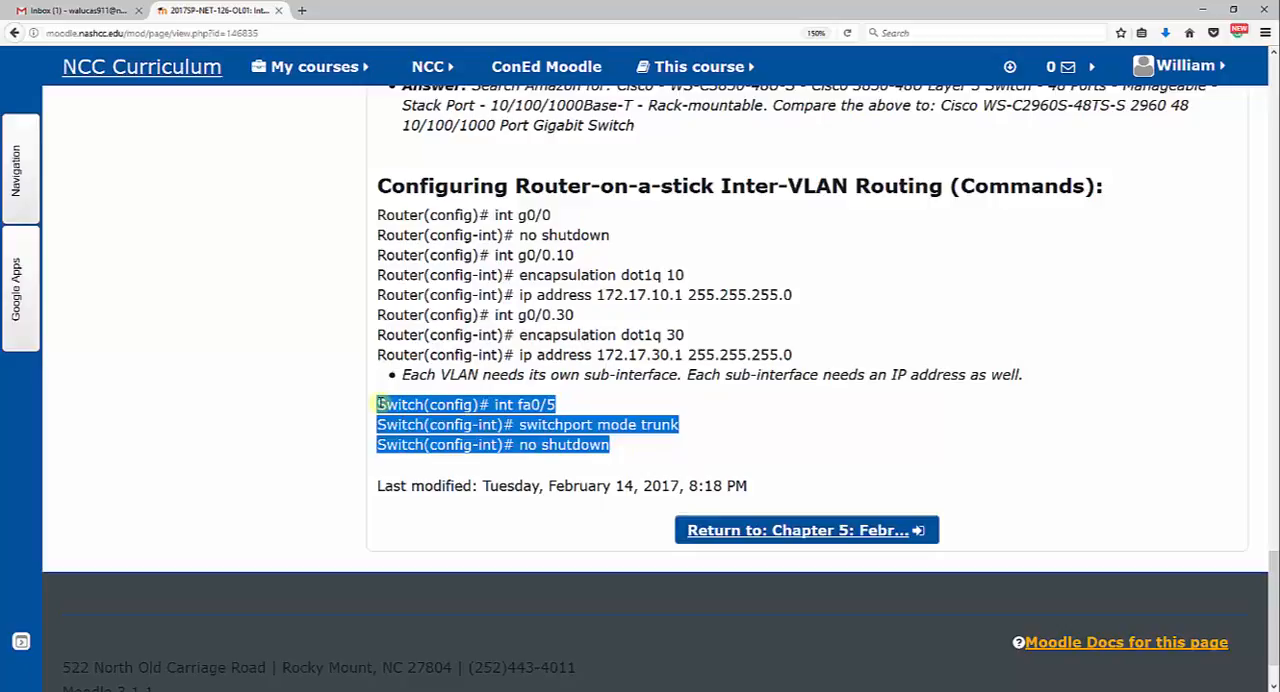
{"action": "left_click", "coordinate": [379, 404]}
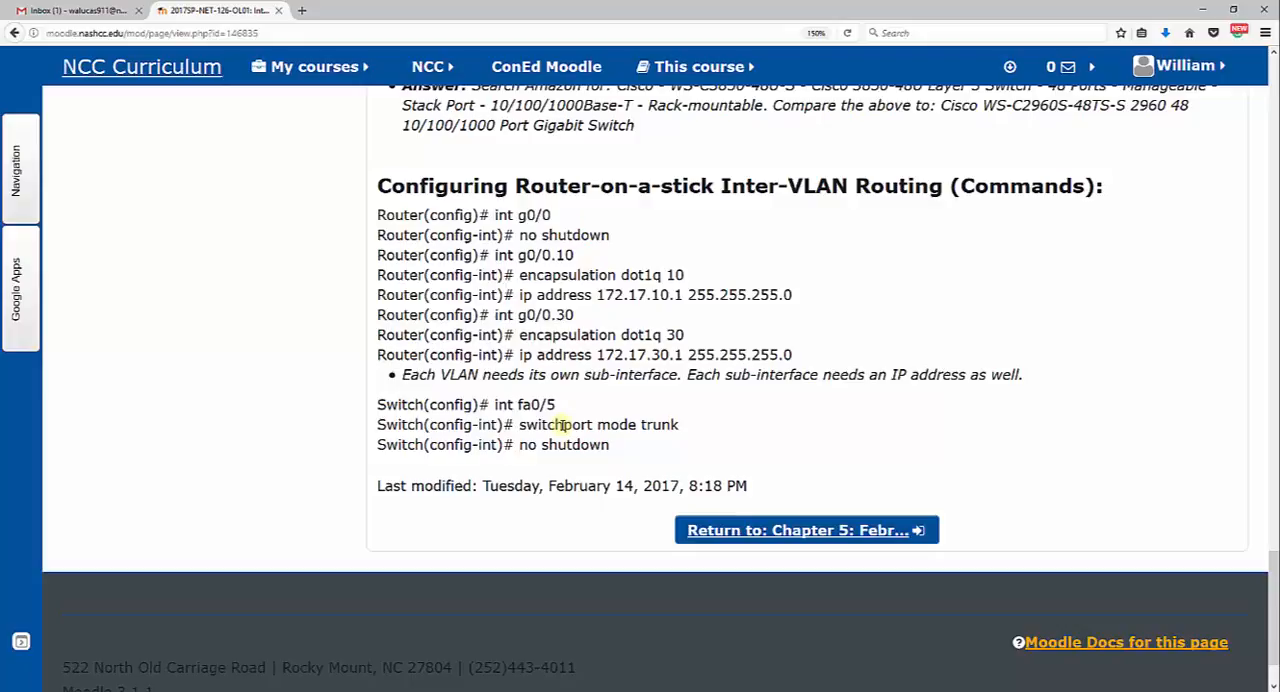
{"action": "mouse_move", "coordinate": [407, 394]}
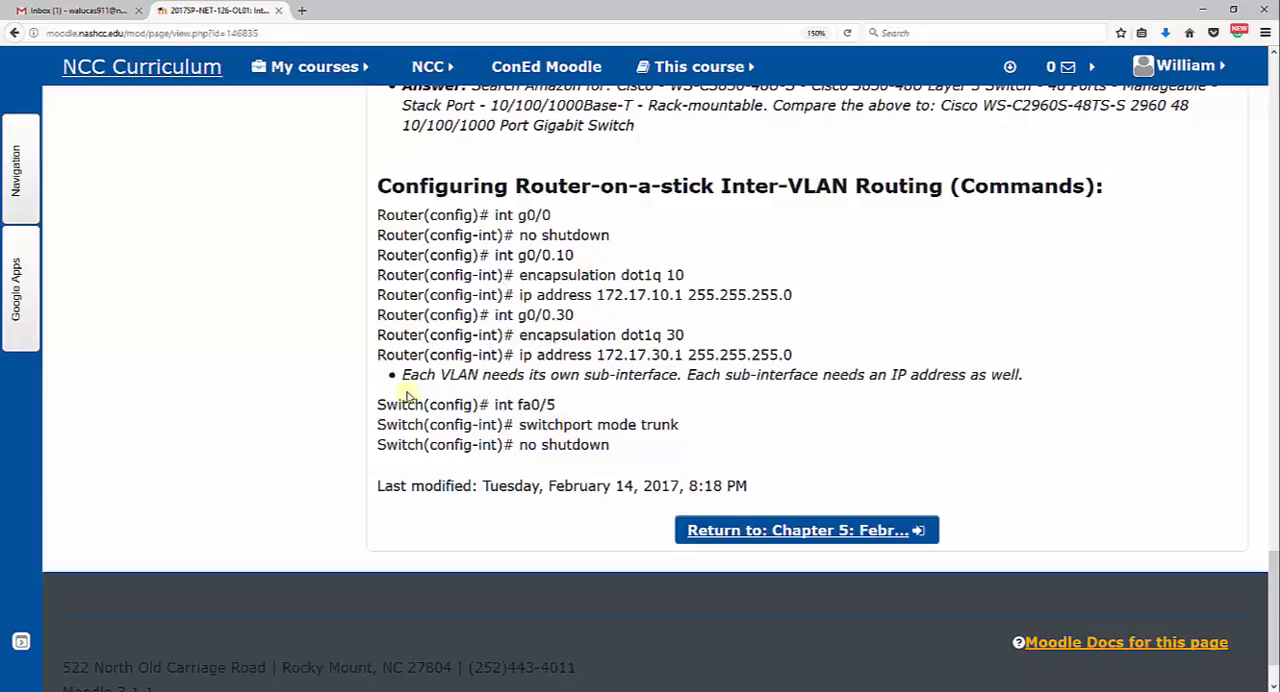